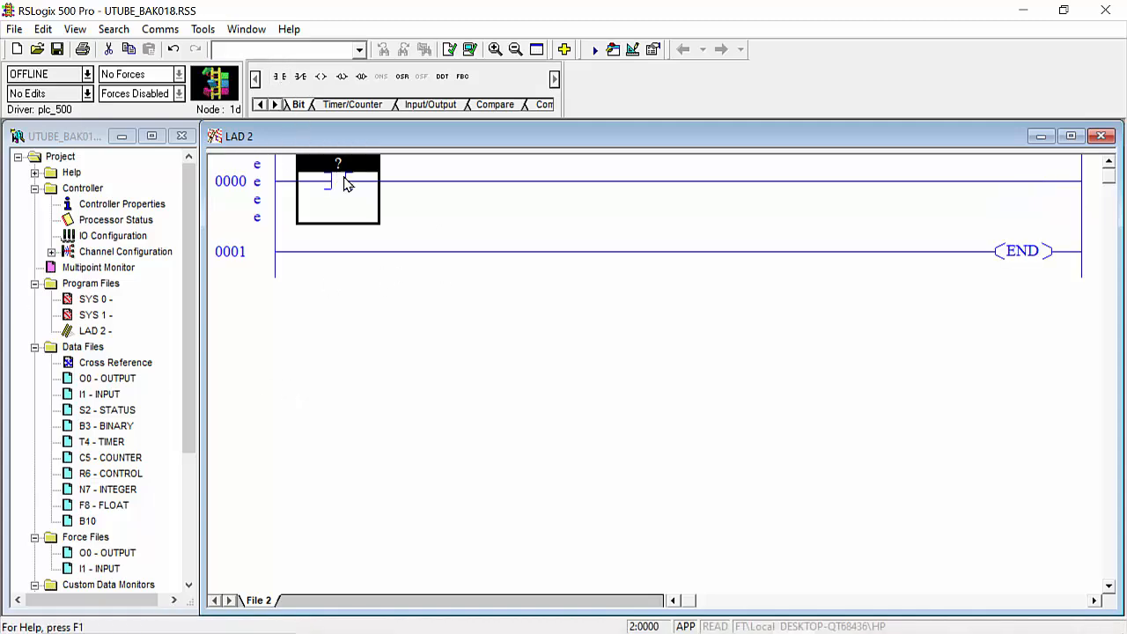
# Enter a B3:0/1 contact on rung 0000 and append a CTU count-up counter.
pyautogui.write('B3:0')
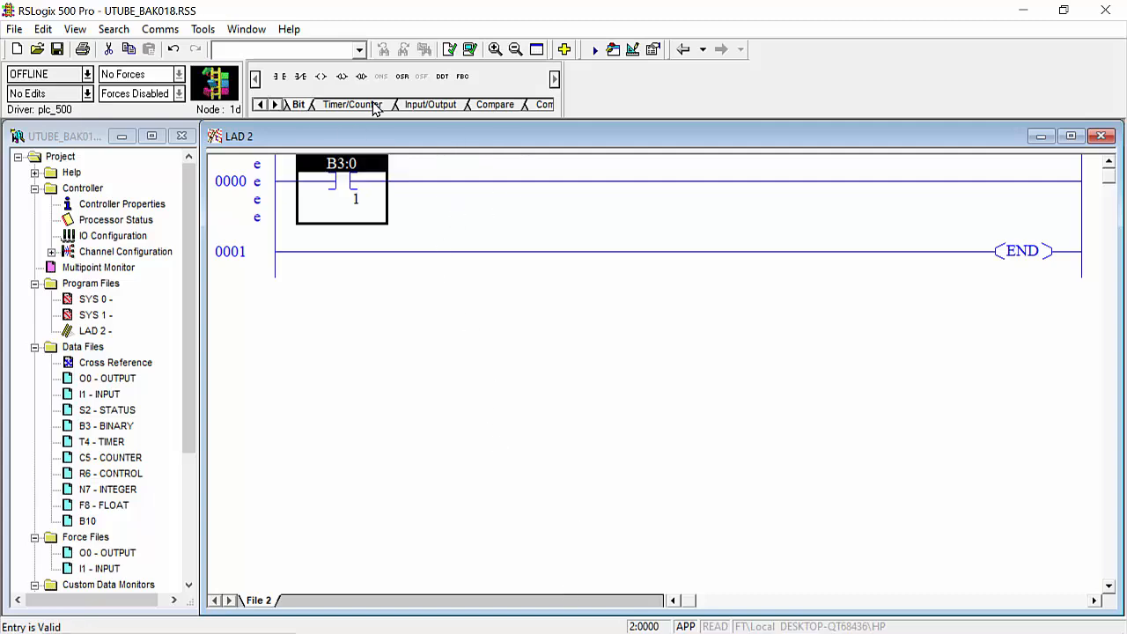
pyautogui.click(351, 104)
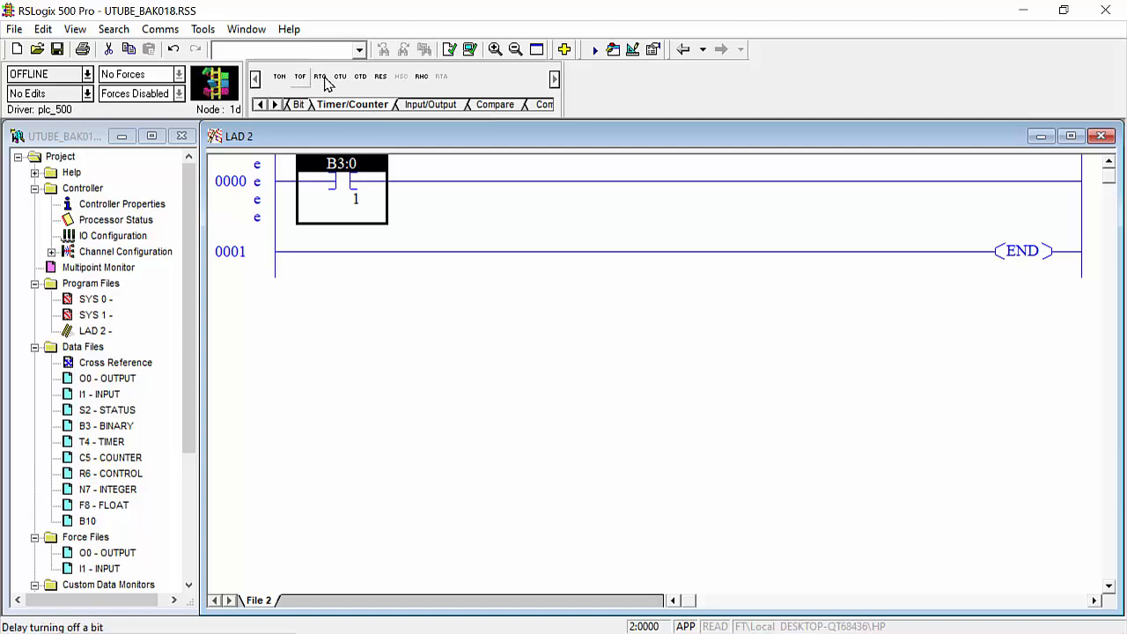
pyautogui.click(340, 76)
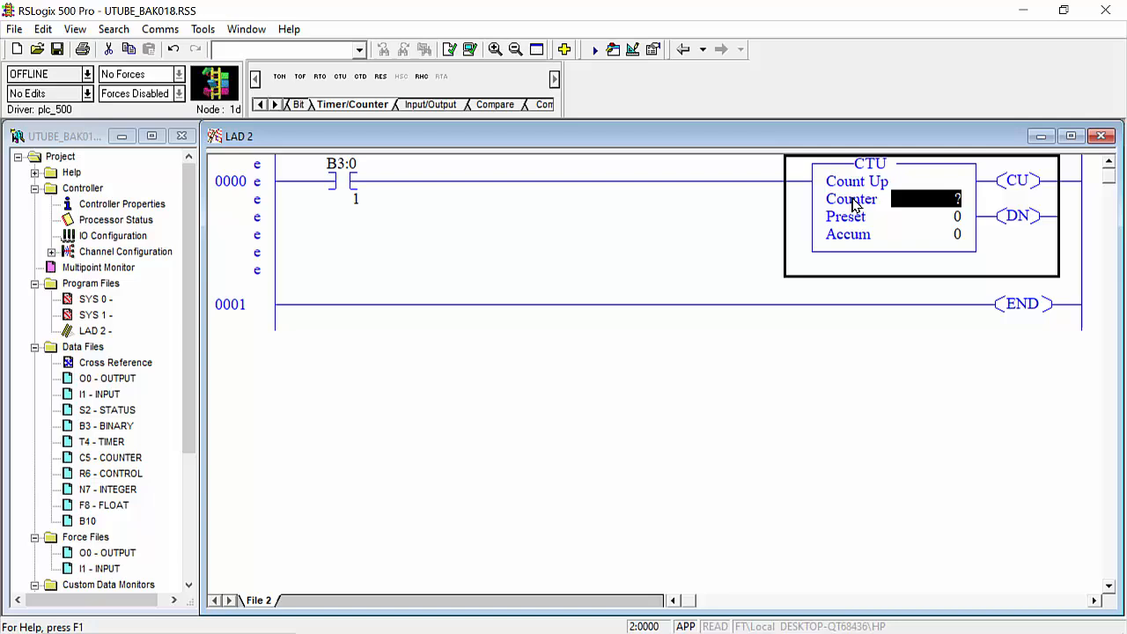
pyautogui.moveTo(962, 253)
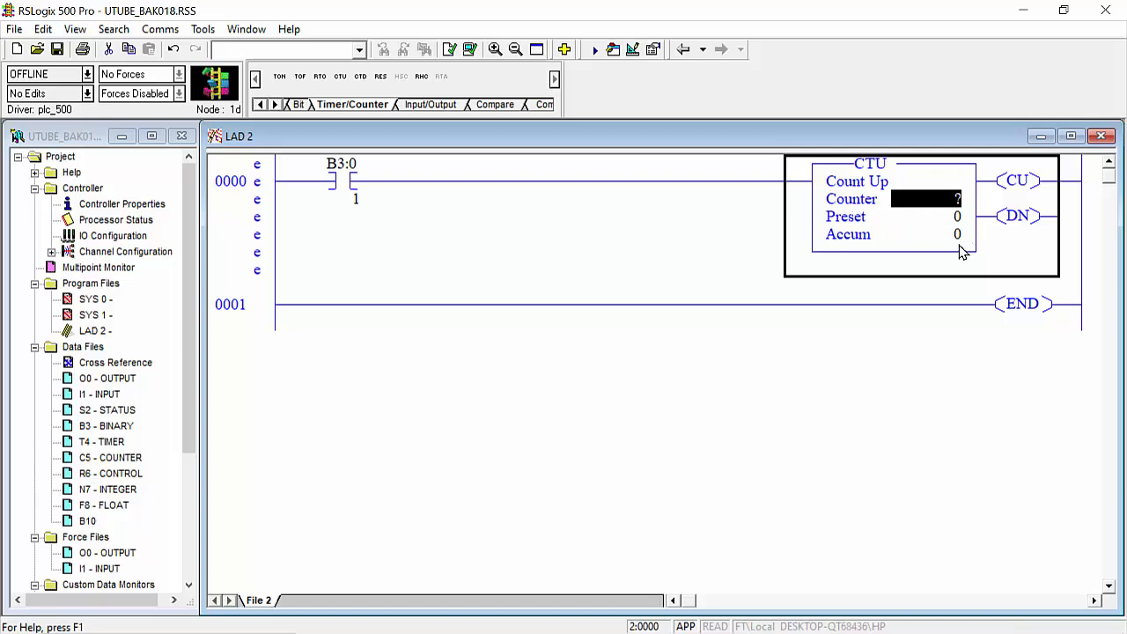
pyautogui.moveTo(323, 342)
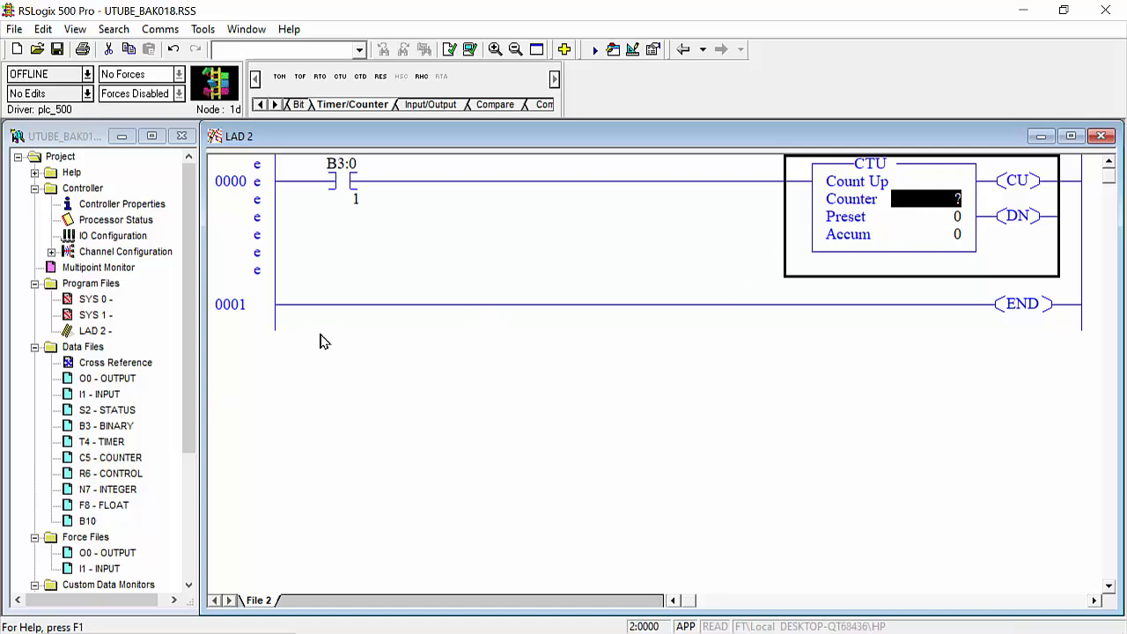
pyautogui.moveTo(280, 137)
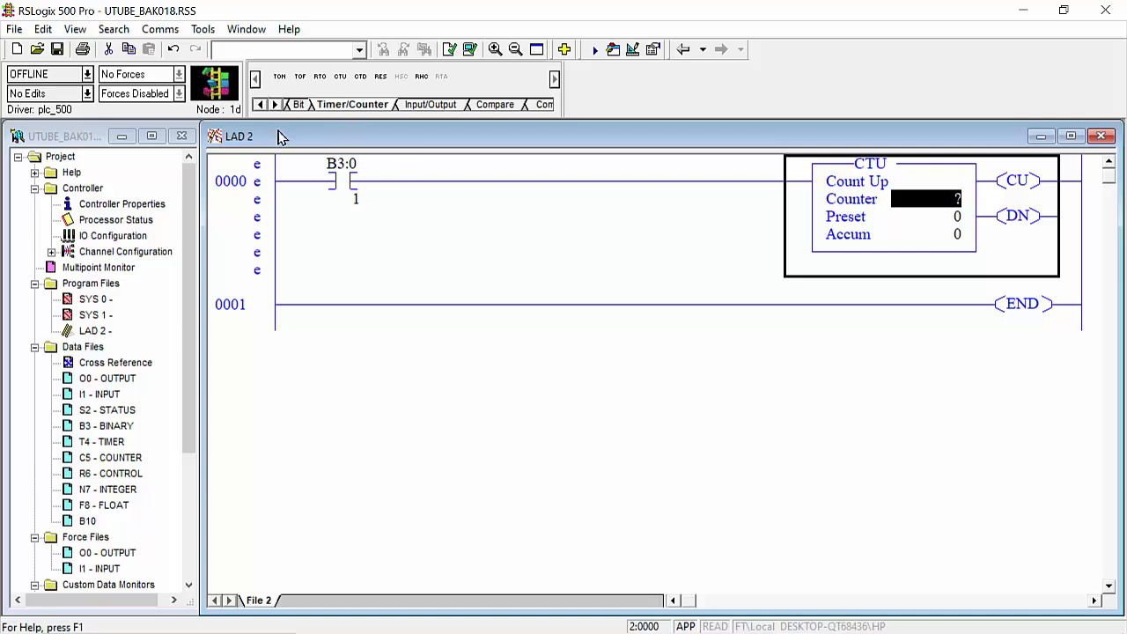
pyautogui.moveTo(570, 402)
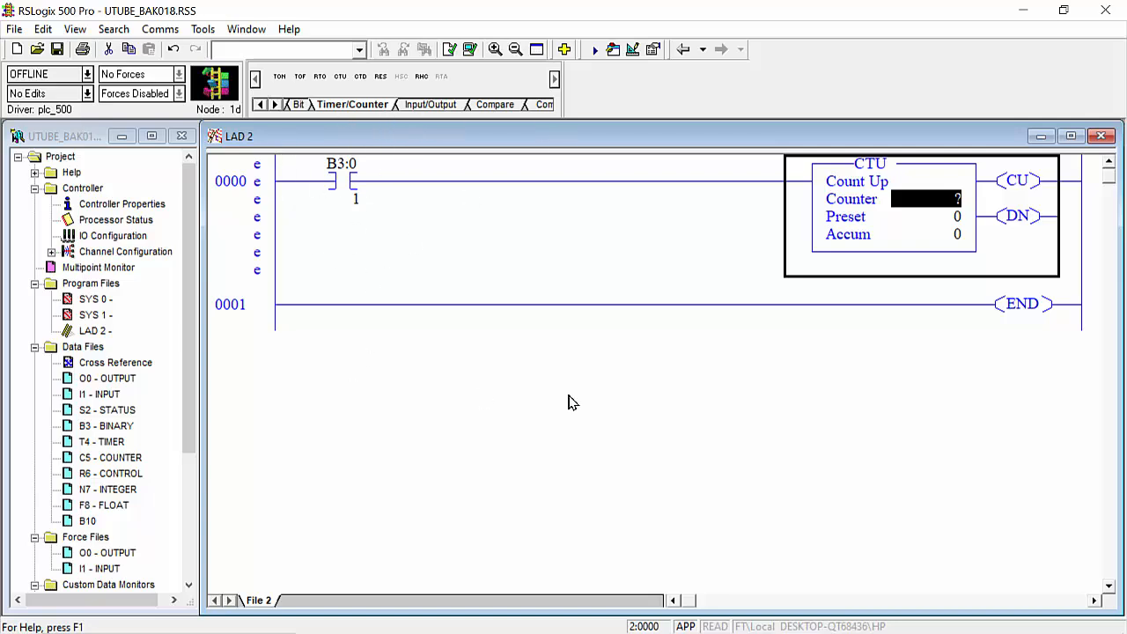
pyautogui.moveTo(305, 223)
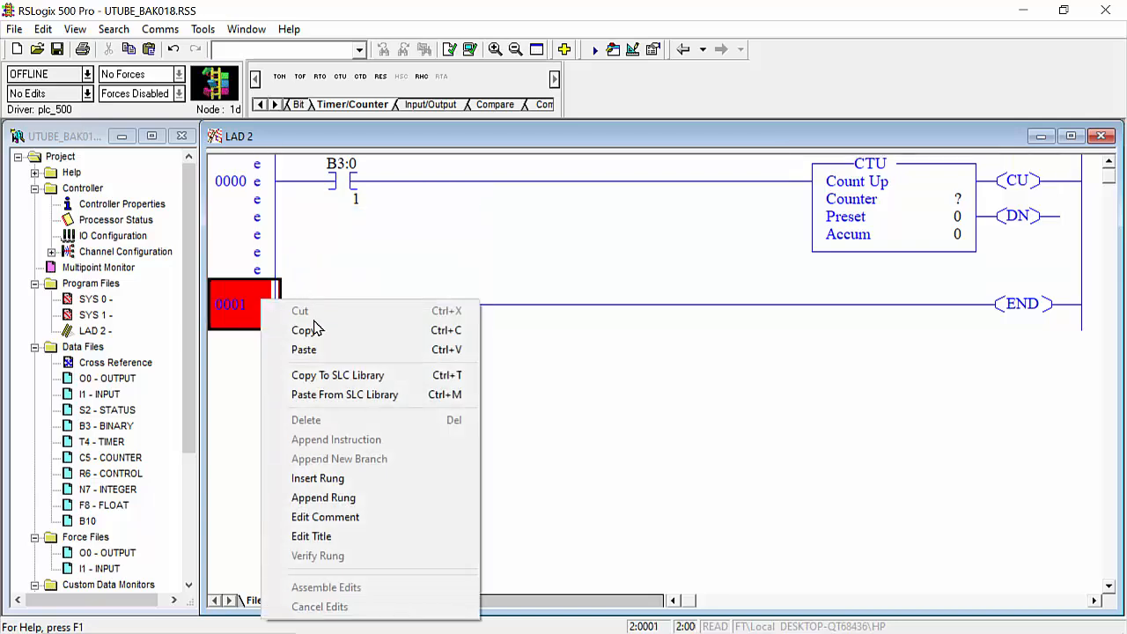
# Paste a duplicate counter rung with B3:0/2, addressing counters C5:0 and C5:1, preset 20.
pyautogui.click(303, 350)
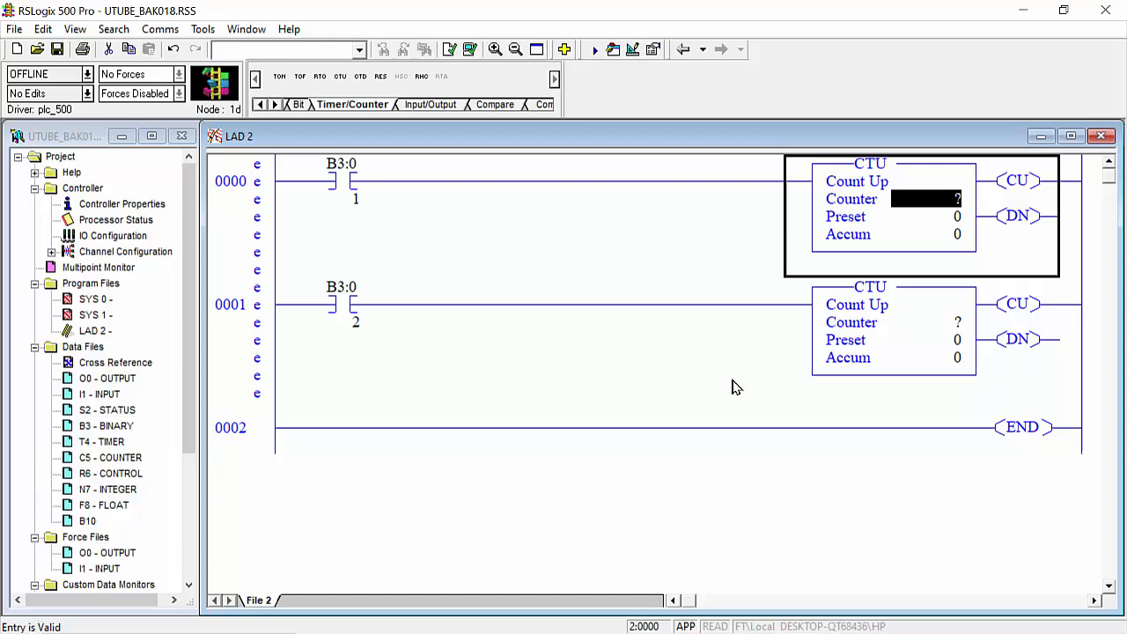
pyautogui.write('C')
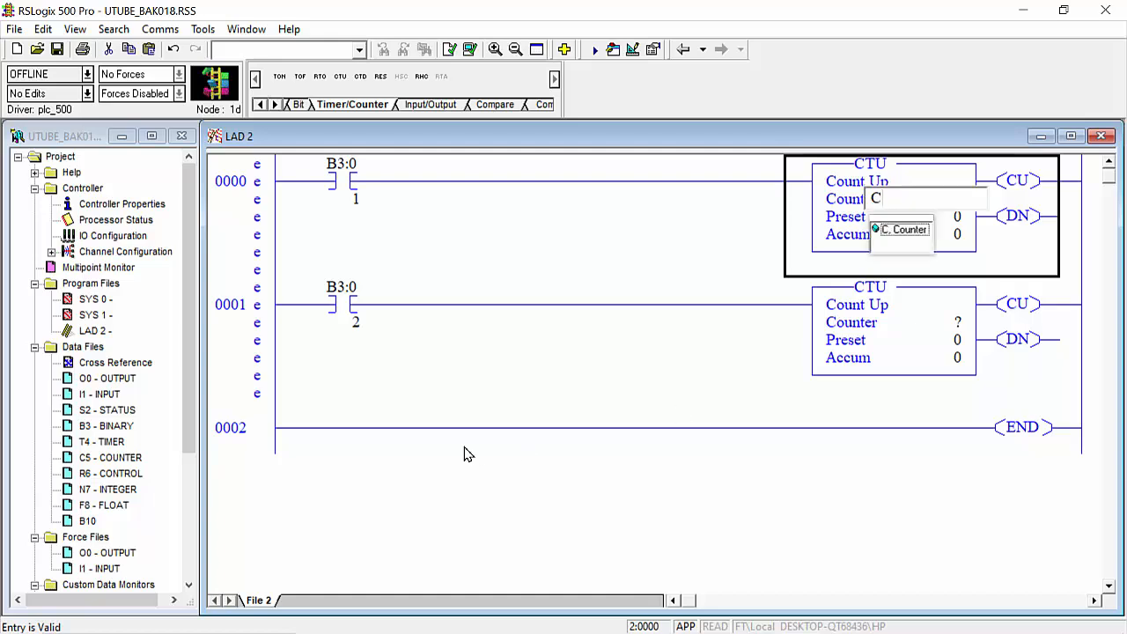
pyautogui.write('5:0')
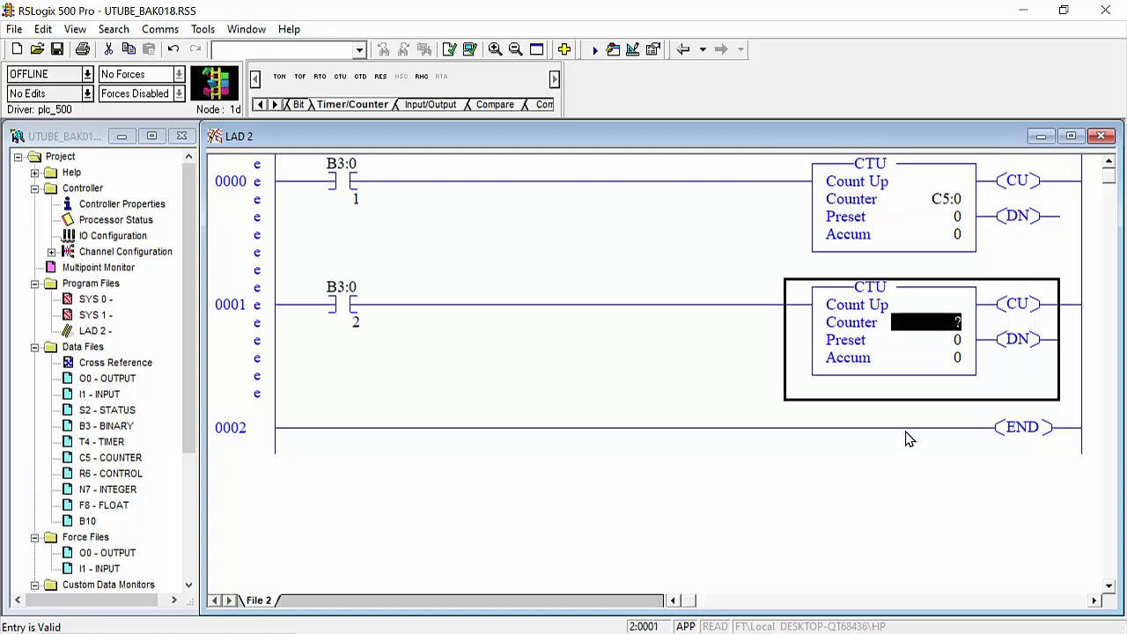
pyautogui.write('C5')
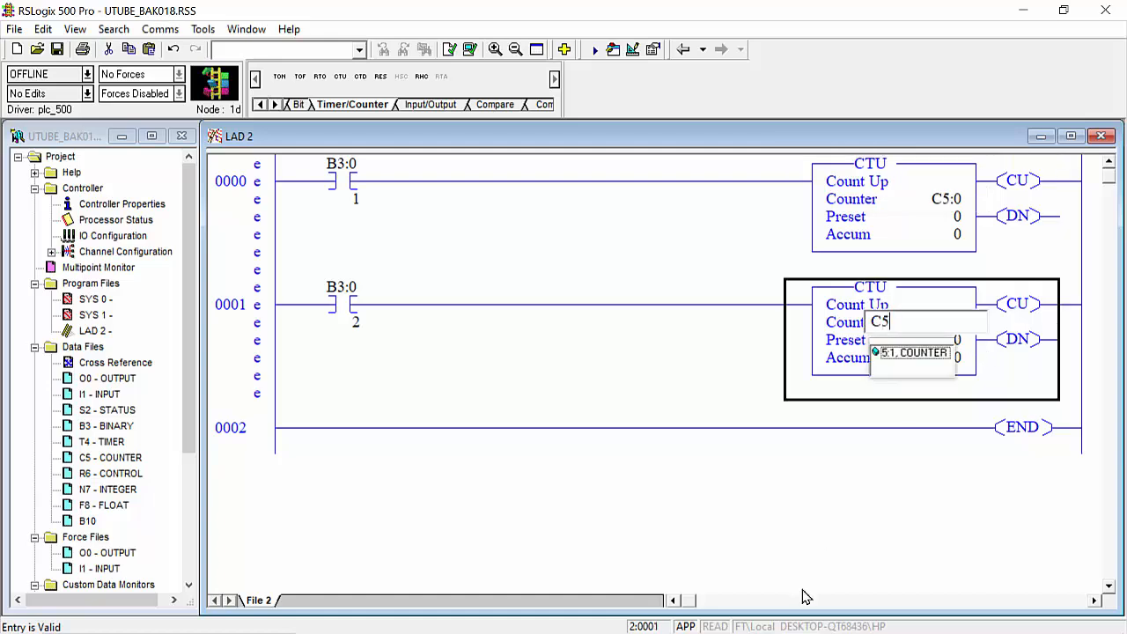
pyautogui.write(':1')
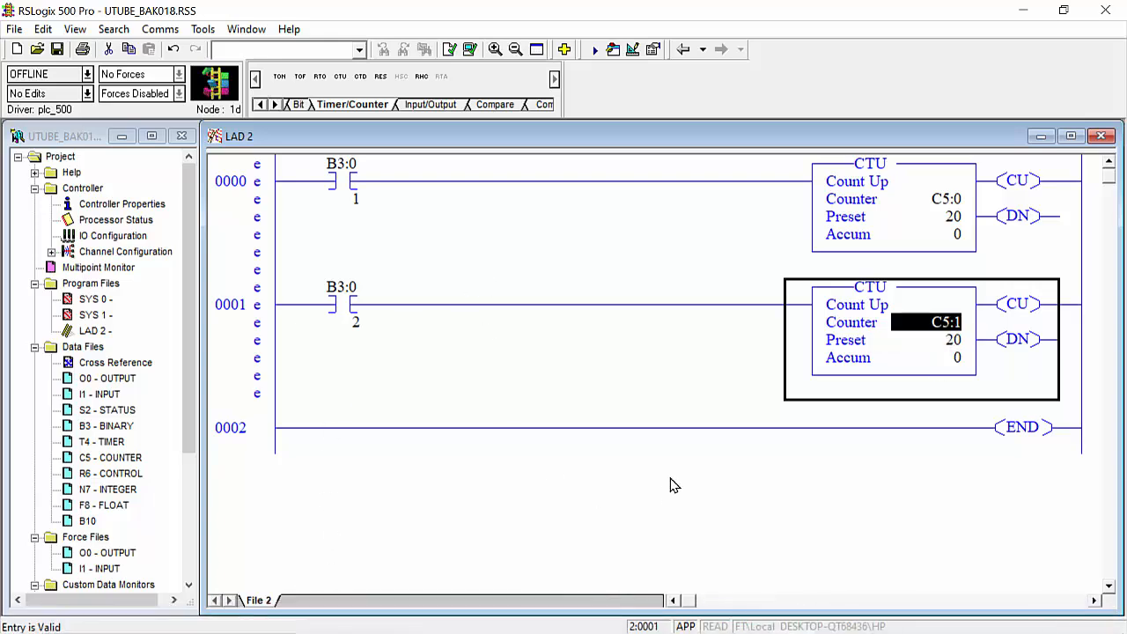
pyautogui.moveTo(465, 349)
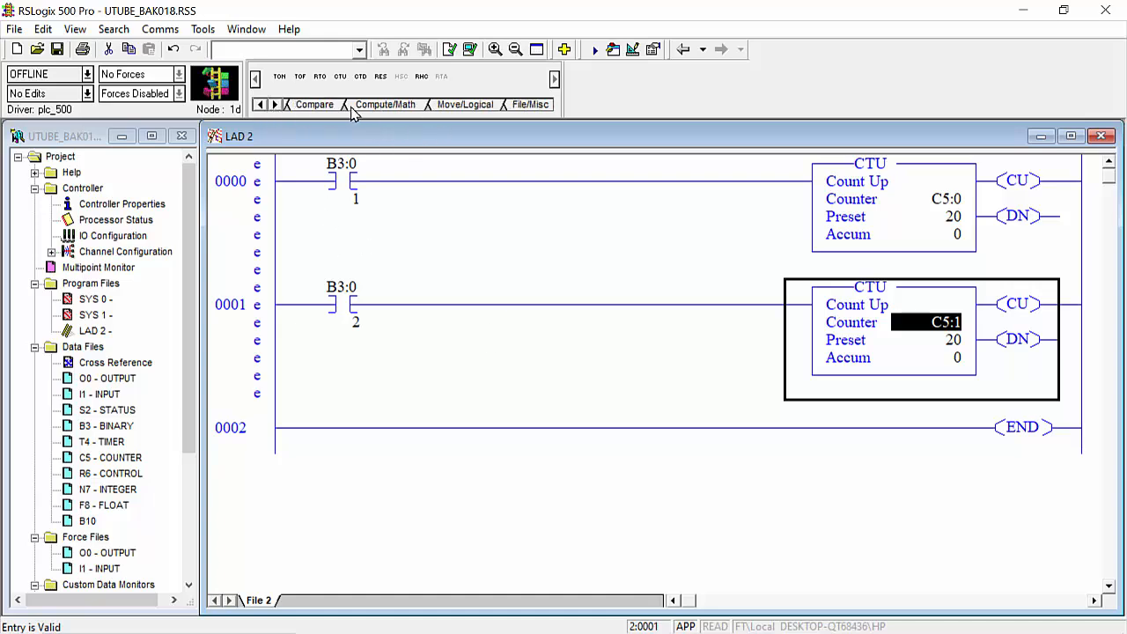
# Add rung 0002 with an ADD of C5:0.ACC and C5:1.ACC into N7:0.
pyautogui.click(385, 104)
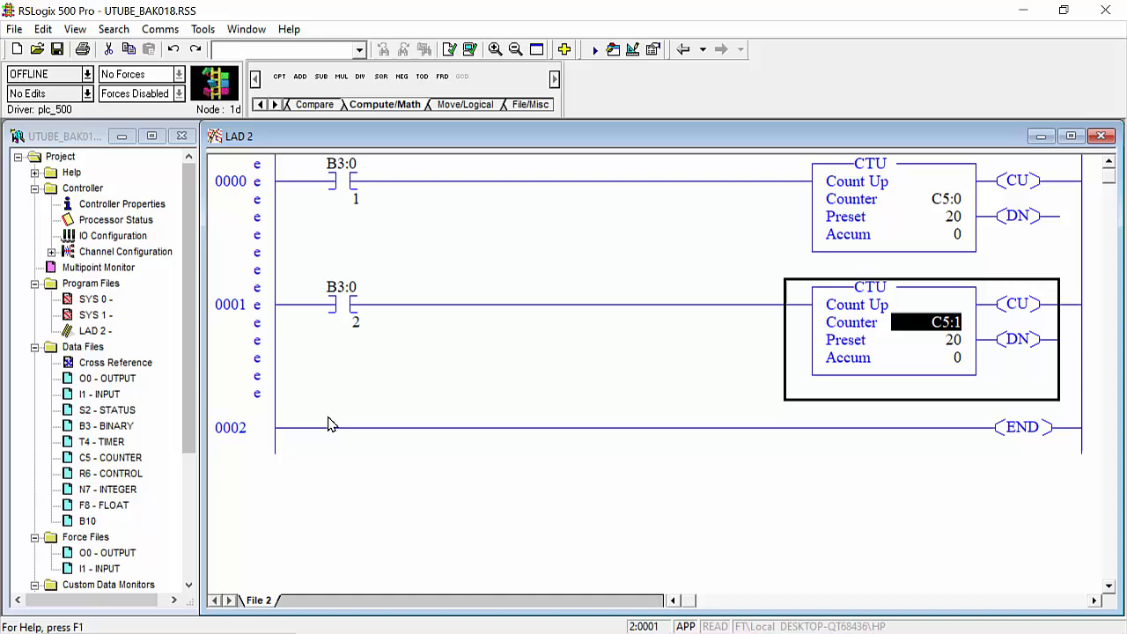
pyautogui.click(230, 427)
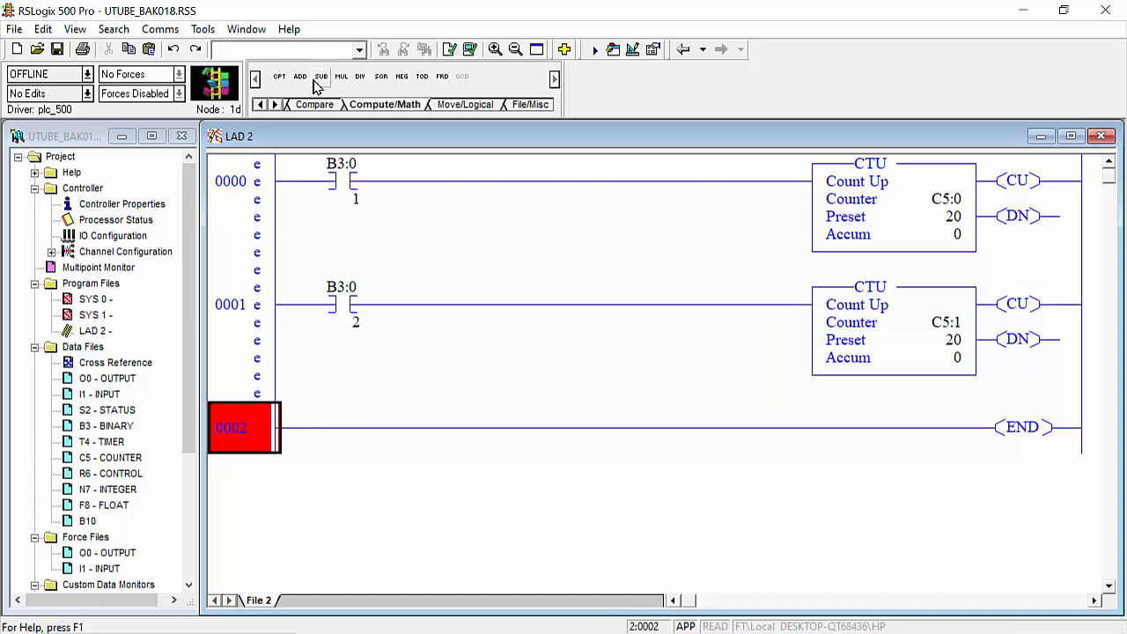
pyautogui.click(300, 75)
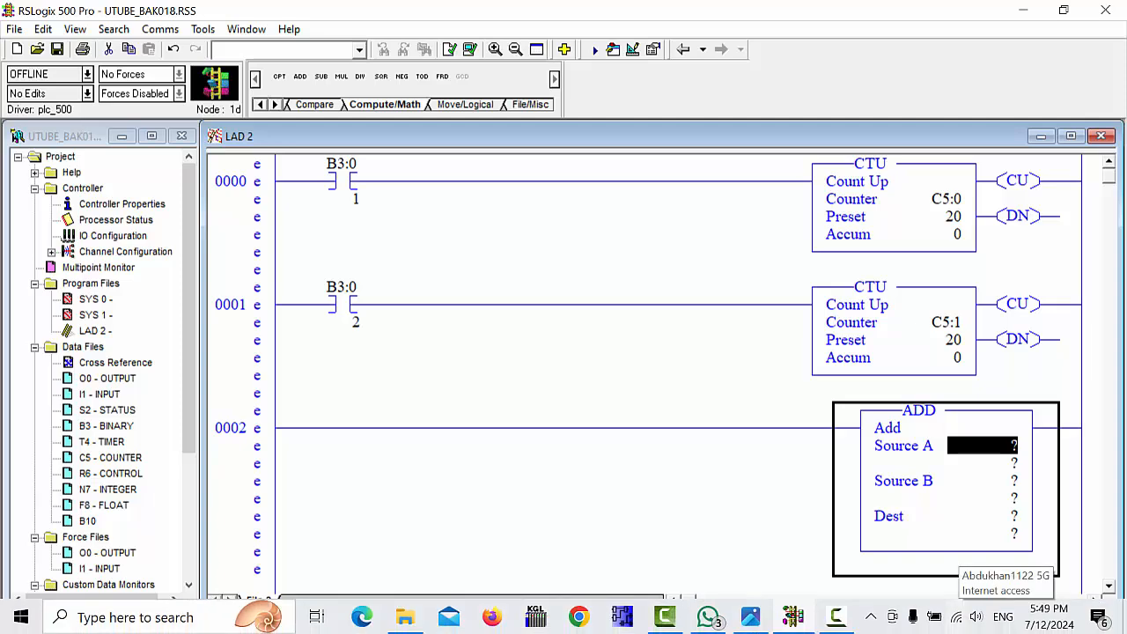
pyautogui.write('N7')
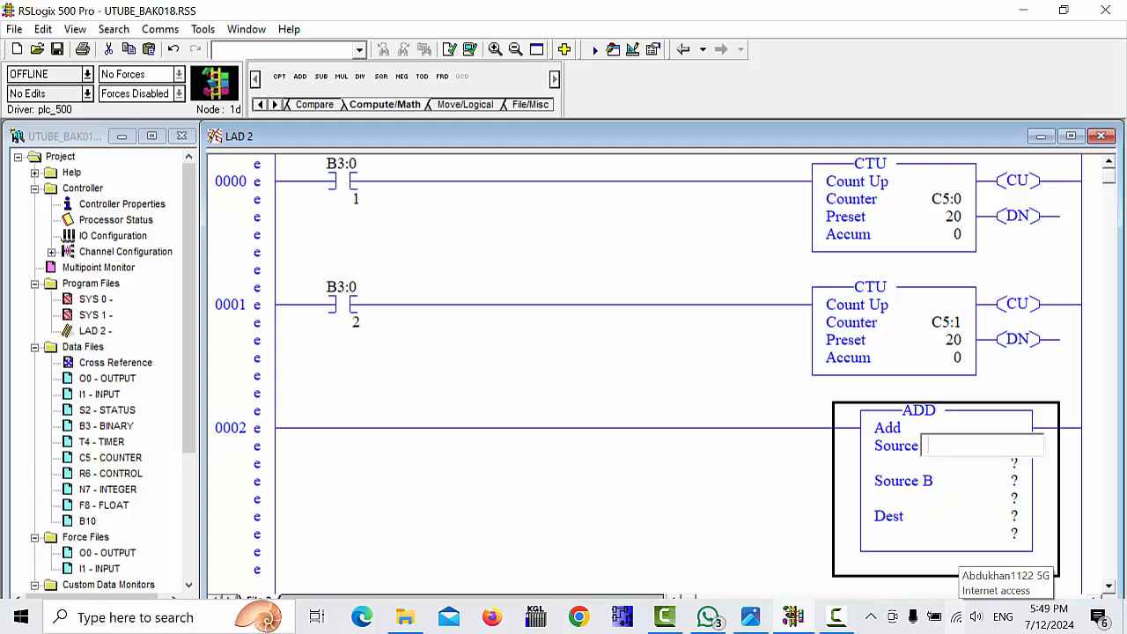
pyautogui.write('C5:0.AC')
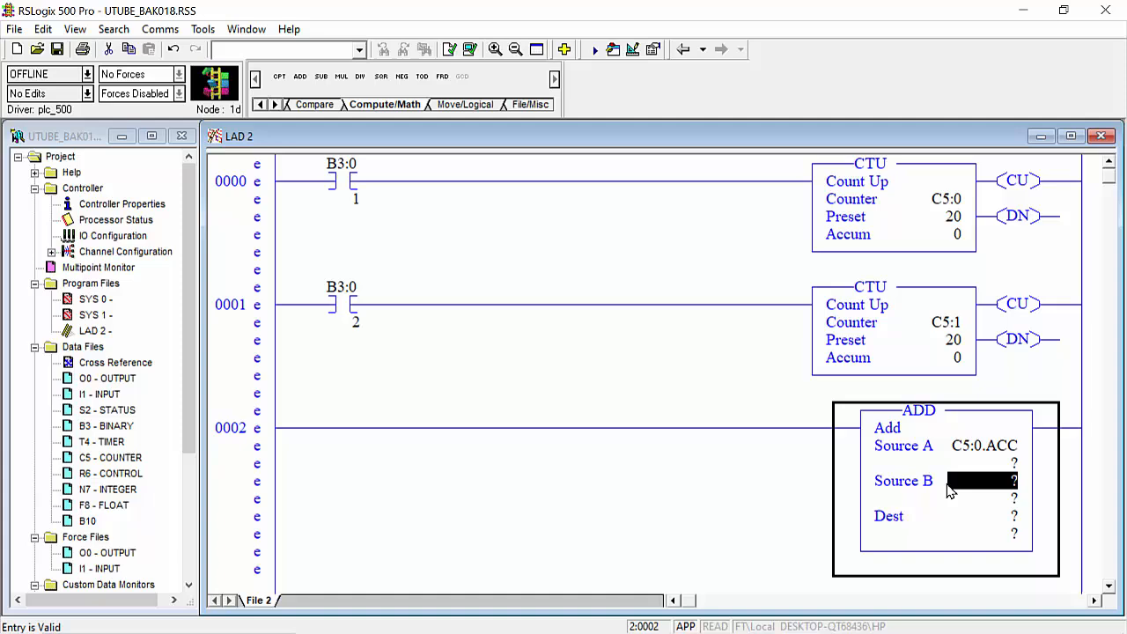
pyautogui.write('C5:1')
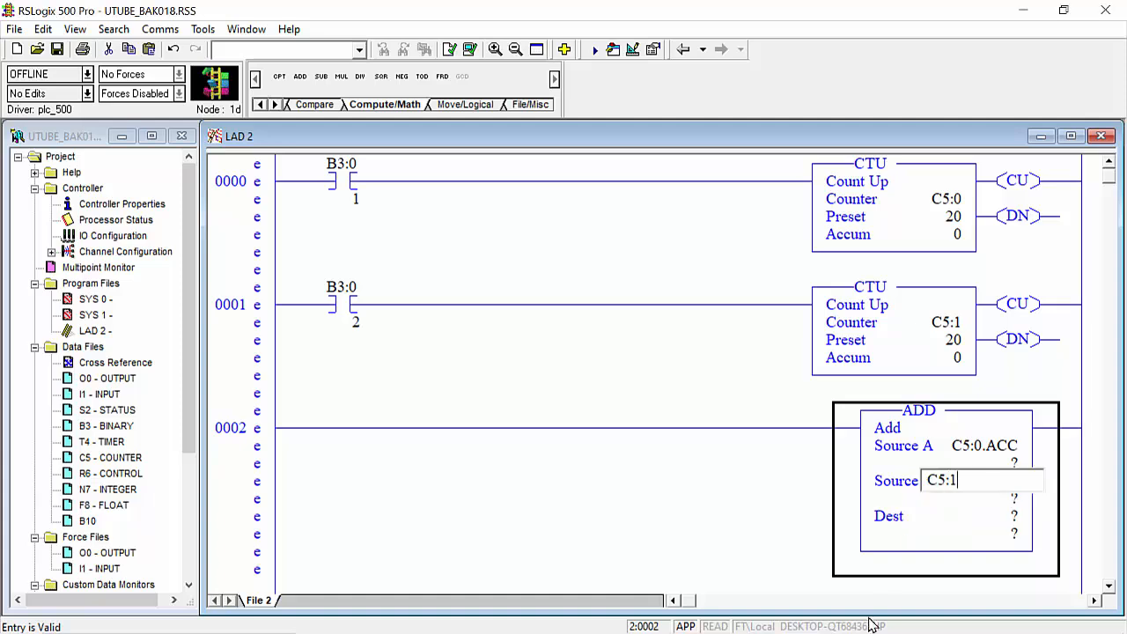
pyautogui.write('.ACC')
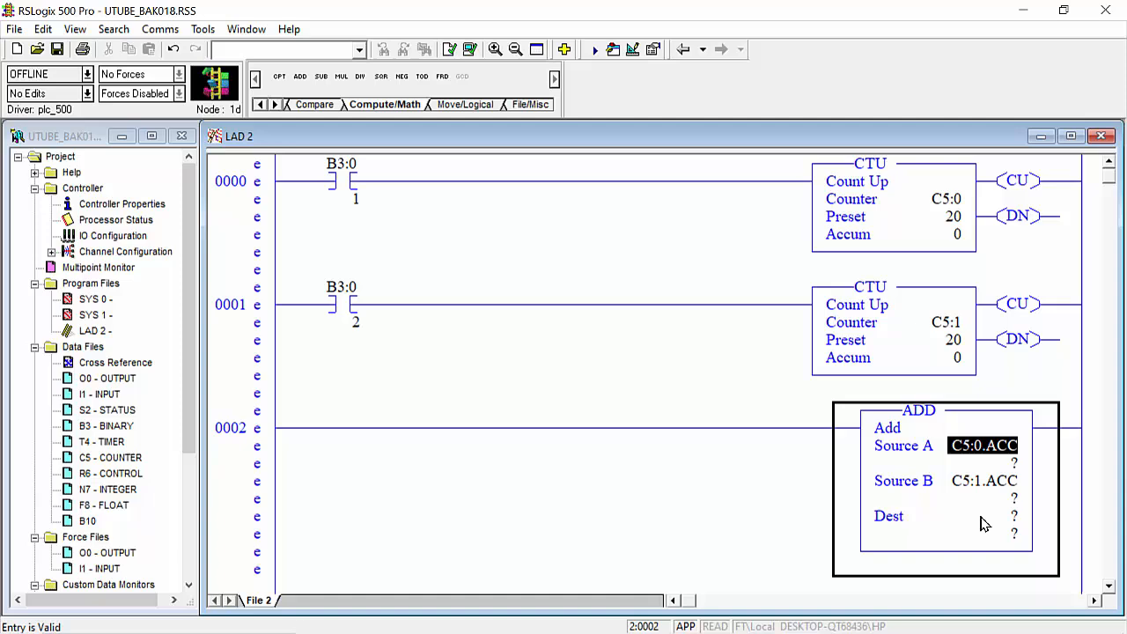
pyautogui.click(967, 516)
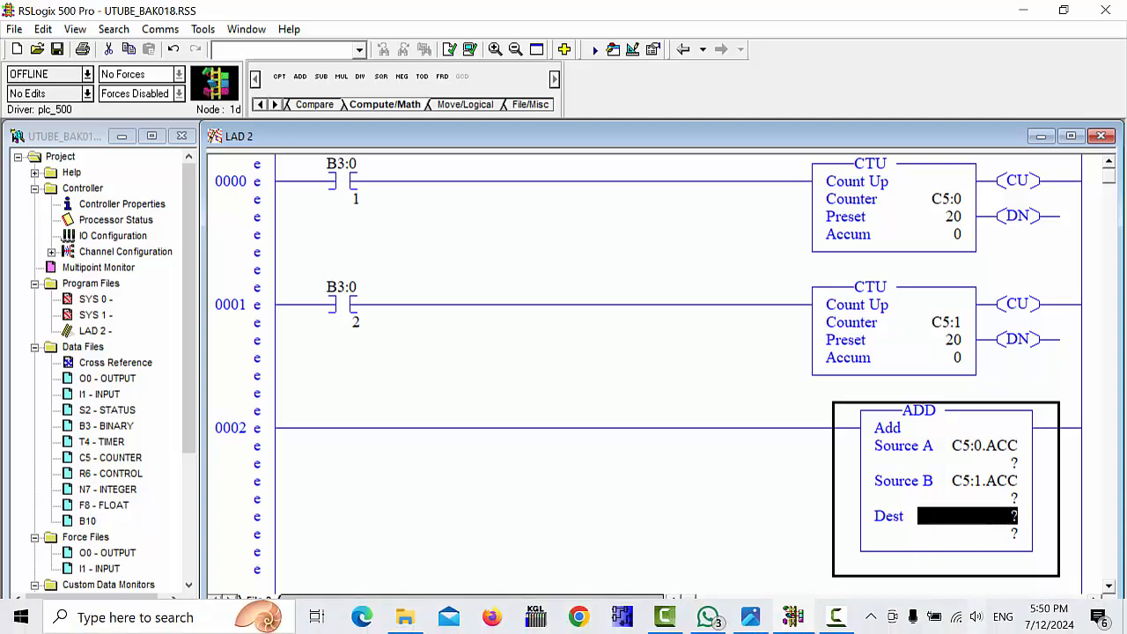
pyautogui.write('N7:0')
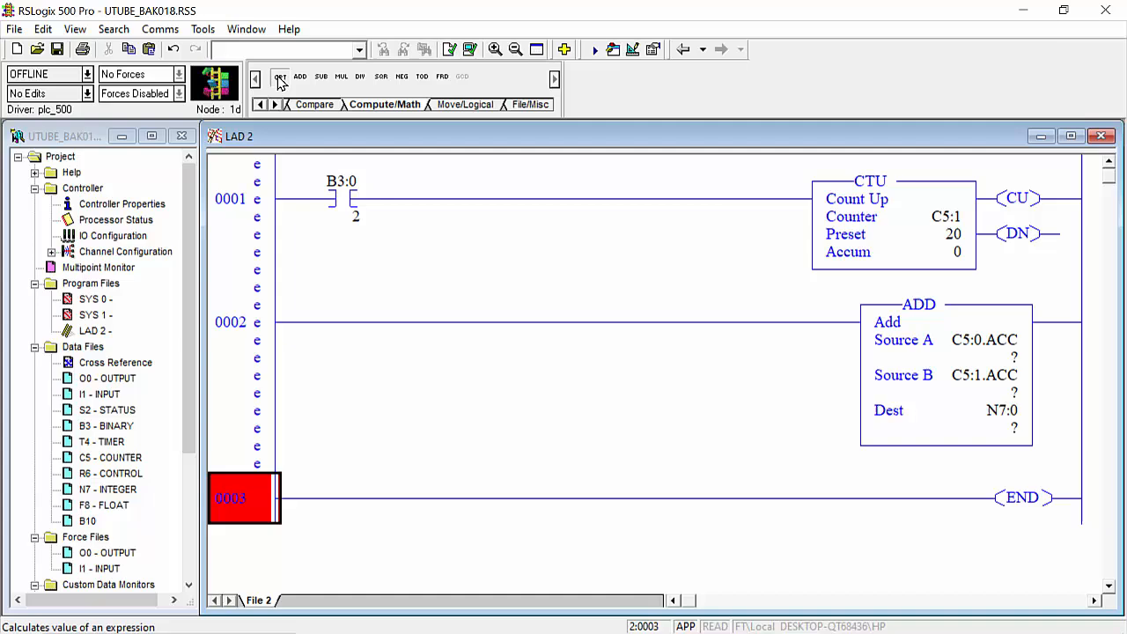
# Place a CPT on rung 0003, review rungs 0000–0002, and start editing its Dest.
pyautogui.click(279, 75)
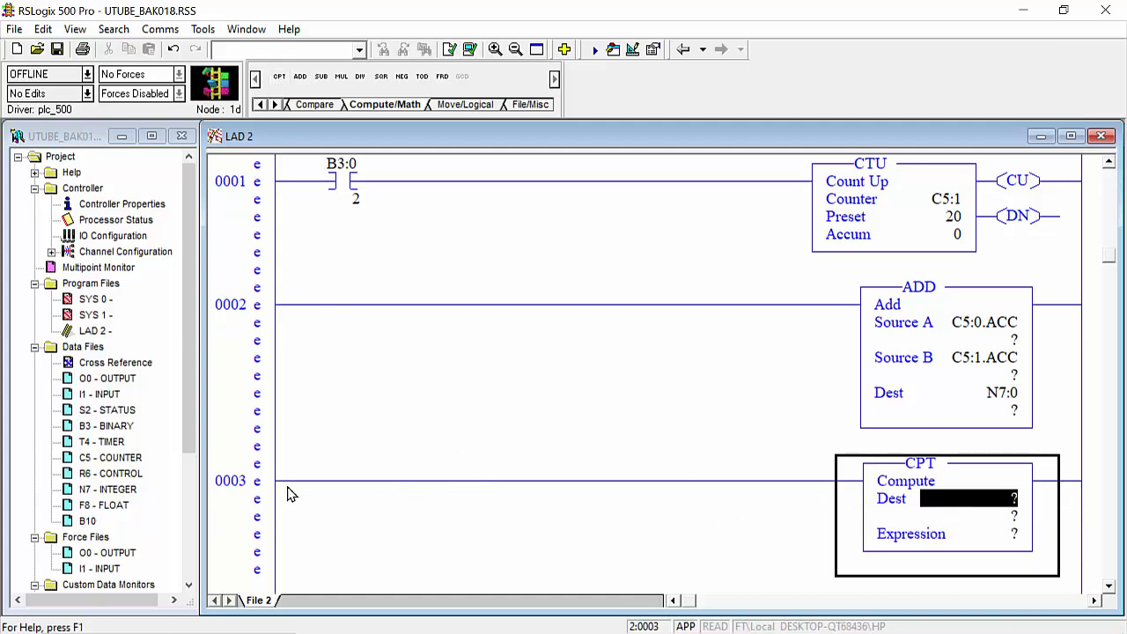
pyautogui.click(230, 480)
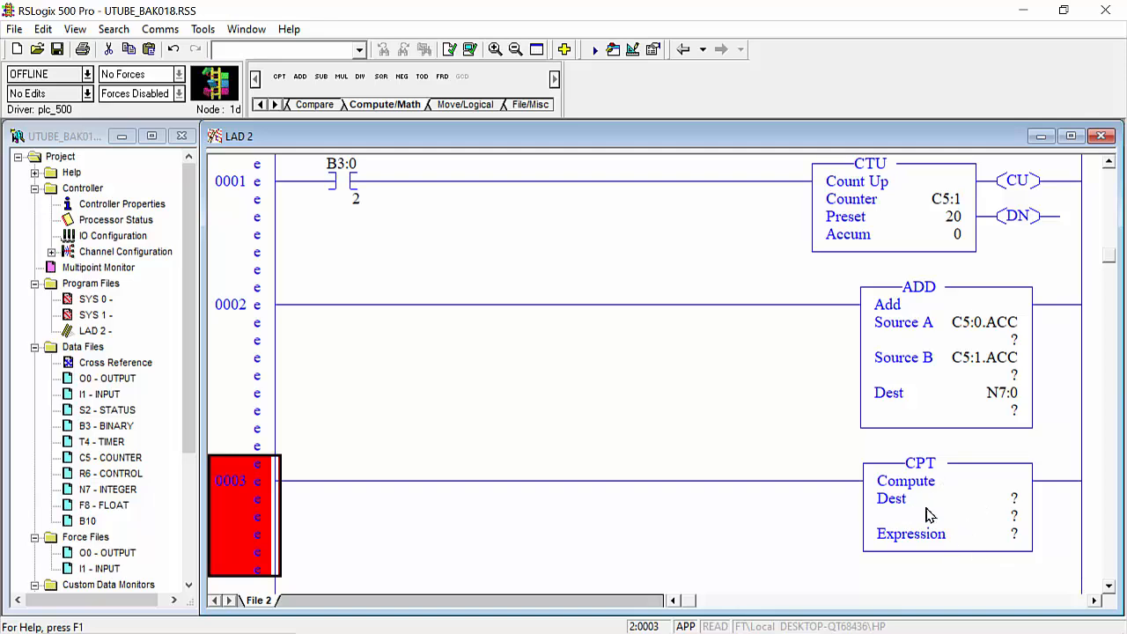
pyautogui.moveTo(933, 387)
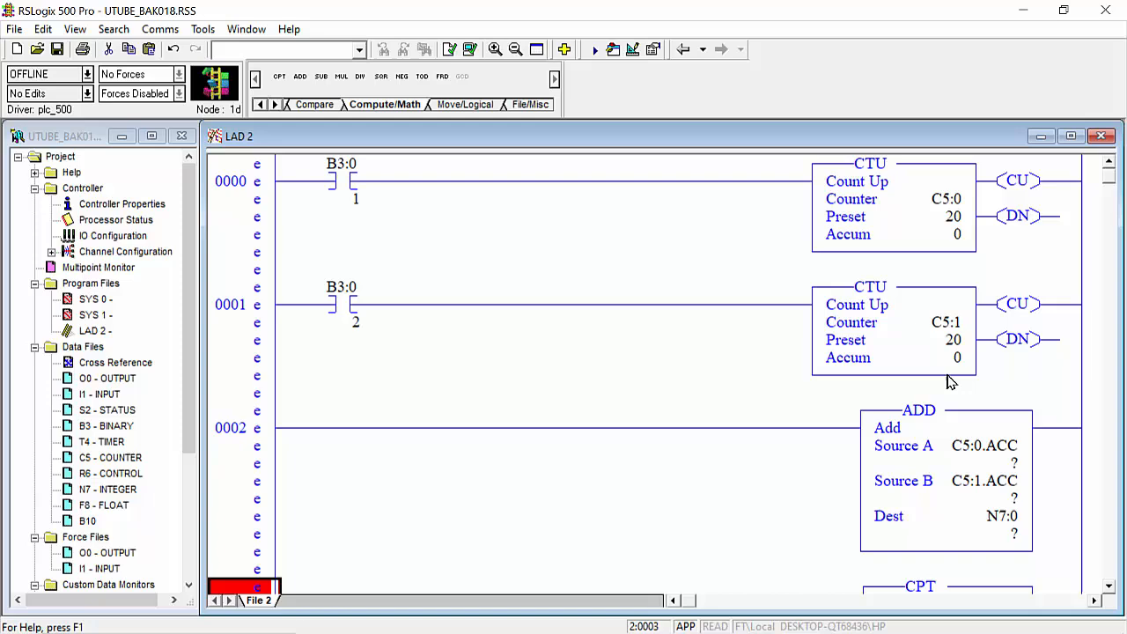
pyautogui.moveTo(919, 355)
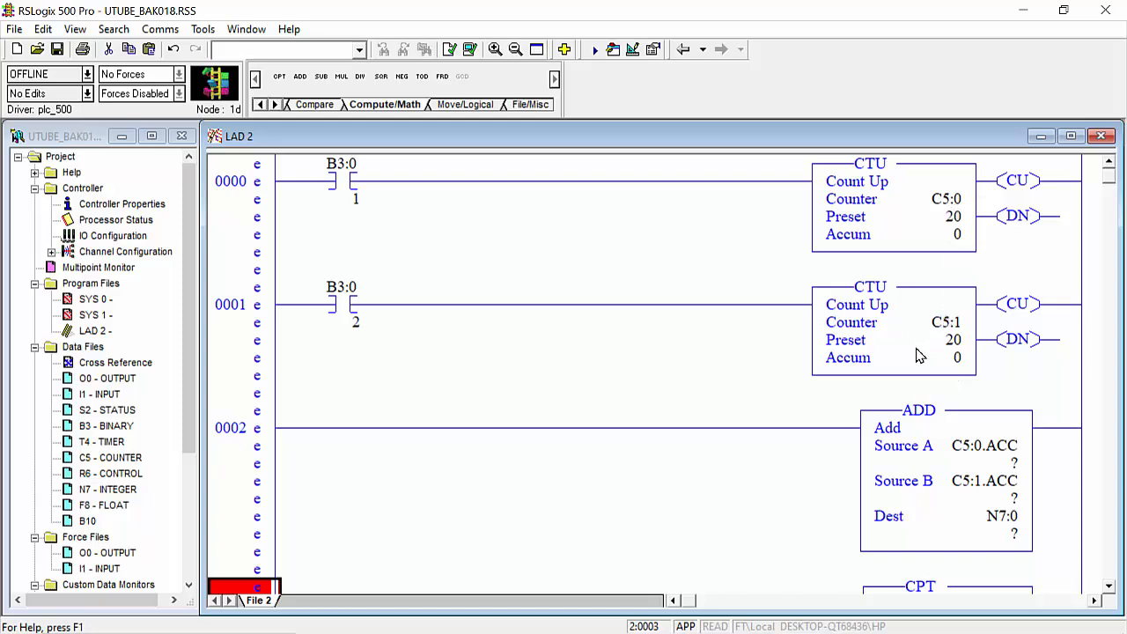
pyautogui.moveTo(950, 429)
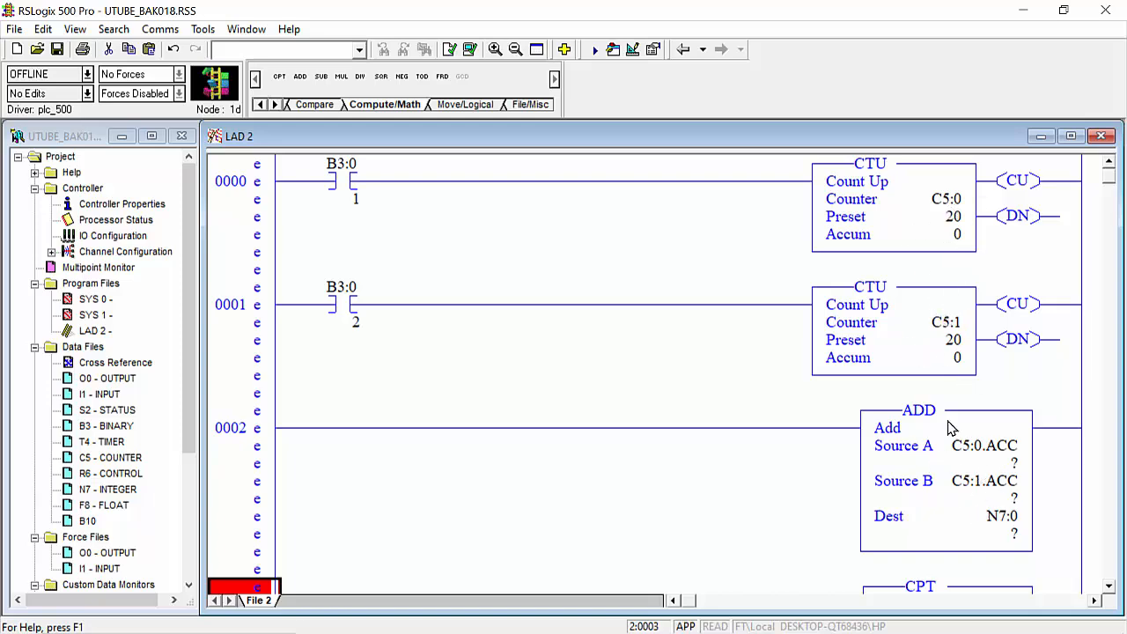
pyautogui.moveTo(969, 526)
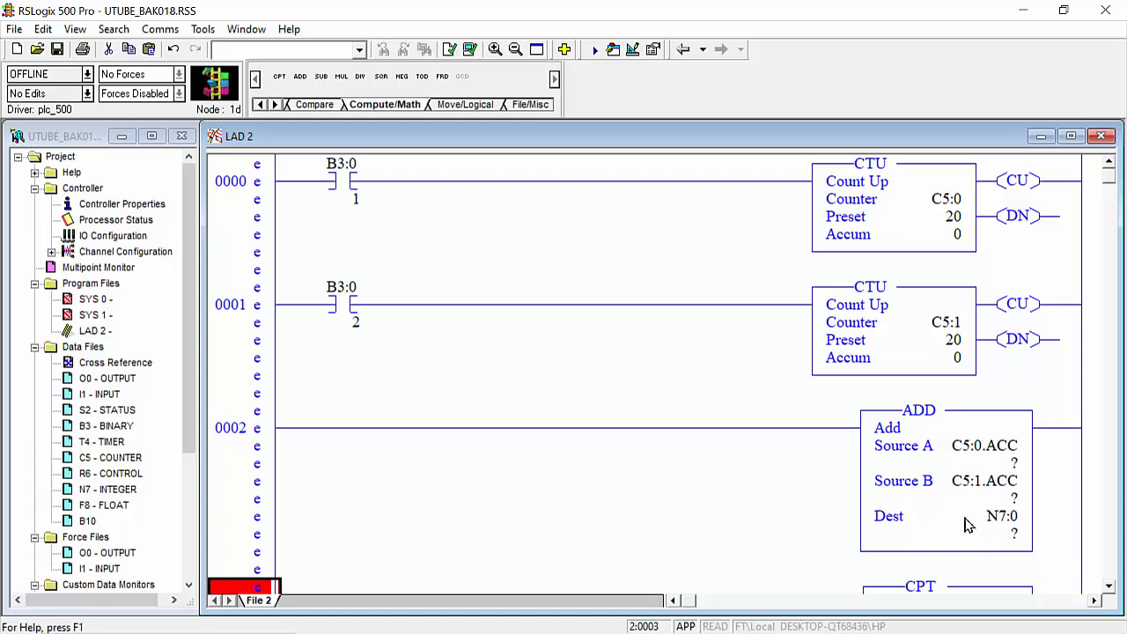
pyautogui.moveTo(984, 473)
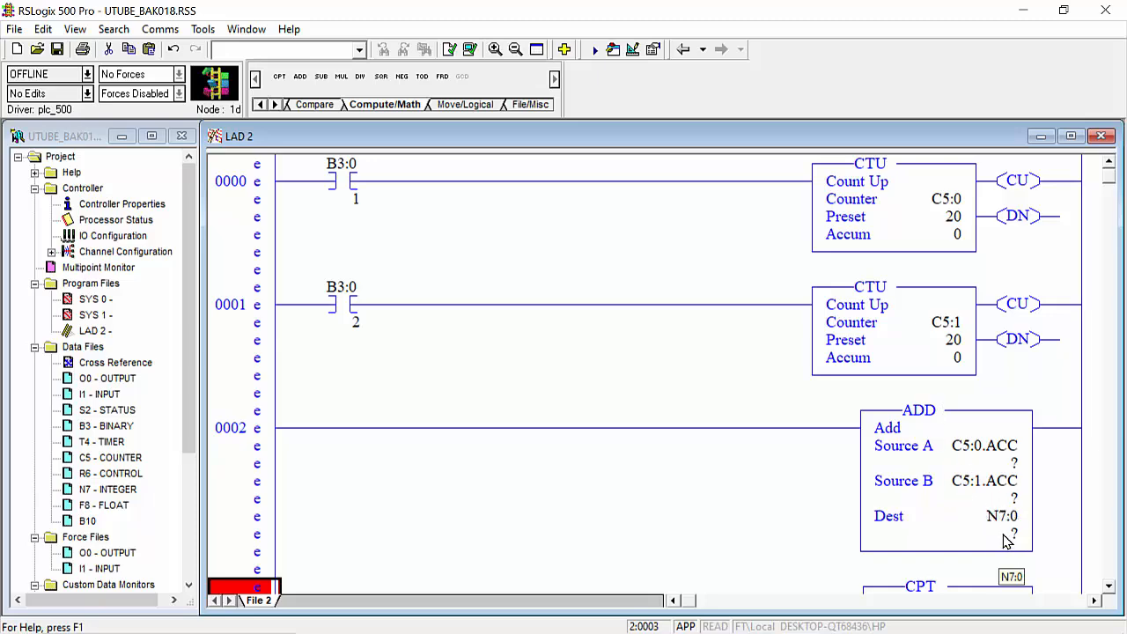
pyautogui.scroll(-3)
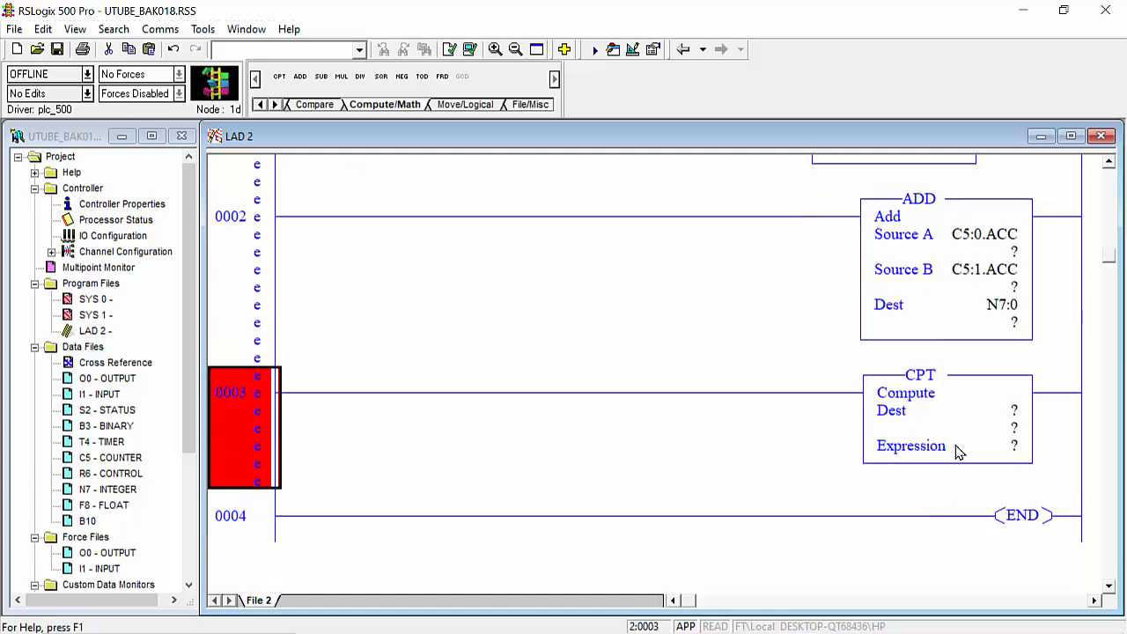
pyautogui.moveTo(958, 438)
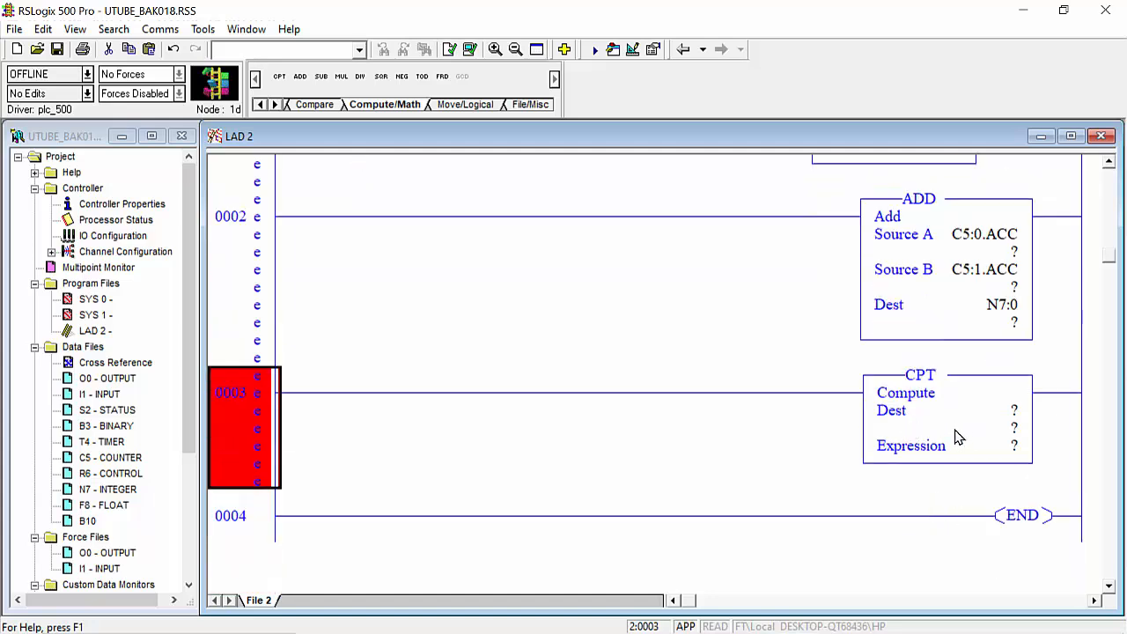
pyautogui.moveTo(959, 484)
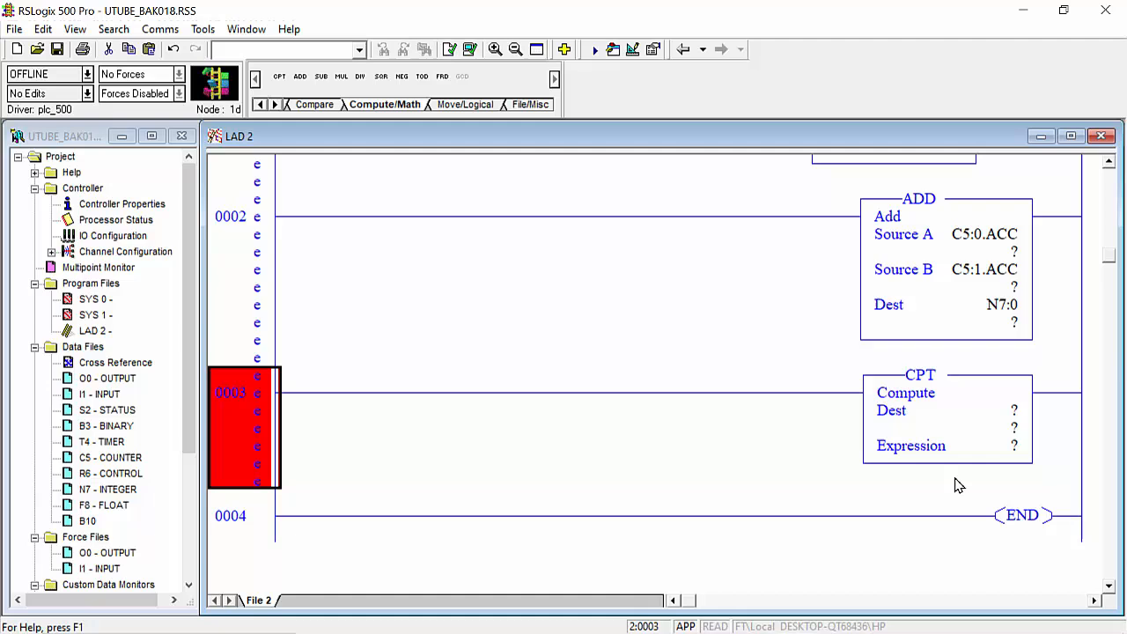
pyautogui.moveTo(947, 481)
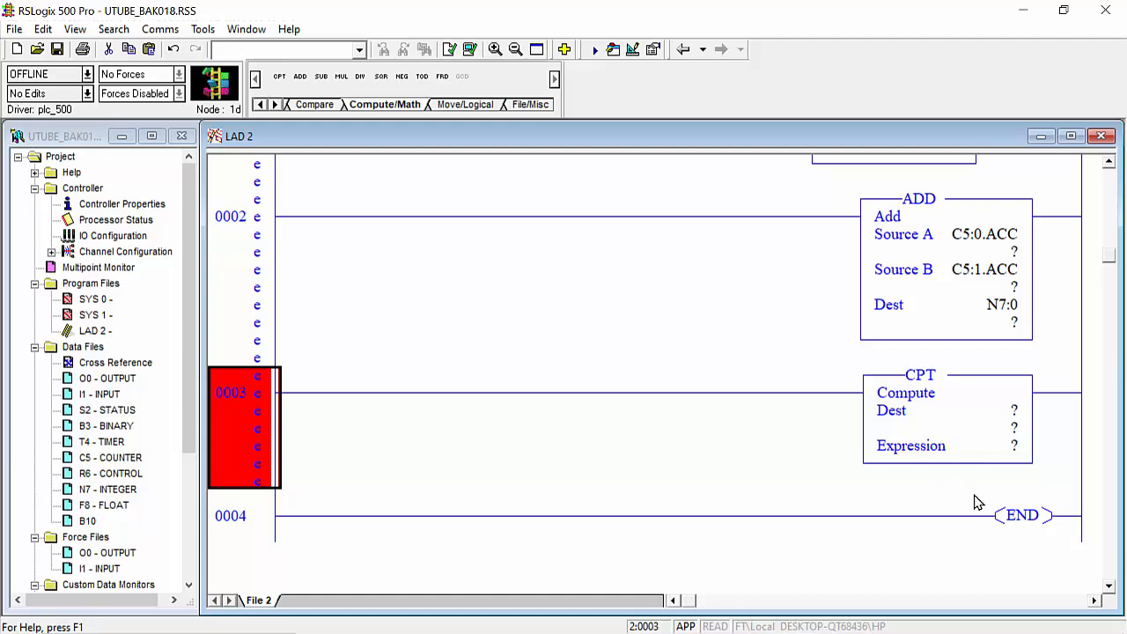
pyautogui.moveTo(993, 459)
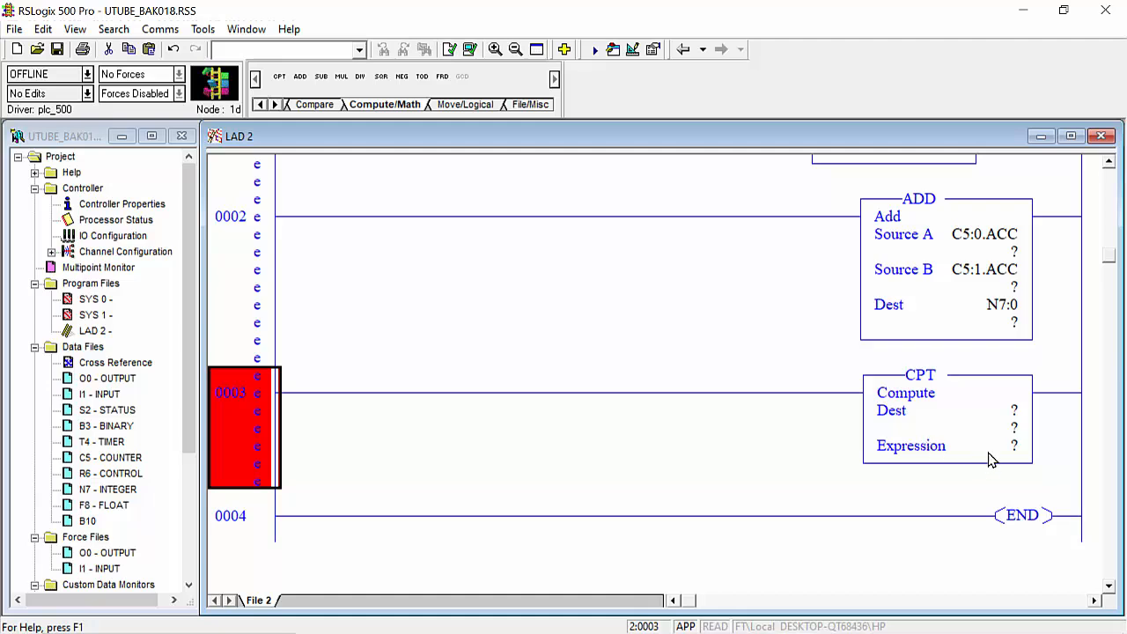
pyautogui.moveTo(928, 446)
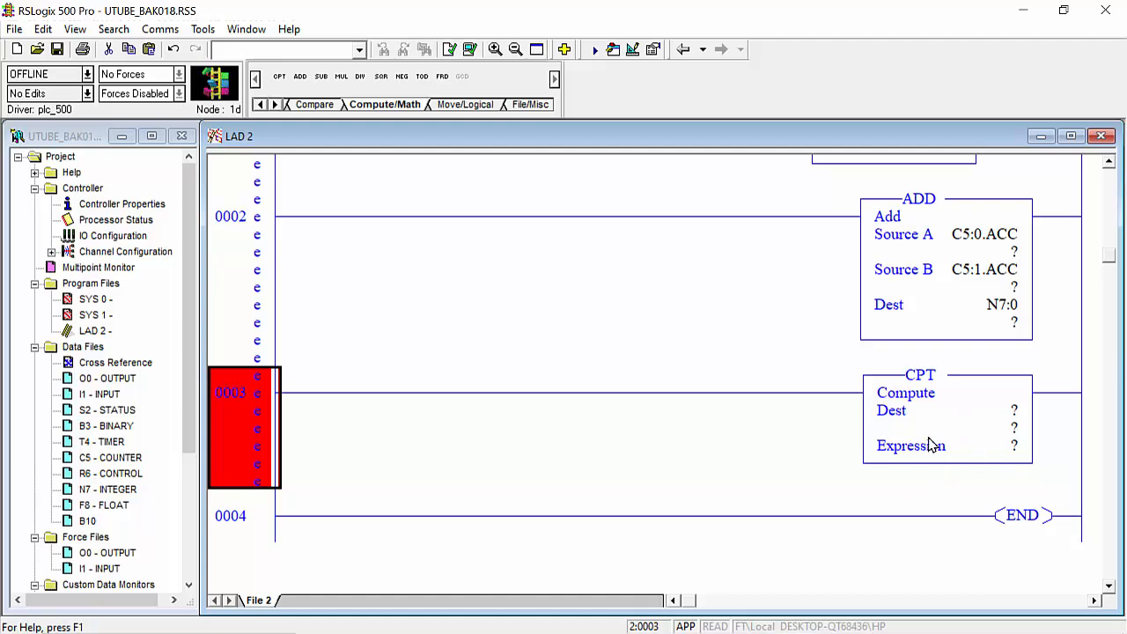
pyautogui.moveTo(980, 457)
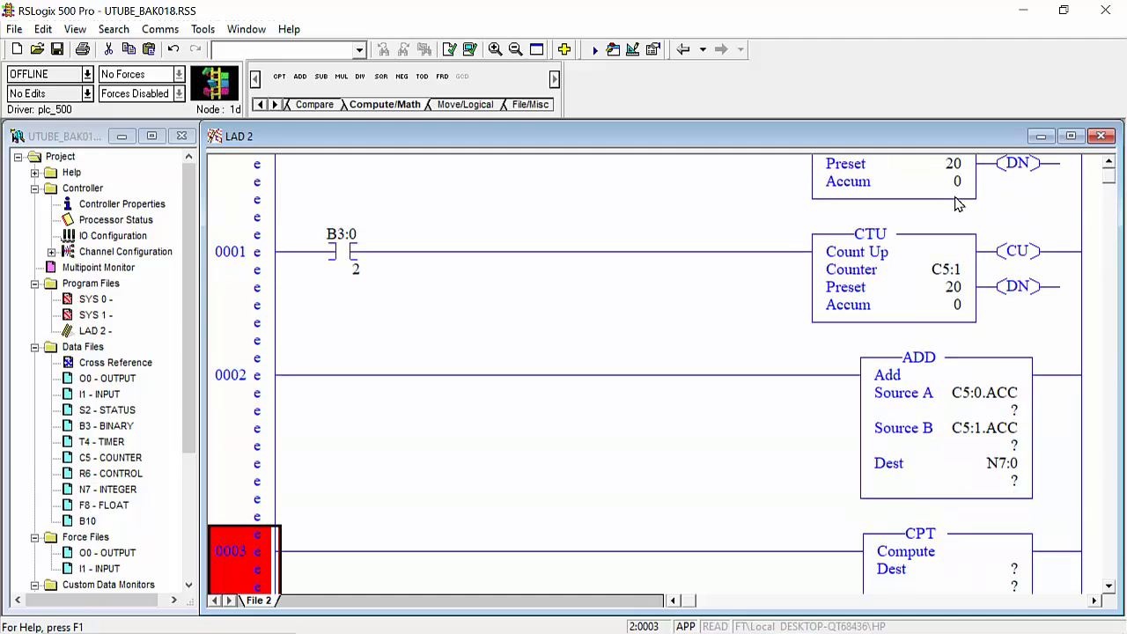
pyautogui.scroll(3)
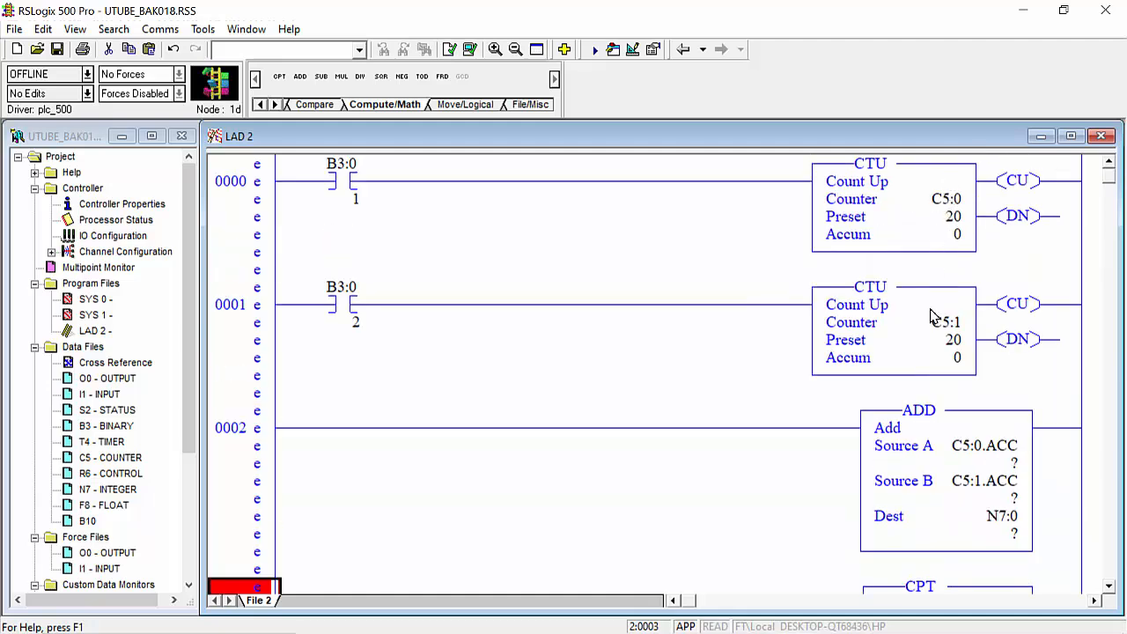
pyautogui.scroll(-3)
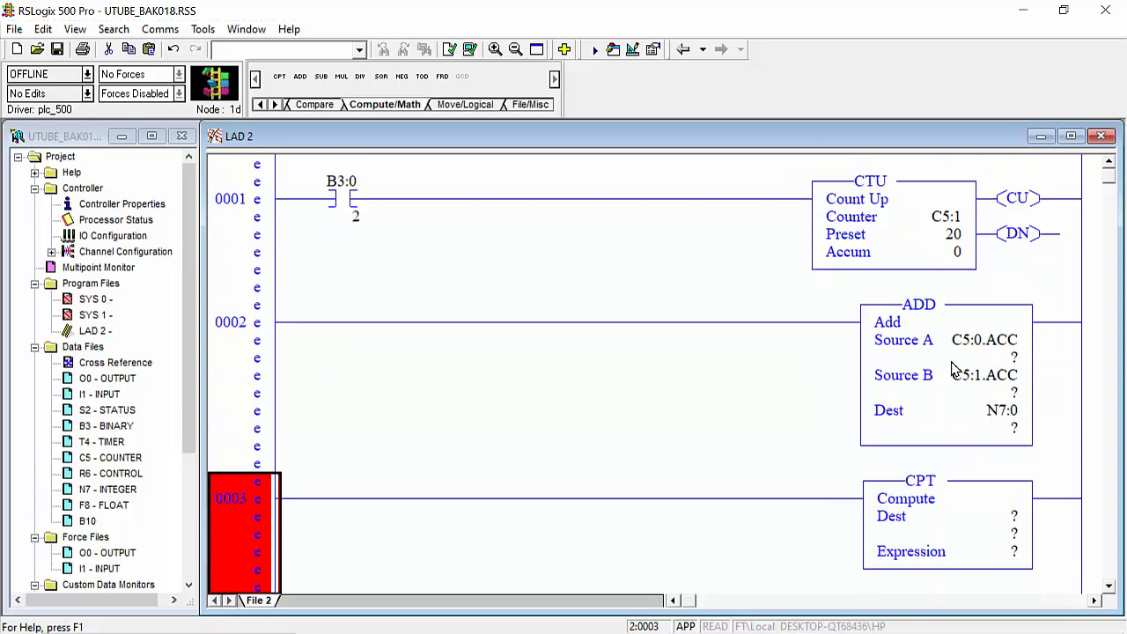
pyautogui.scroll(-3)
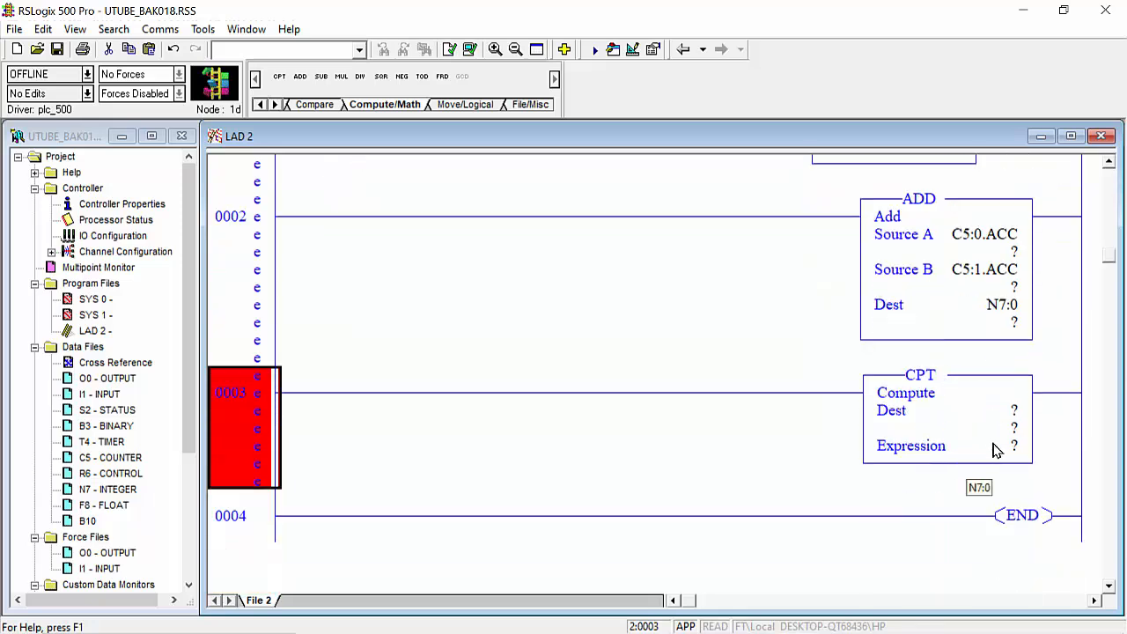
pyautogui.moveTo(997, 447)
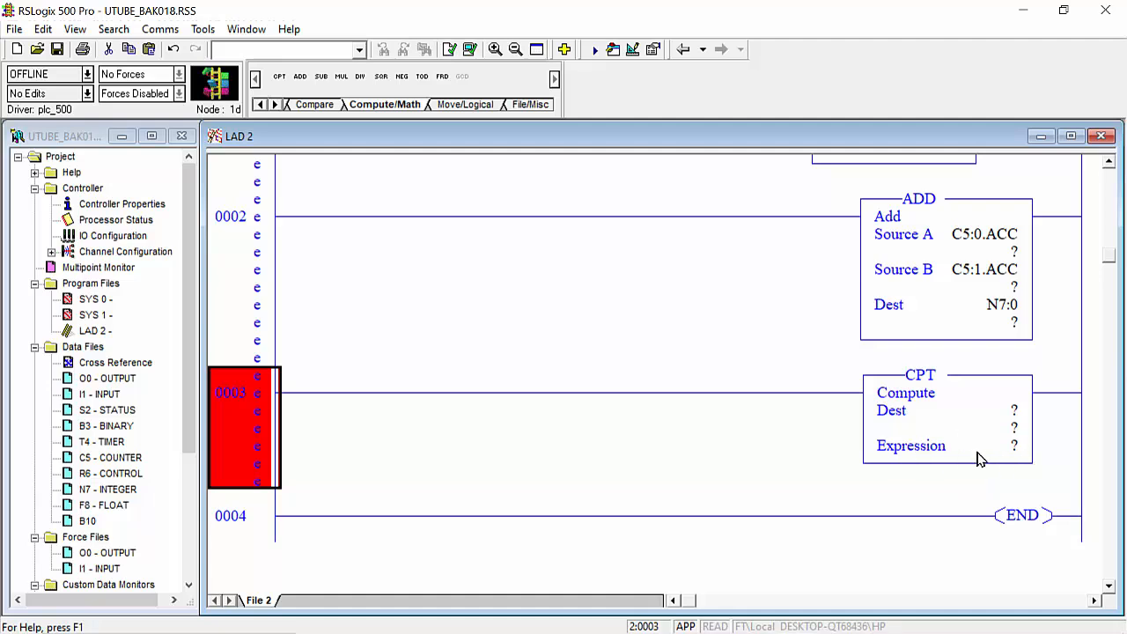
pyautogui.moveTo(991, 409)
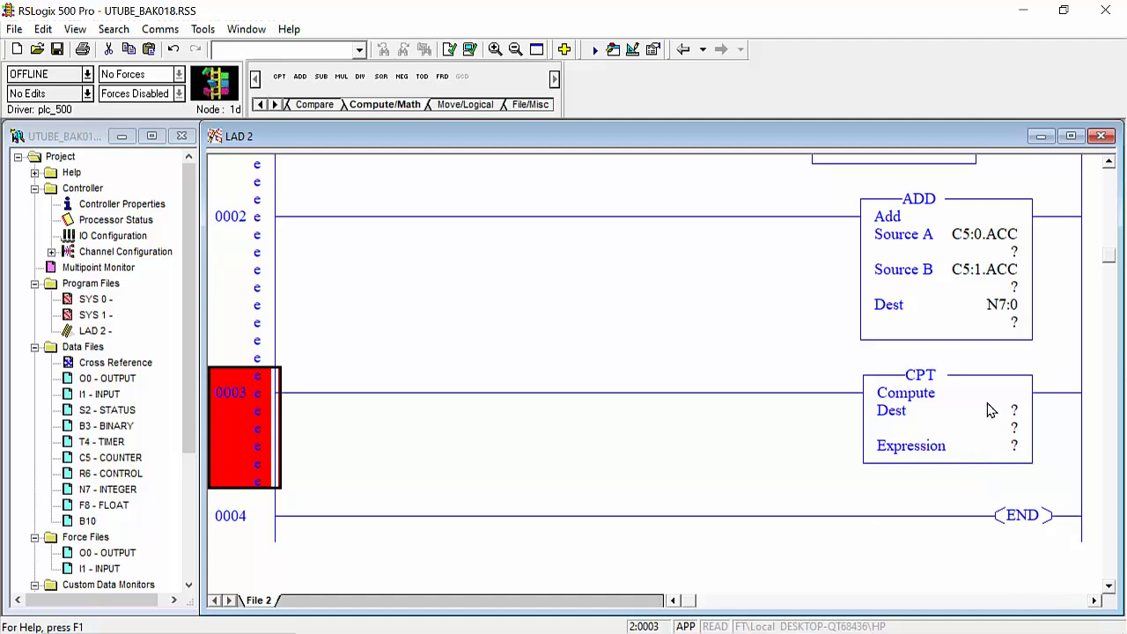
pyautogui.click(969, 410)
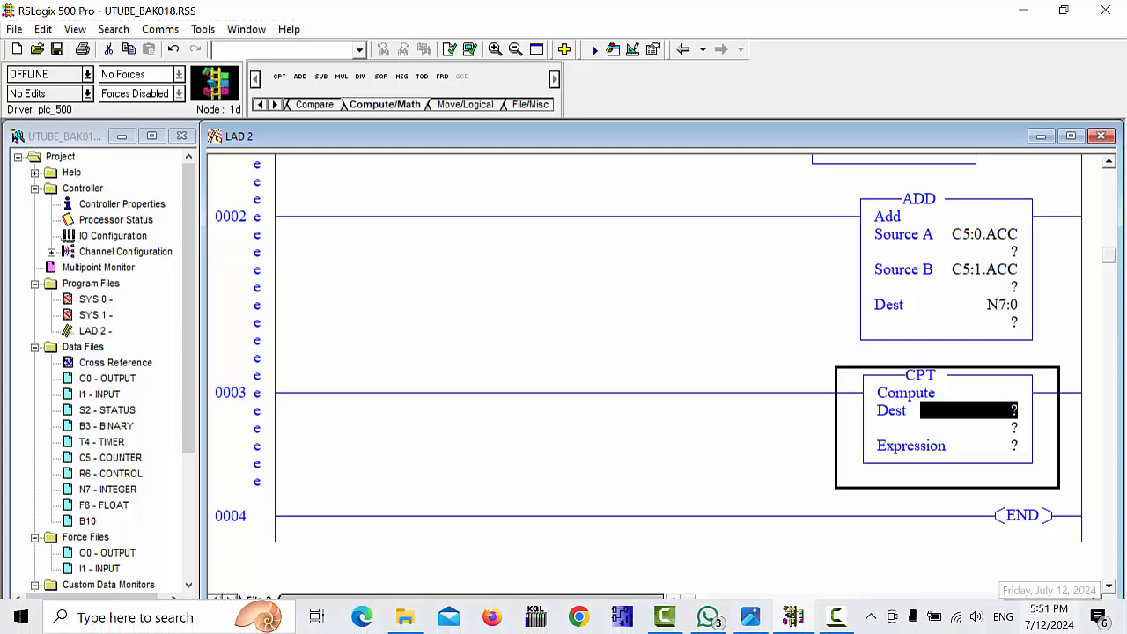
# Set the CPT destination to N7:2 and its expression to C5:0.ACC+C5:1.ACC.
pyautogui.write('N7:2')
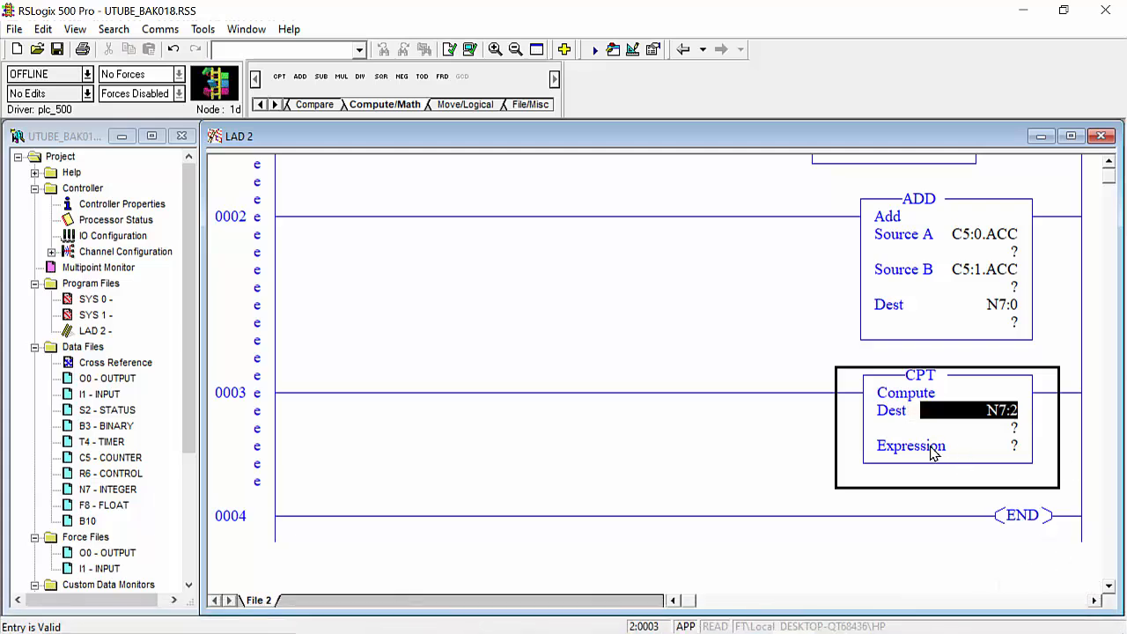
pyautogui.click(986, 446)
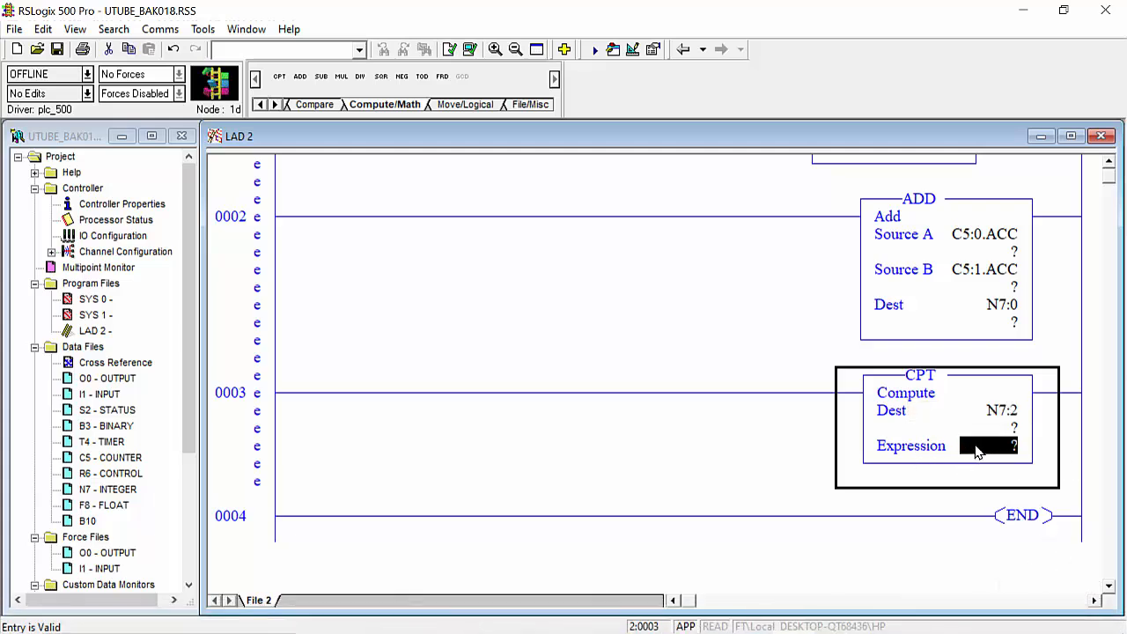
pyautogui.click(986, 445)
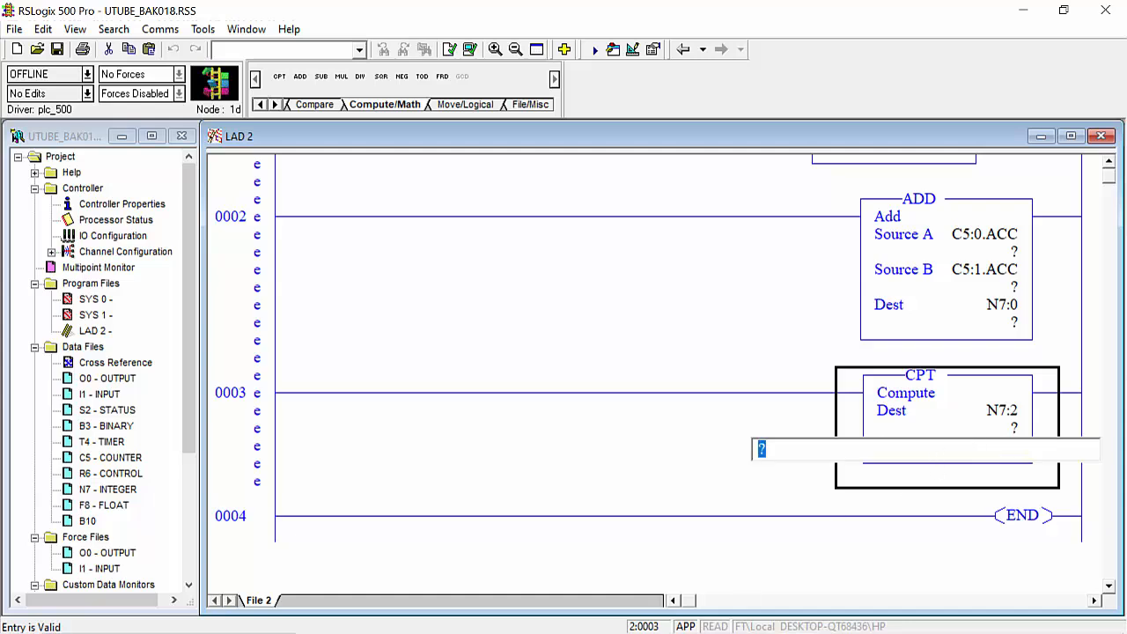
pyautogui.write('C5')
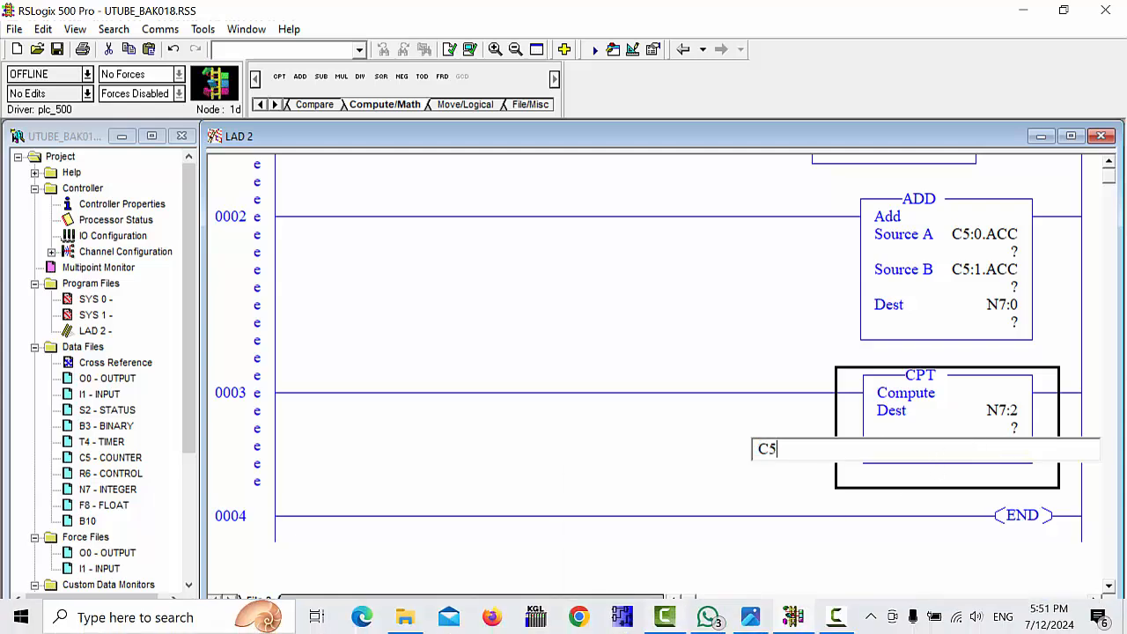
pyautogui.write(':0')
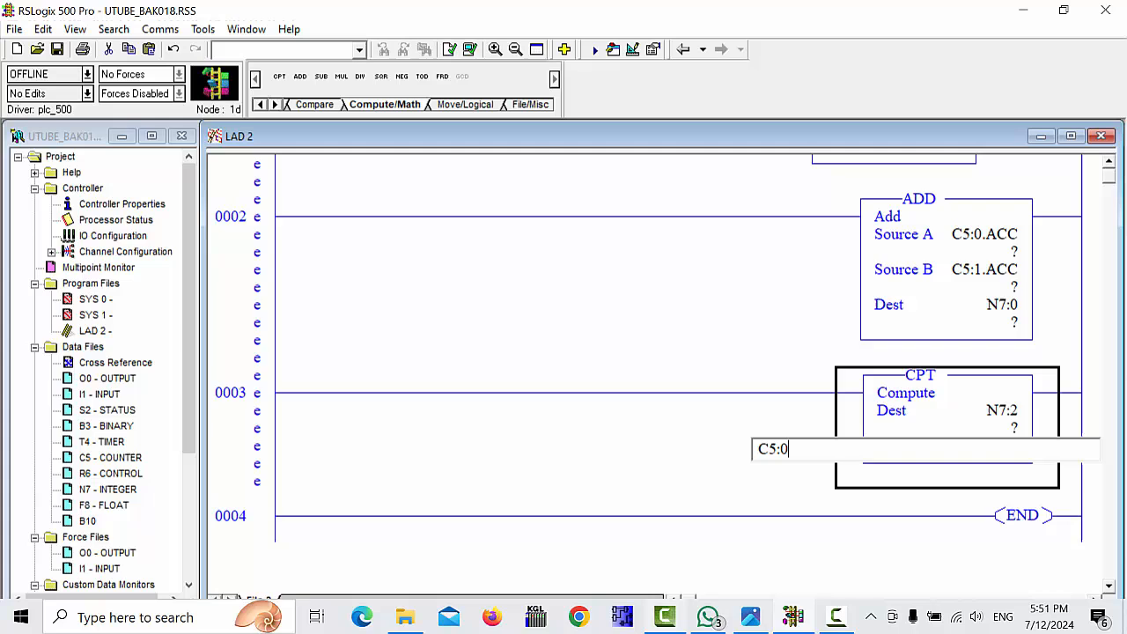
pyautogui.write('.ACC')
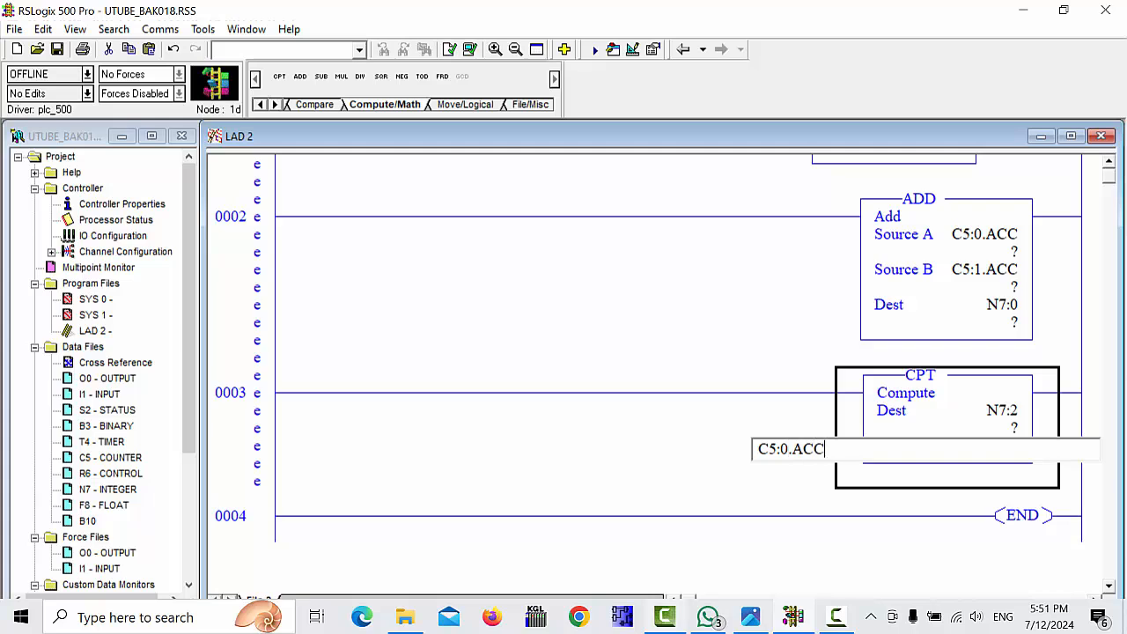
pyautogui.write('+')
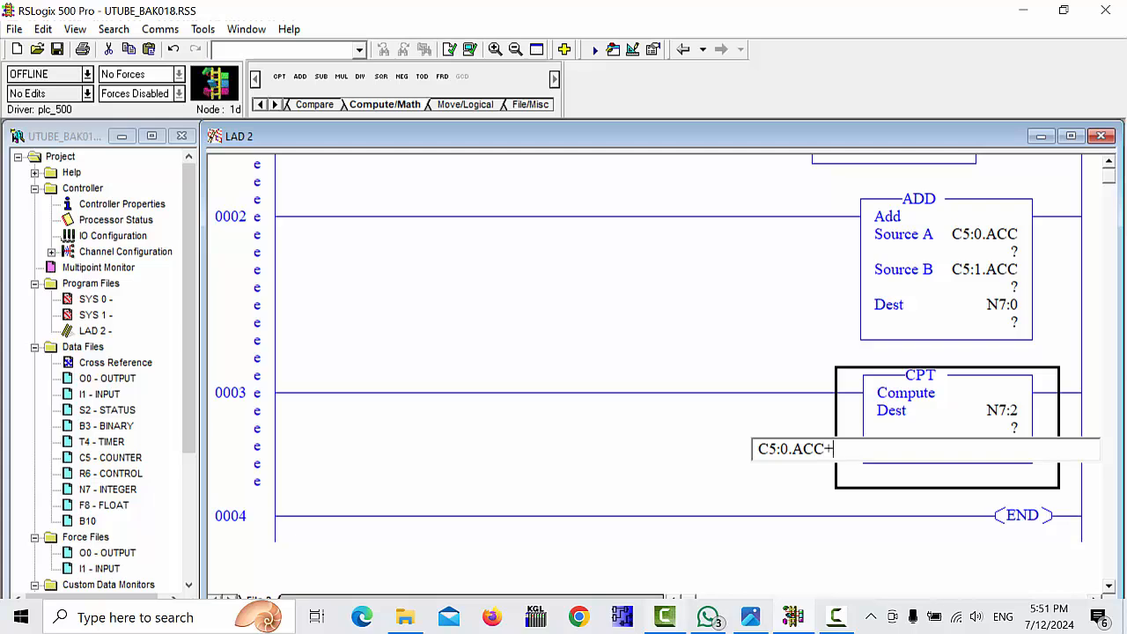
pyautogui.write('C5')
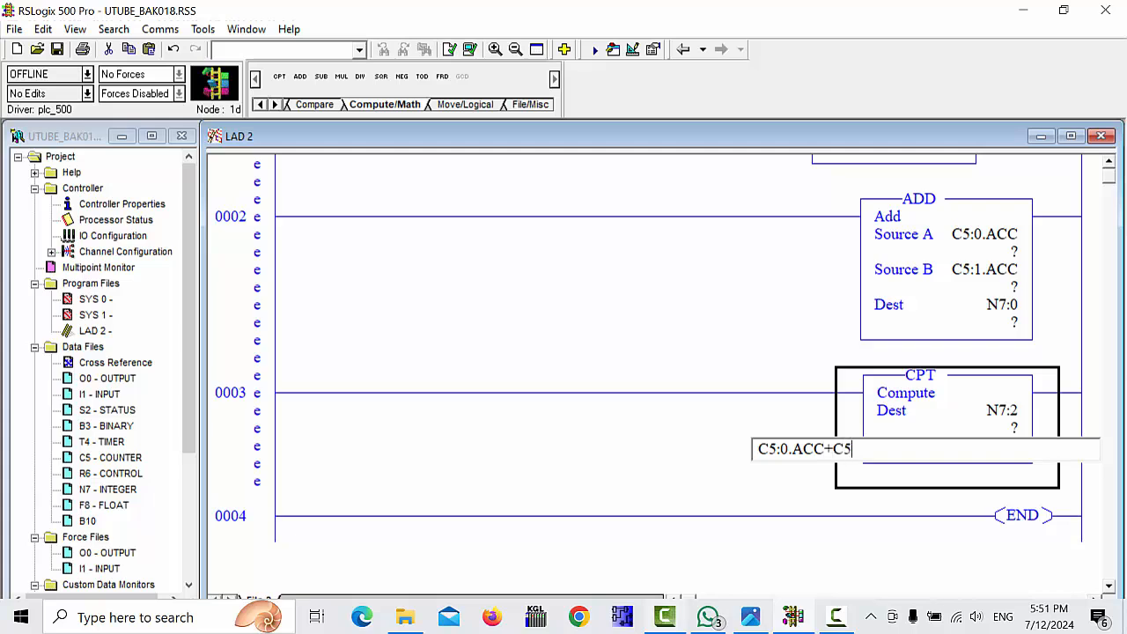
pyautogui.write(':1')
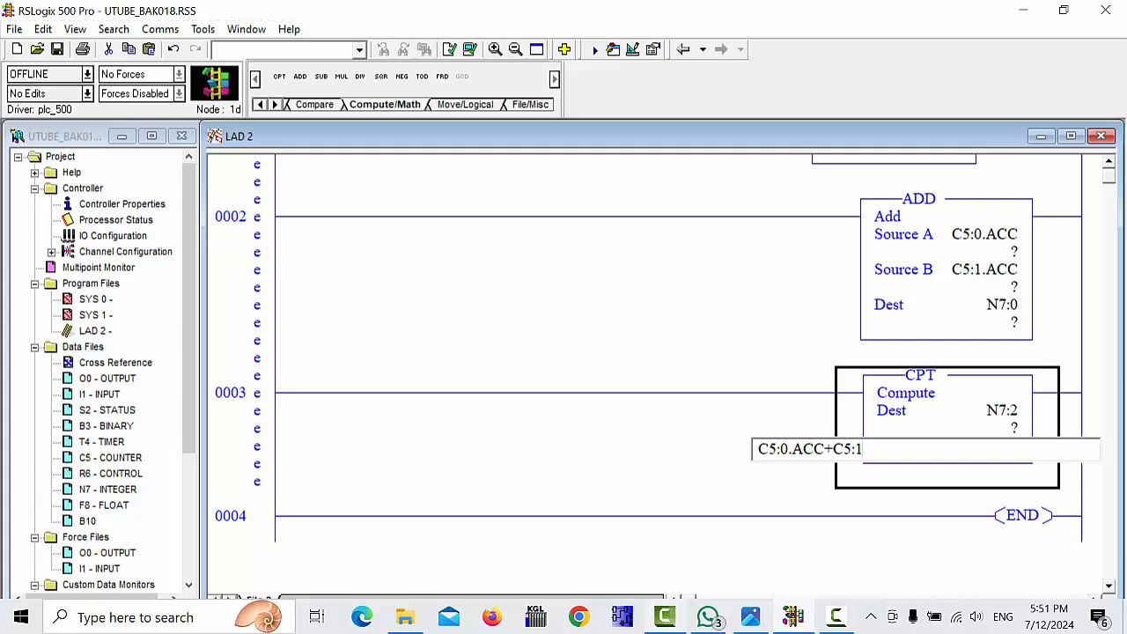
pyautogui.write('.ACC')
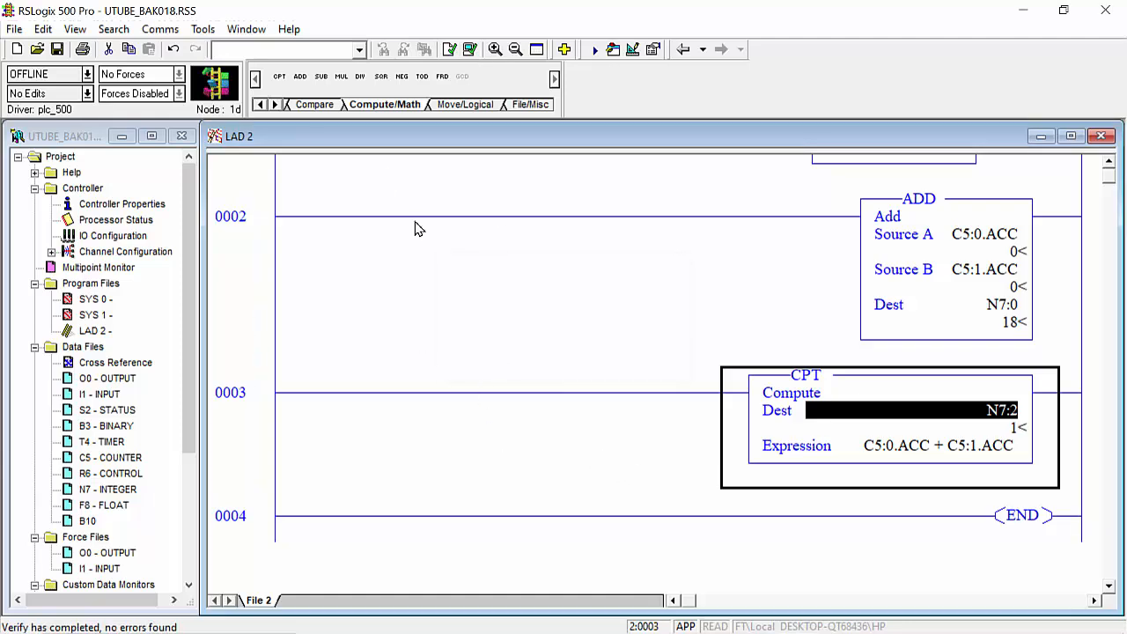
# Download the program, accept remote PROG mode, and go online with the processor.
pyautogui.click(159, 29)
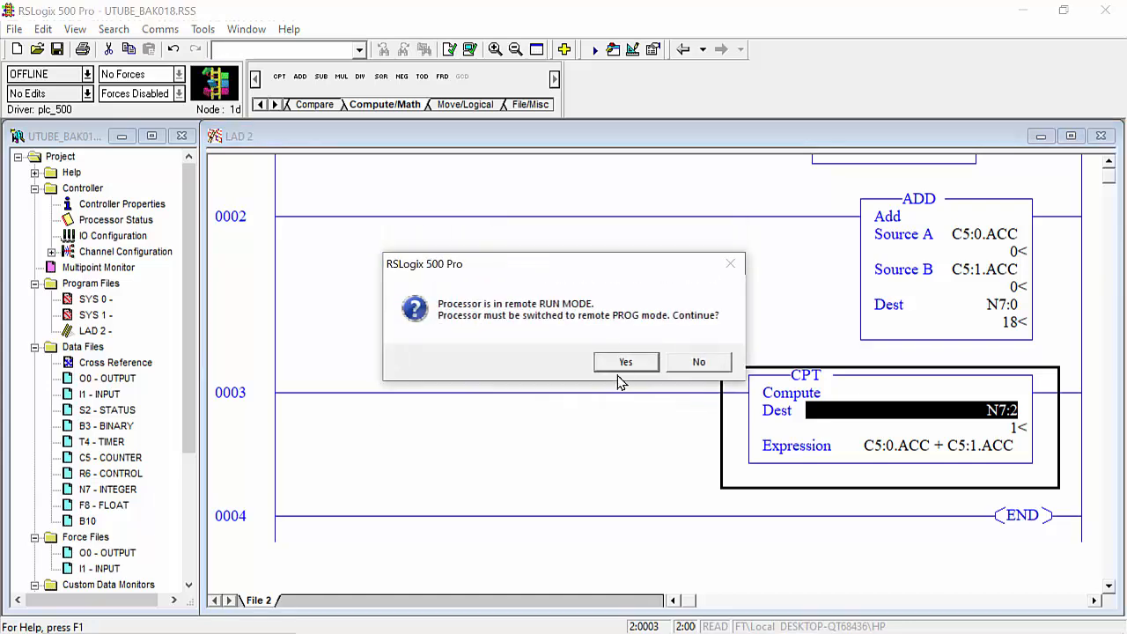
pyautogui.click(625, 361)
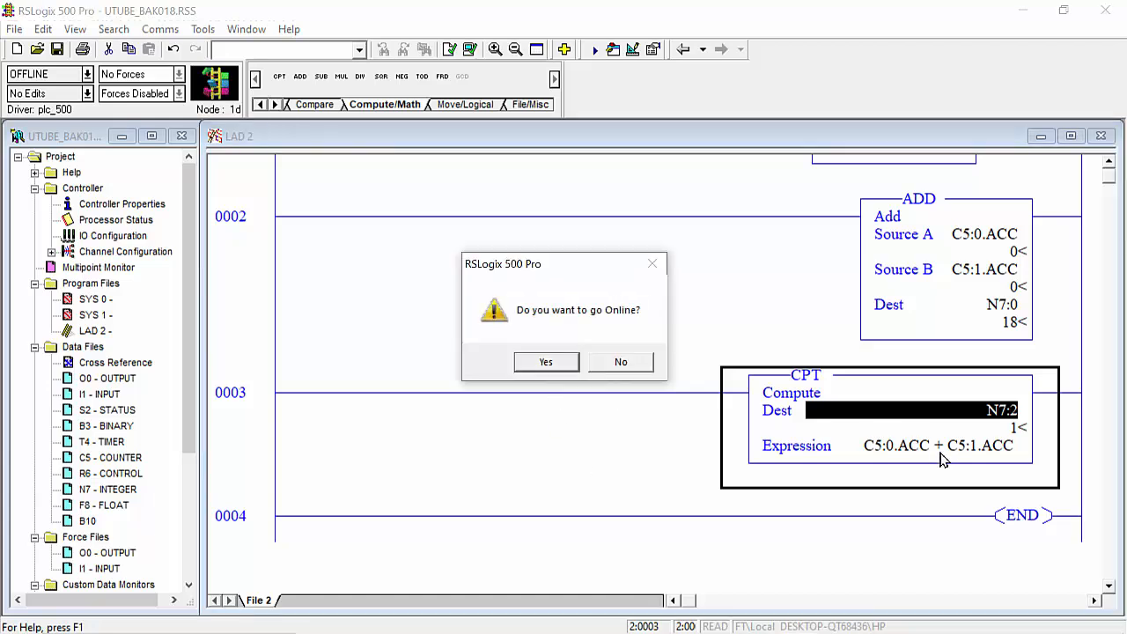
pyautogui.click(545, 361)
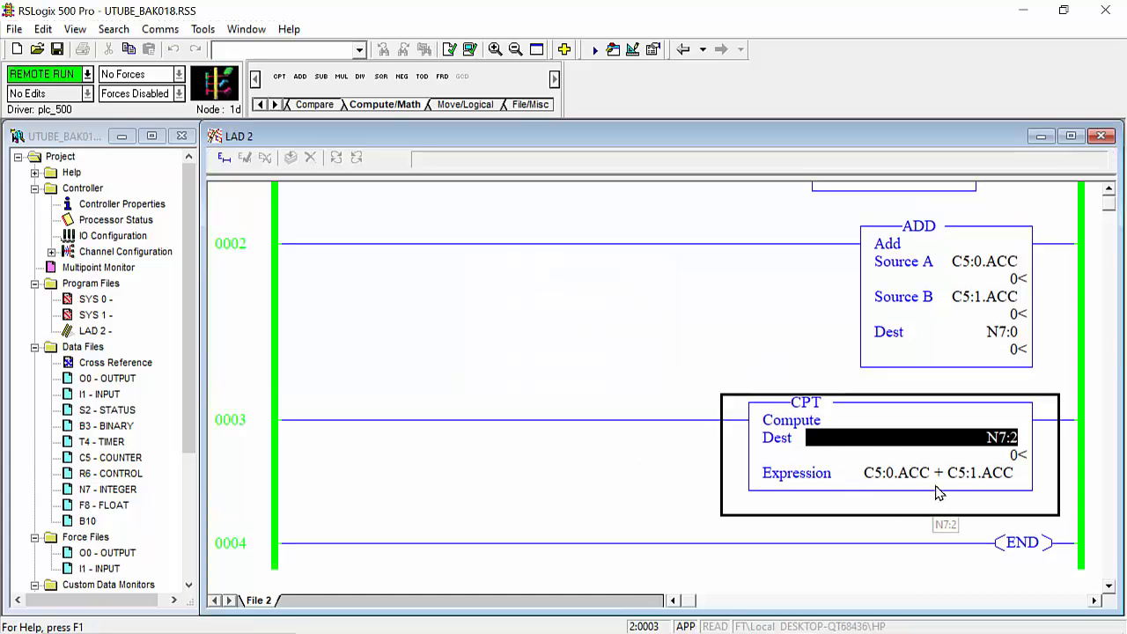
pyautogui.moveTo(894, 352)
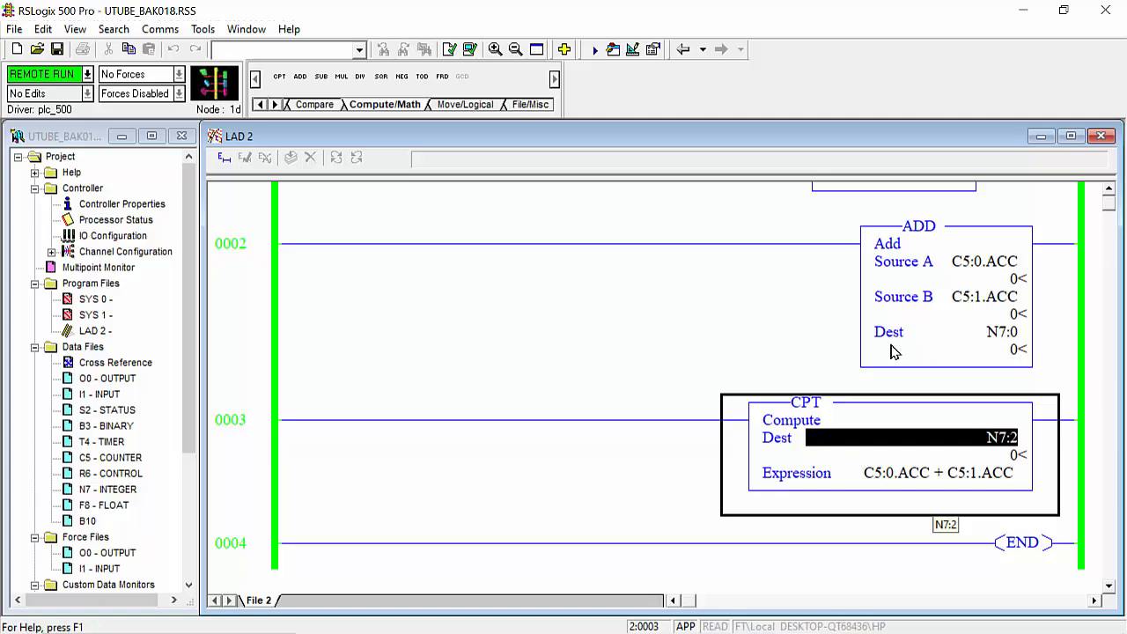
# Toggle the B3:0/1 contact on rung 0000 online to count up C5:0.
pyautogui.scroll(3)
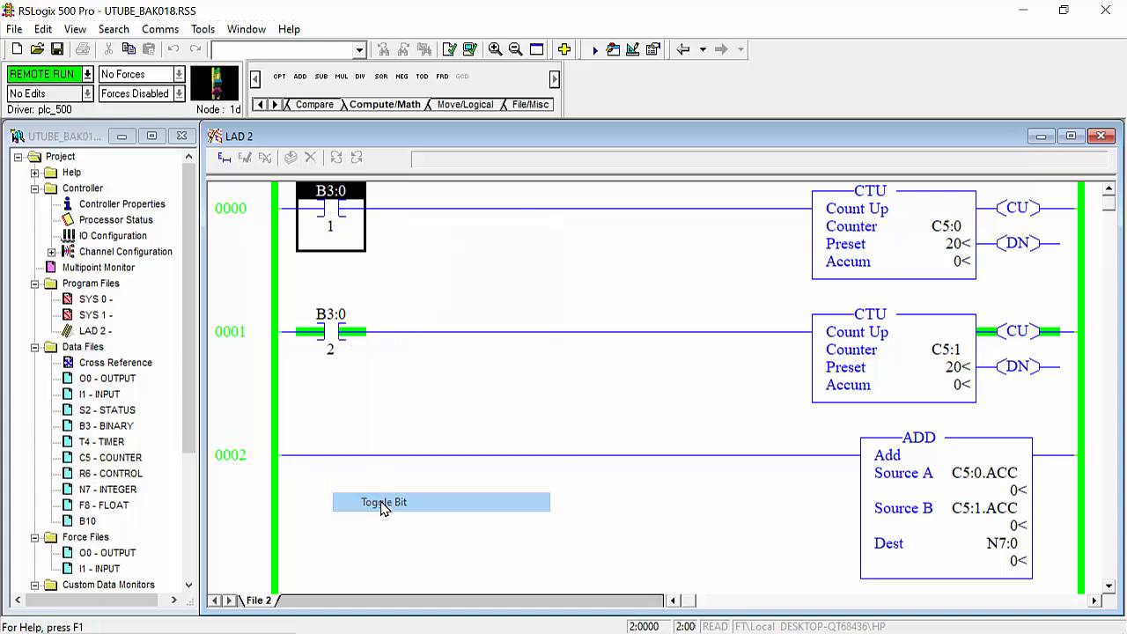
pyautogui.click(384, 502)
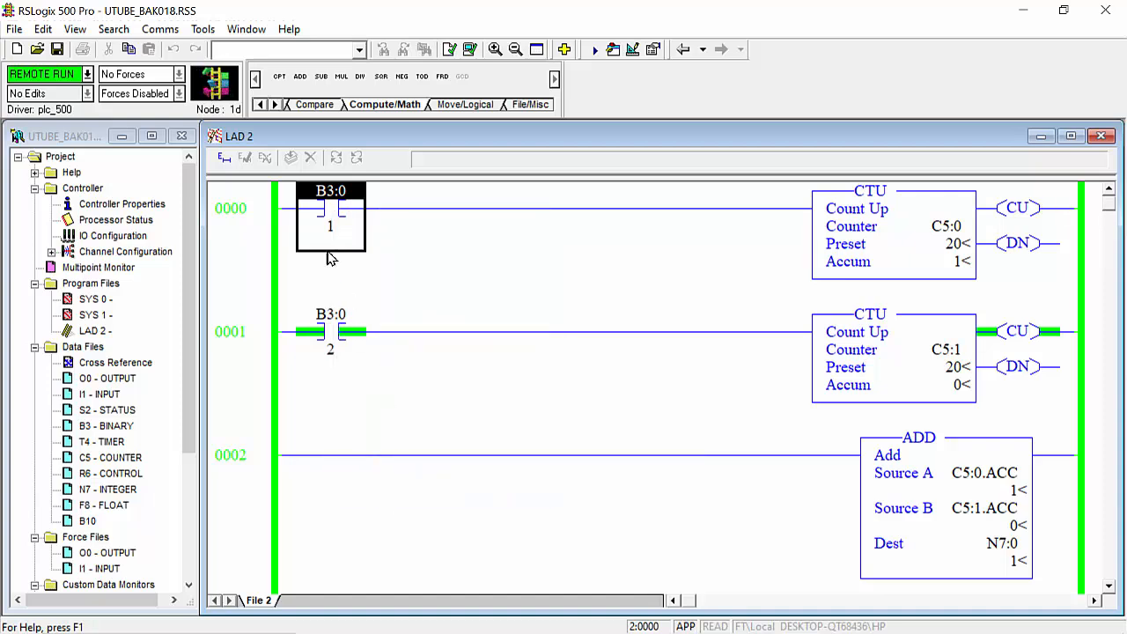
pyautogui.click(330, 209)
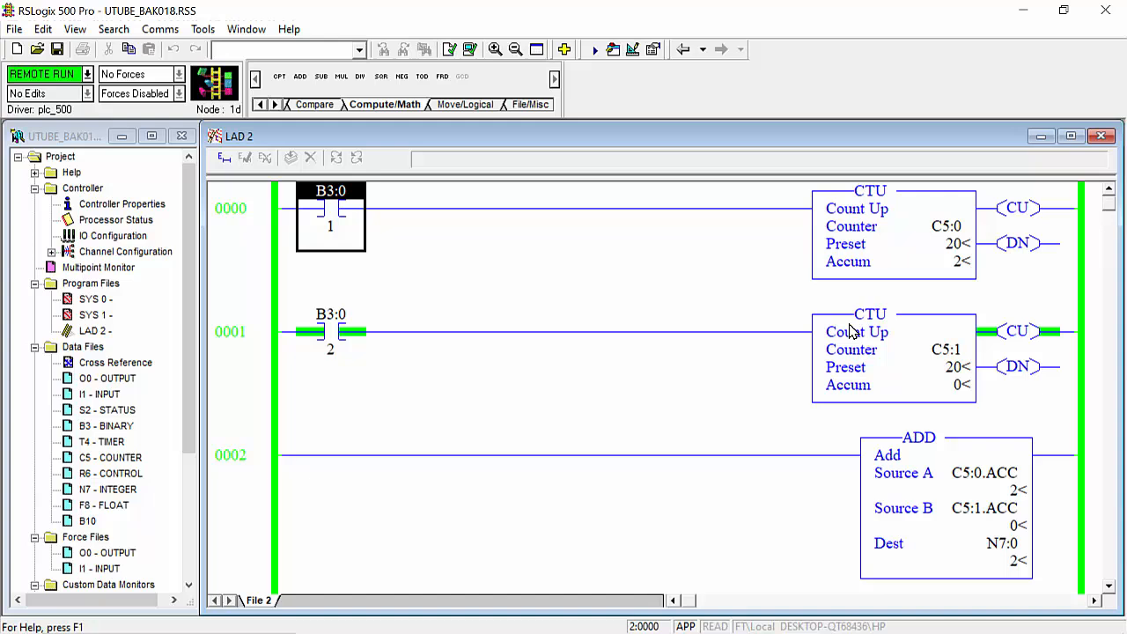
pyautogui.rightClick(330, 207)
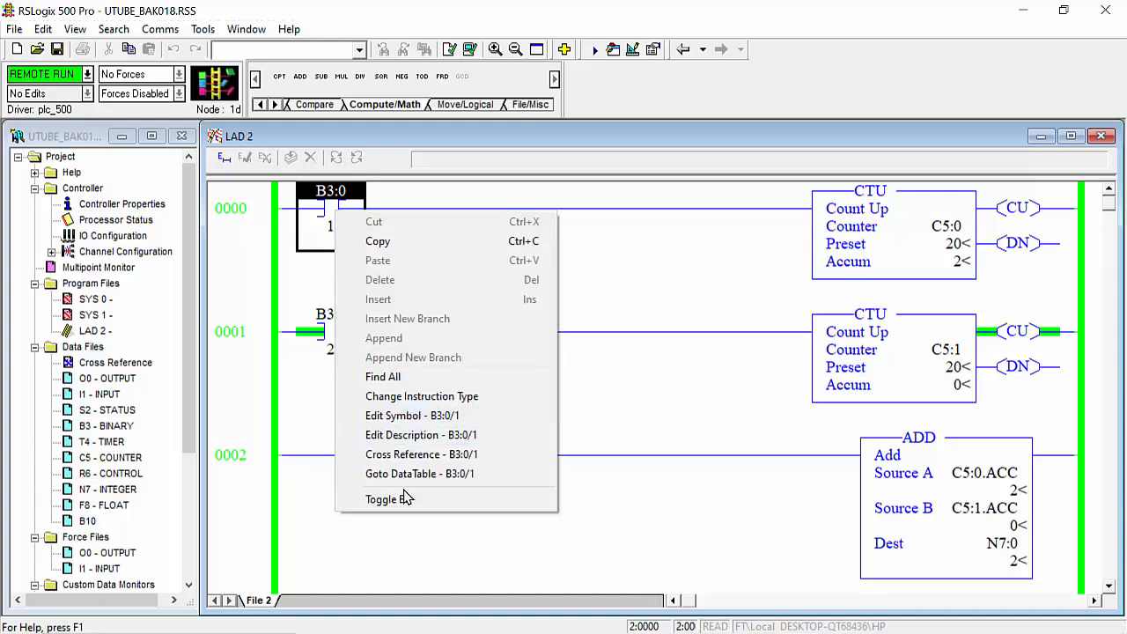
pyautogui.click(389, 500)
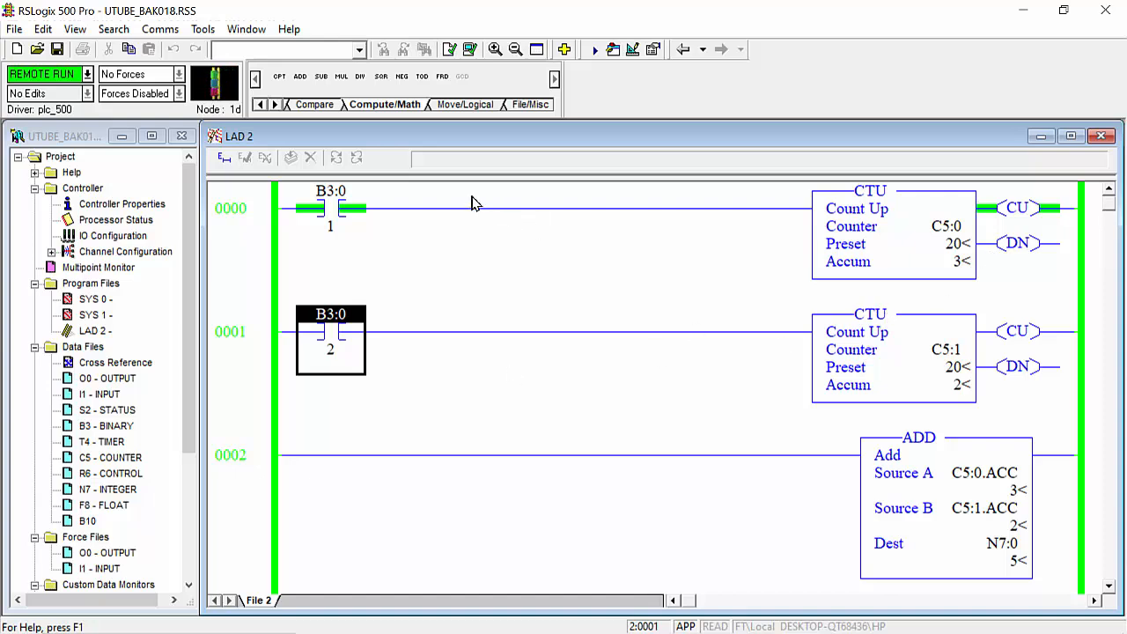
pyautogui.click(330, 208)
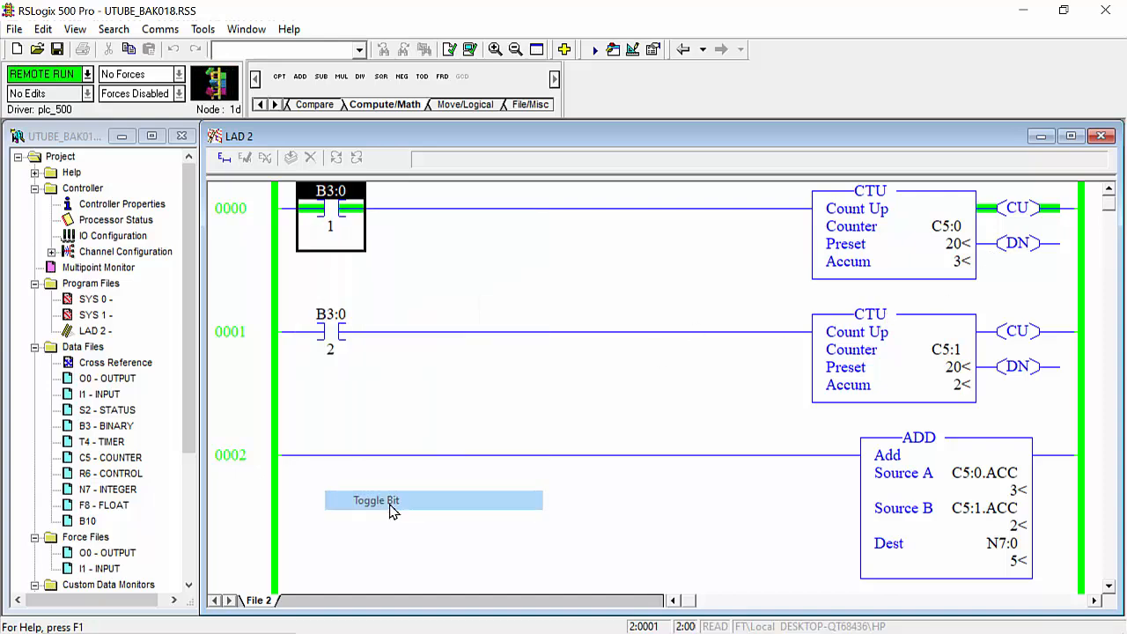
pyautogui.click(432, 500)
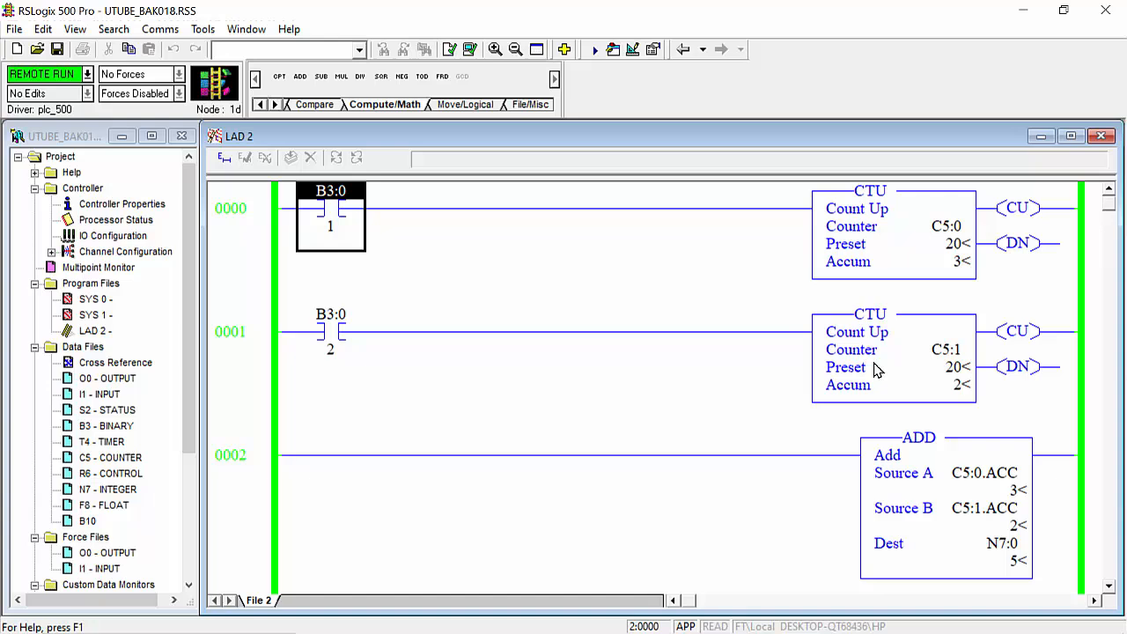
pyautogui.moveTo(984, 406)
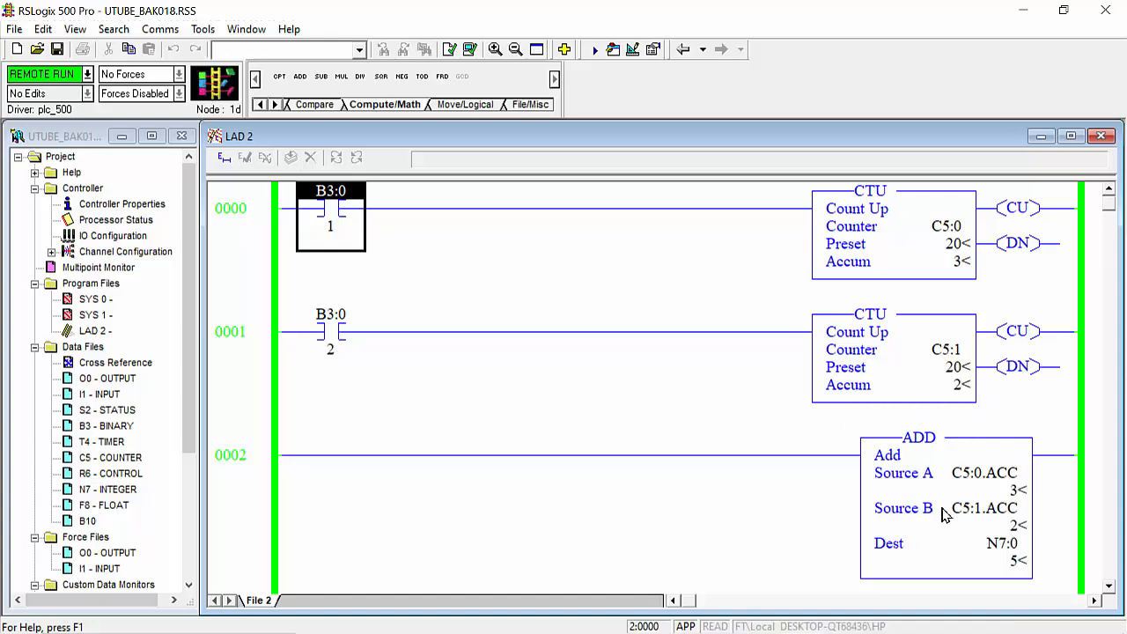
pyautogui.moveTo(958, 484)
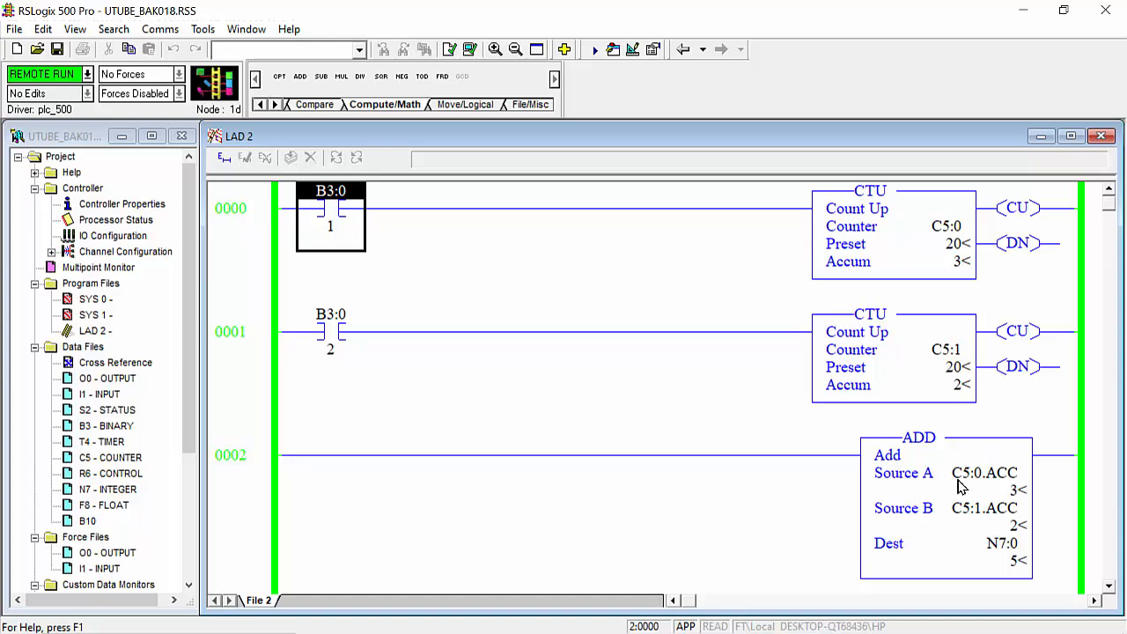
pyautogui.moveTo(1014, 568)
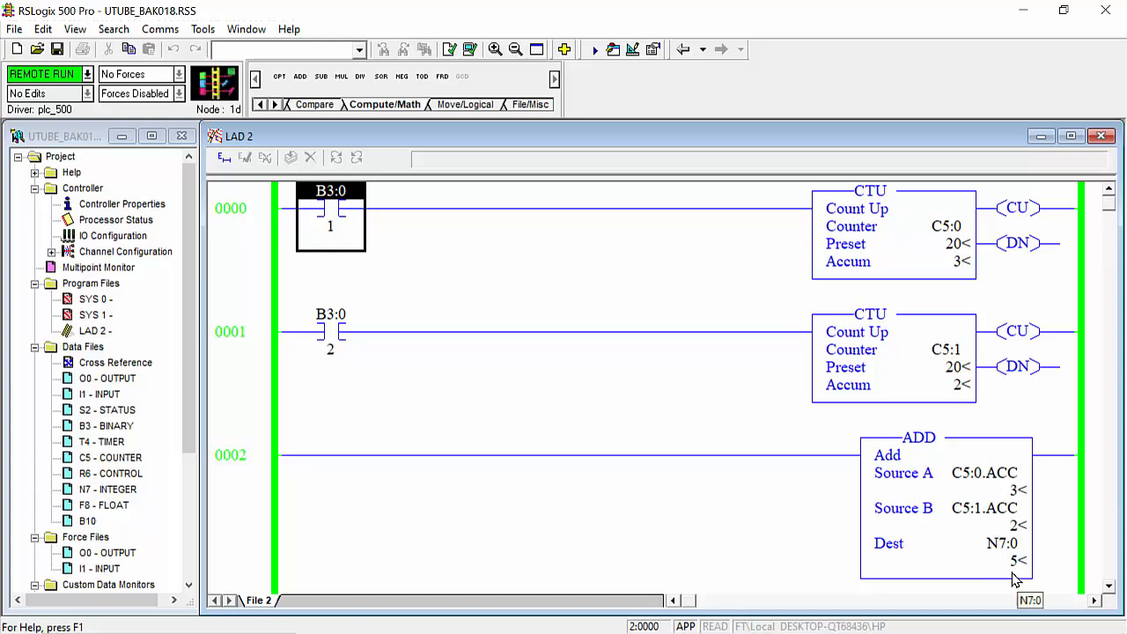
# Pulse B3:0/1 again and check C5:0 at 5 with N7:0 and N7:2 reading 7.
pyautogui.scroll(-3)
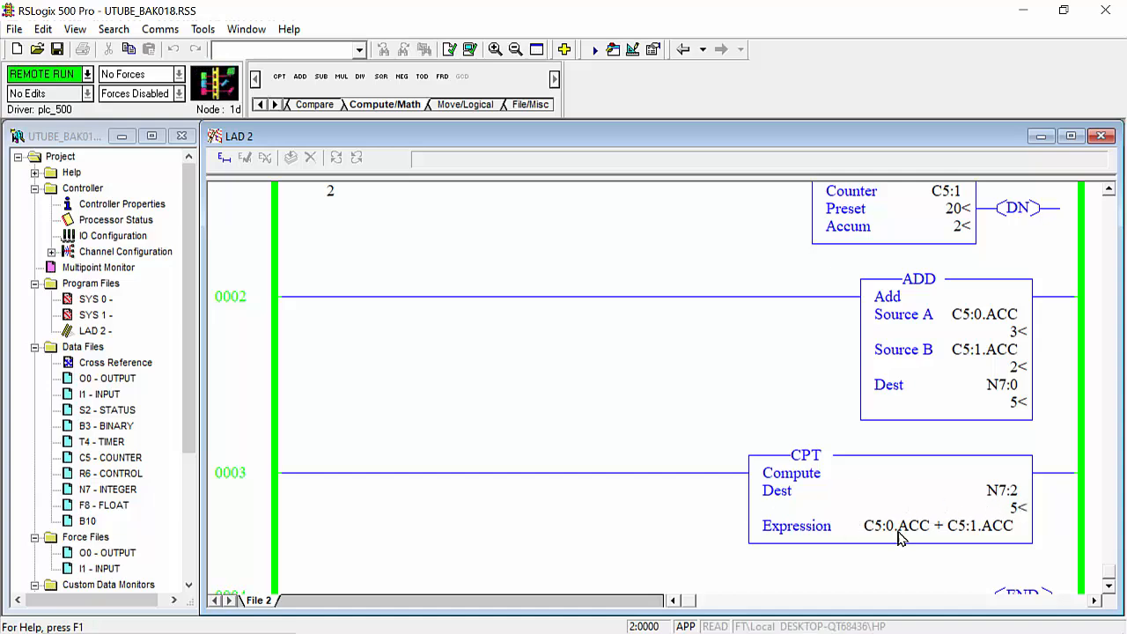
pyautogui.moveTo(844, 519)
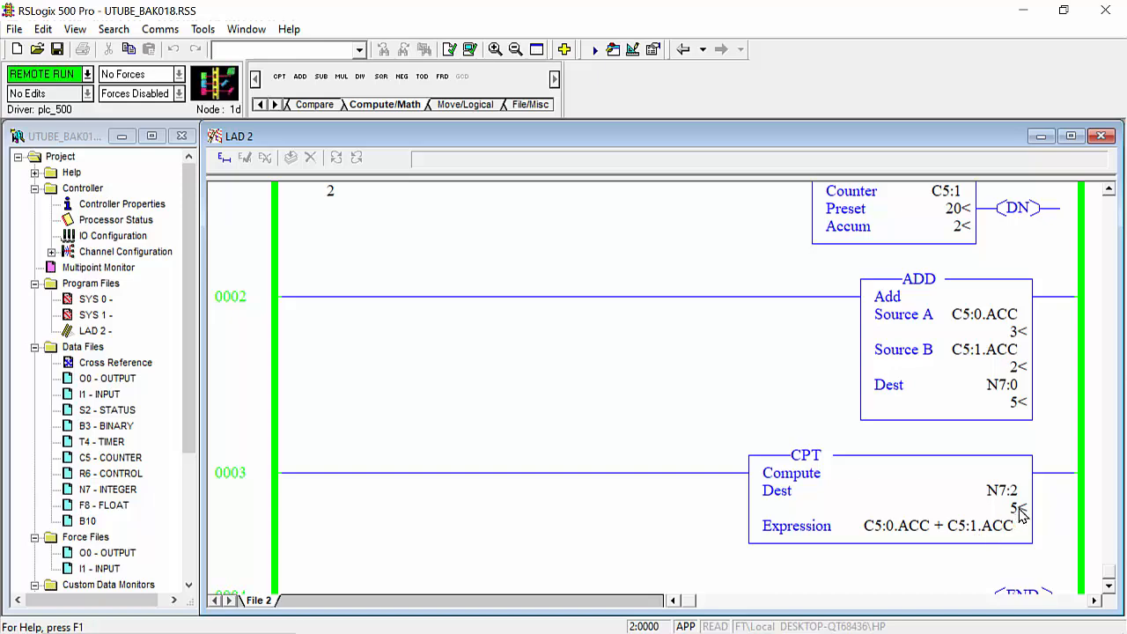
pyautogui.scroll(3)
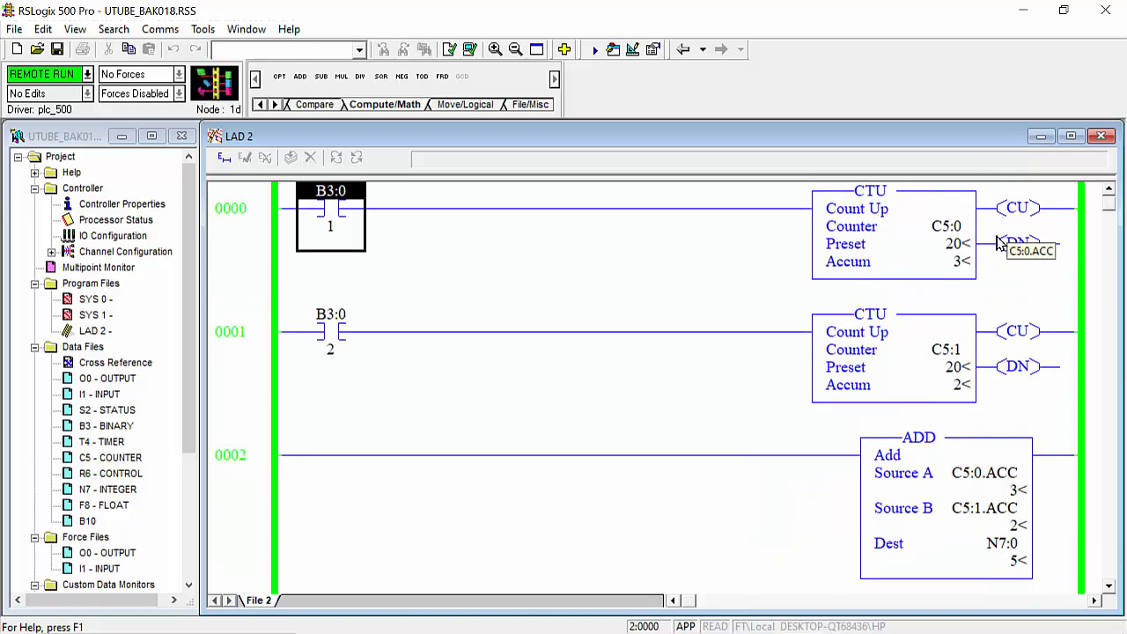
pyautogui.scroll(-3)
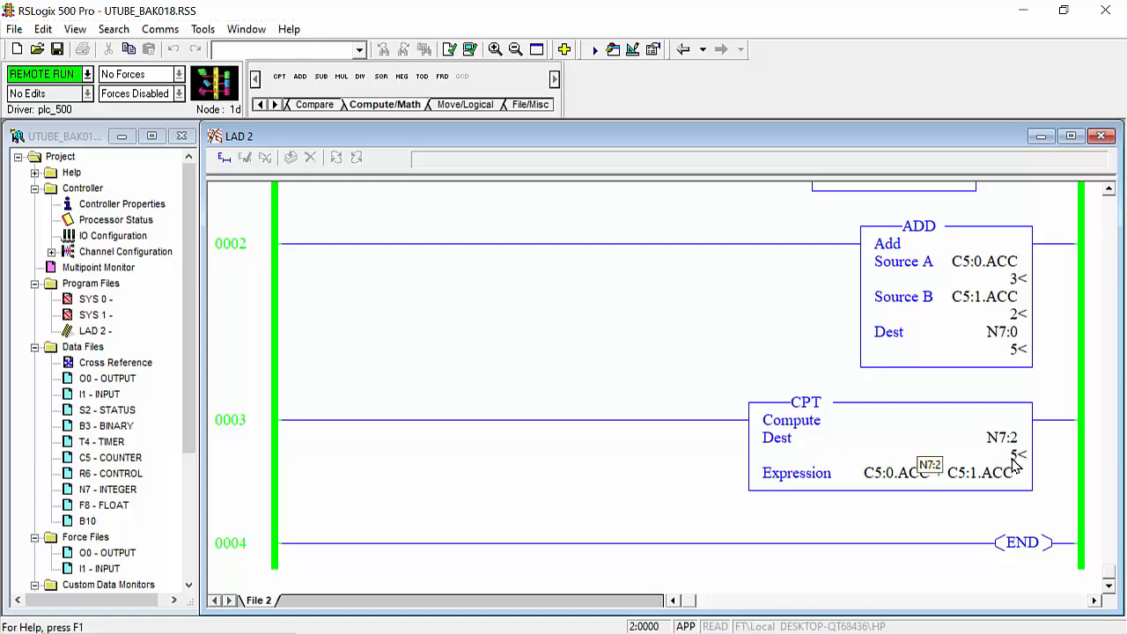
pyautogui.scroll(3)
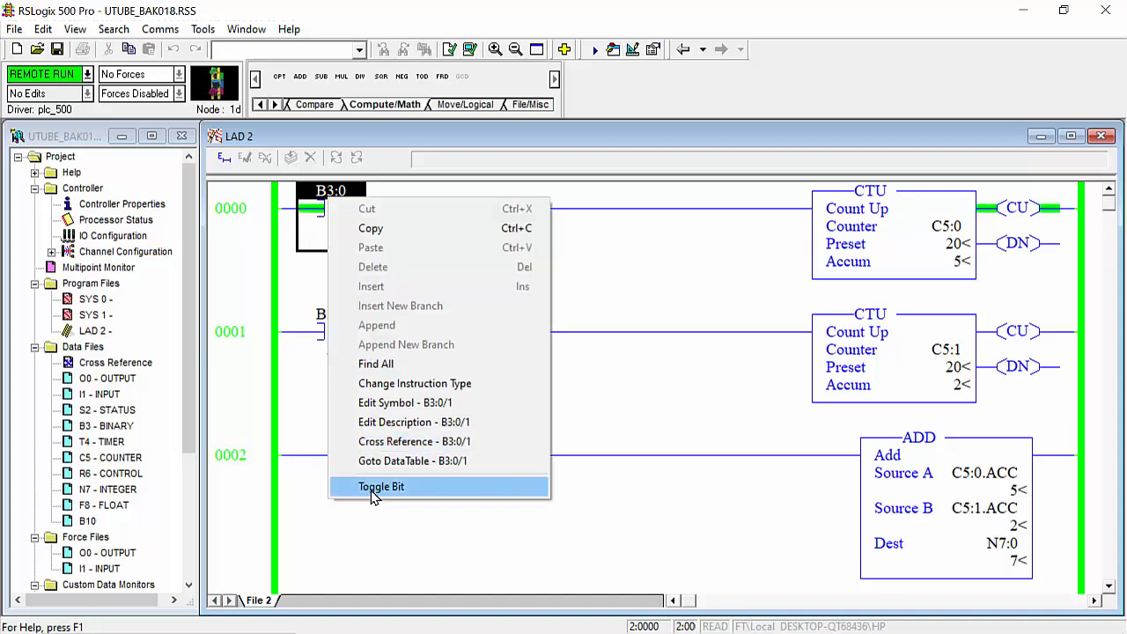
pyautogui.click(381, 486)
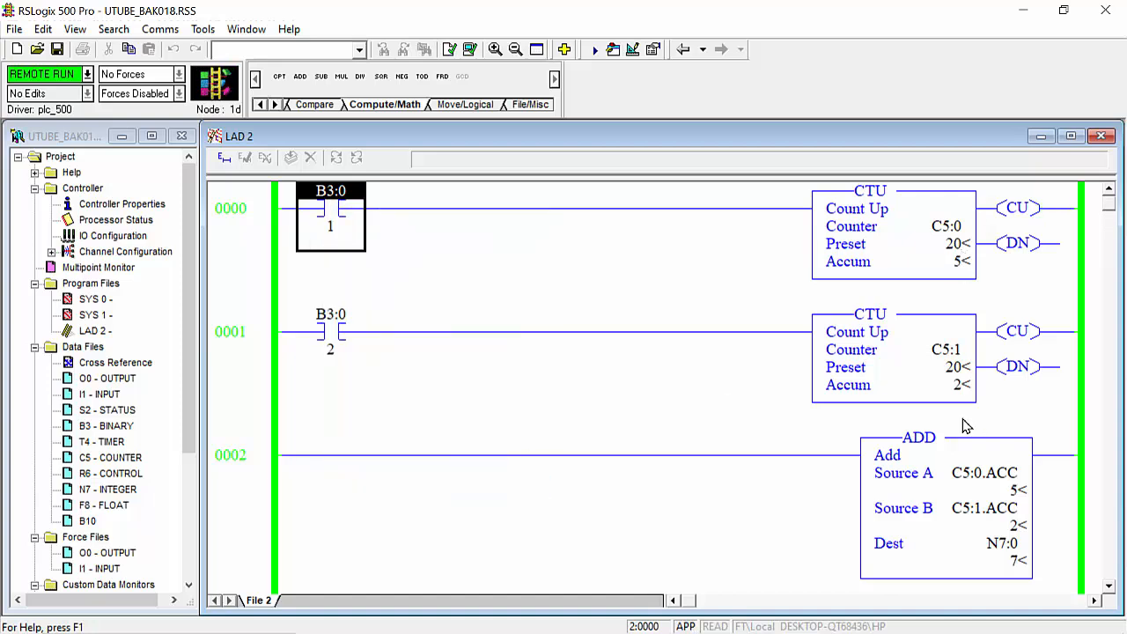
pyautogui.scroll(-3)
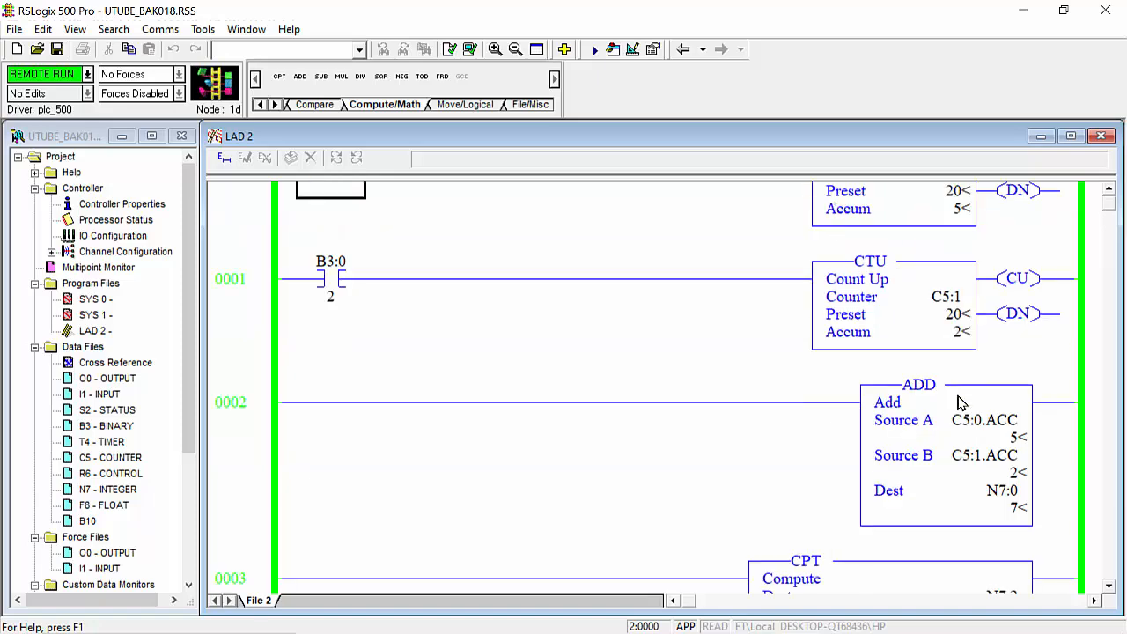
pyautogui.scroll(-3)
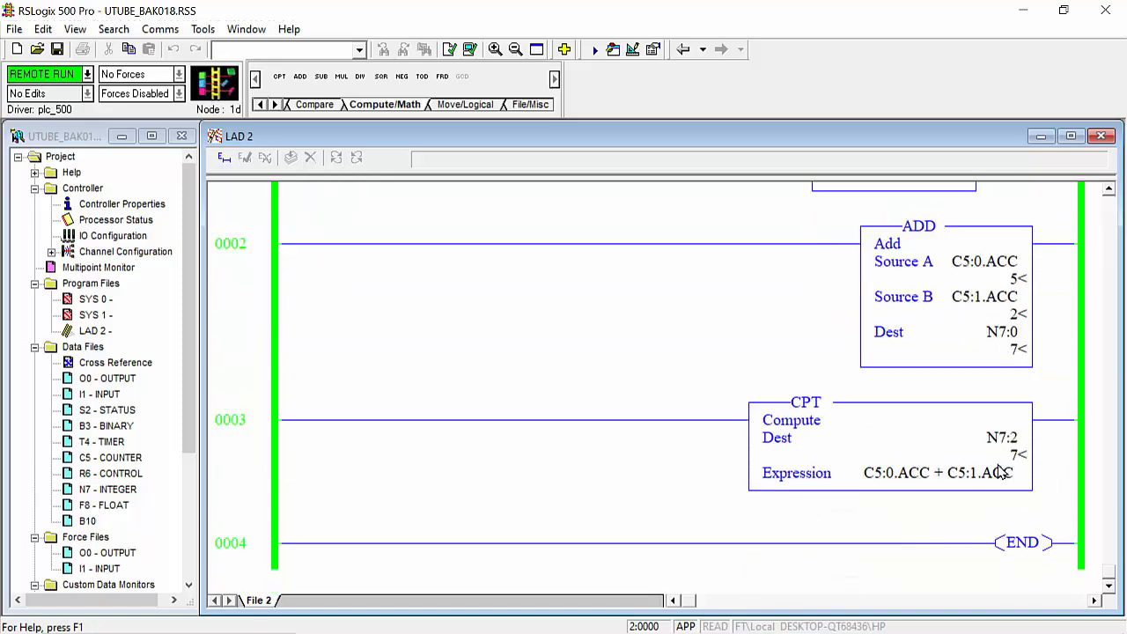
pyautogui.moveTo(1008, 465)
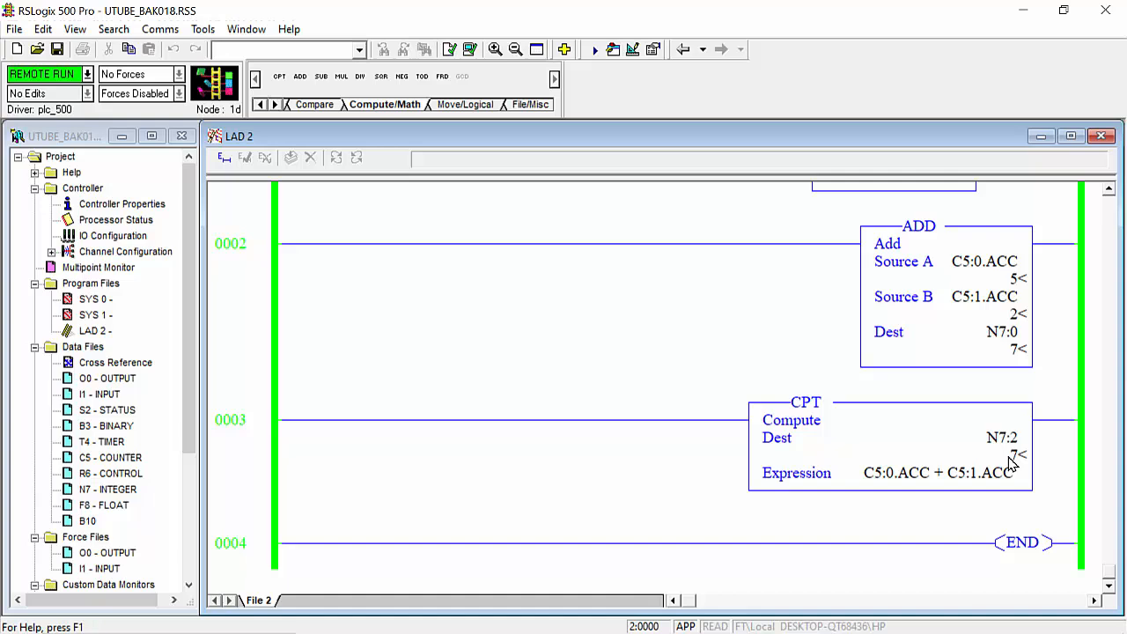
pyautogui.moveTo(555, 258)
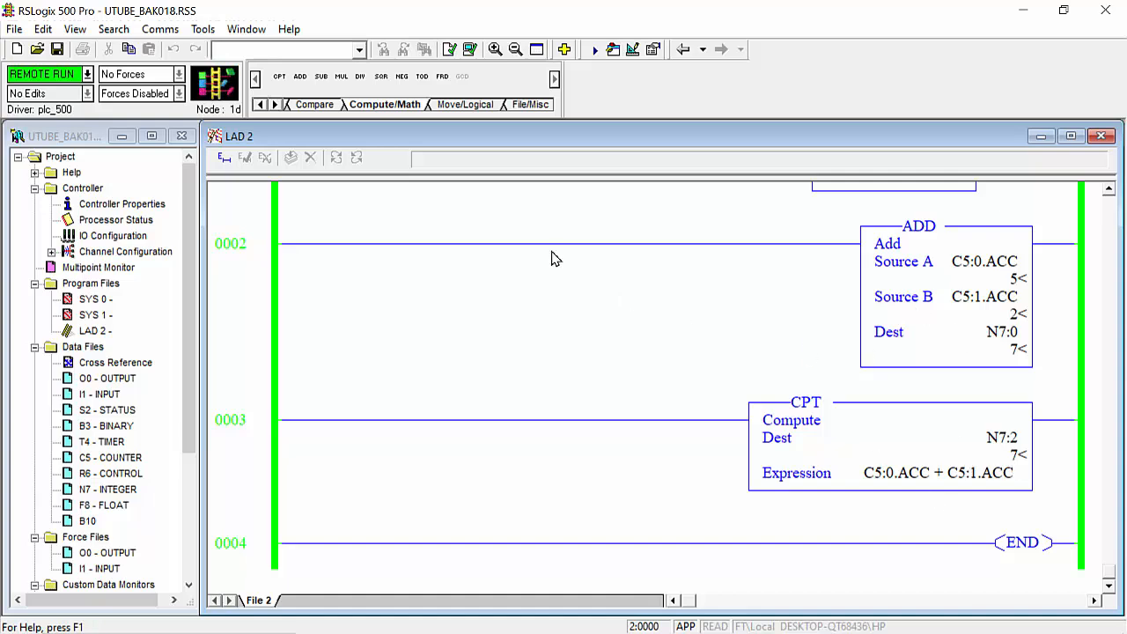
pyautogui.moveTo(942, 480)
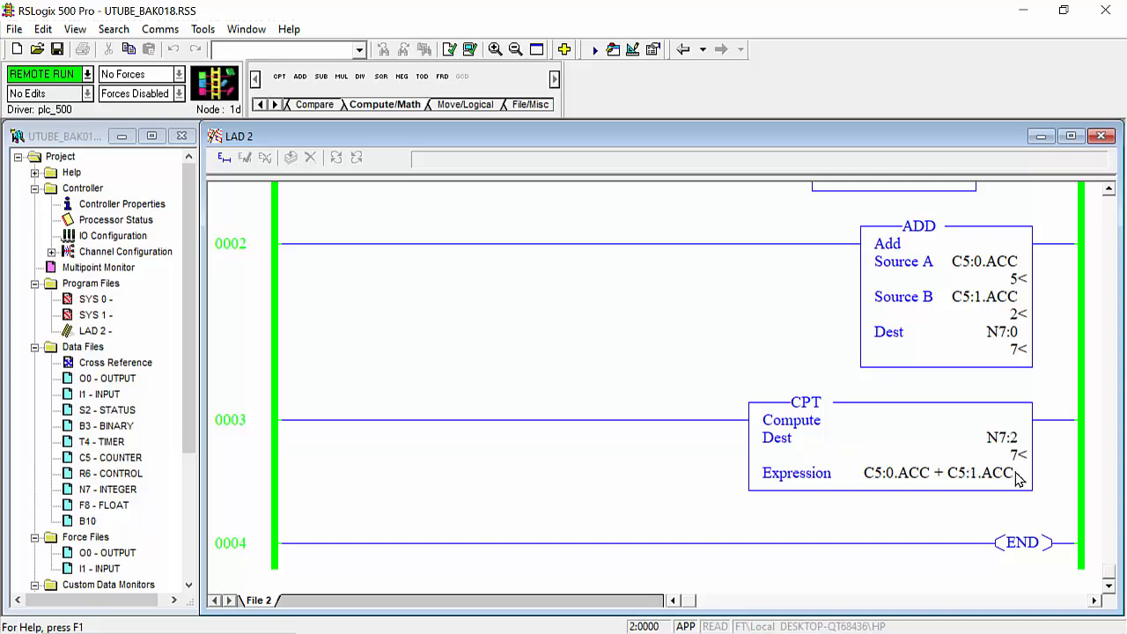
pyautogui.moveTo(1012, 469)
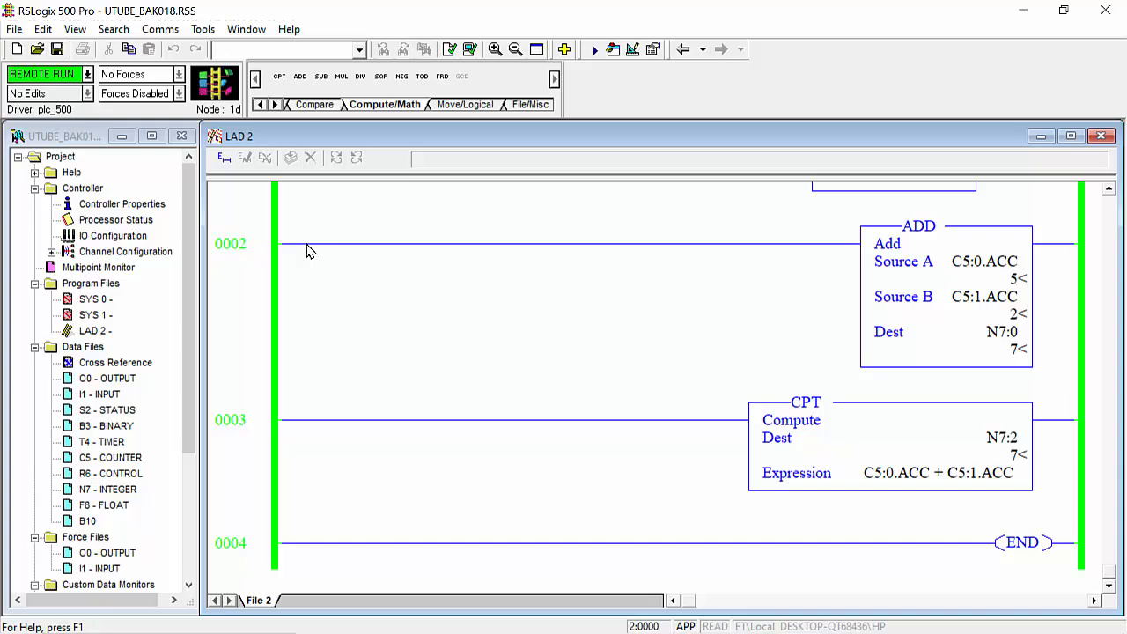
pyautogui.click(160, 29)
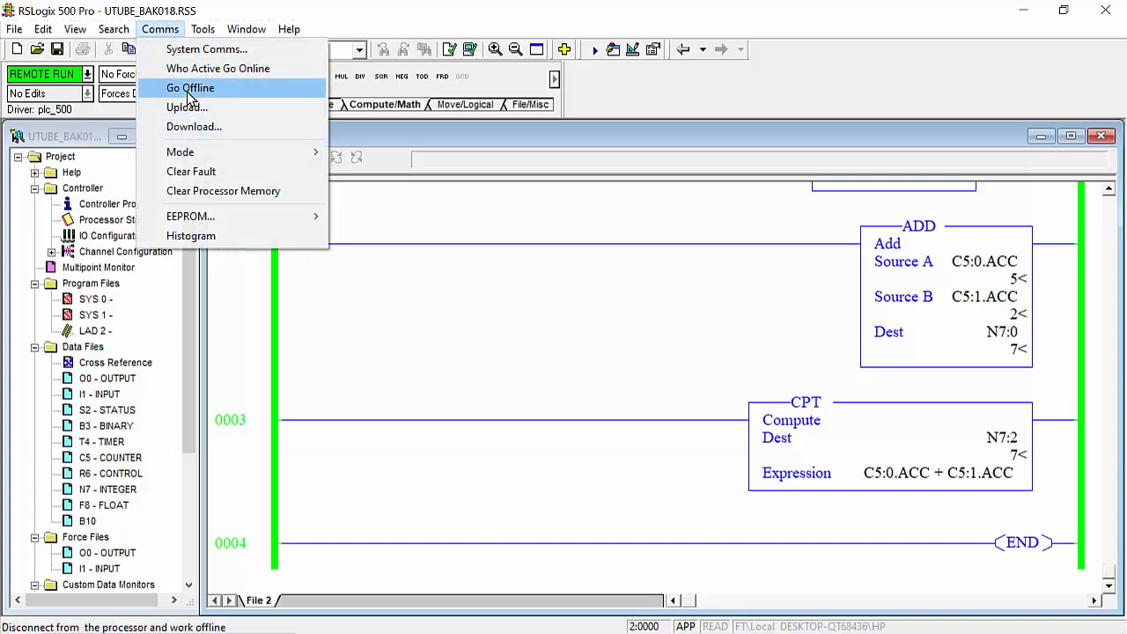
# Go offline saving the changes, and insert a new empty rung at 0002.
pyautogui.click(190, 87)
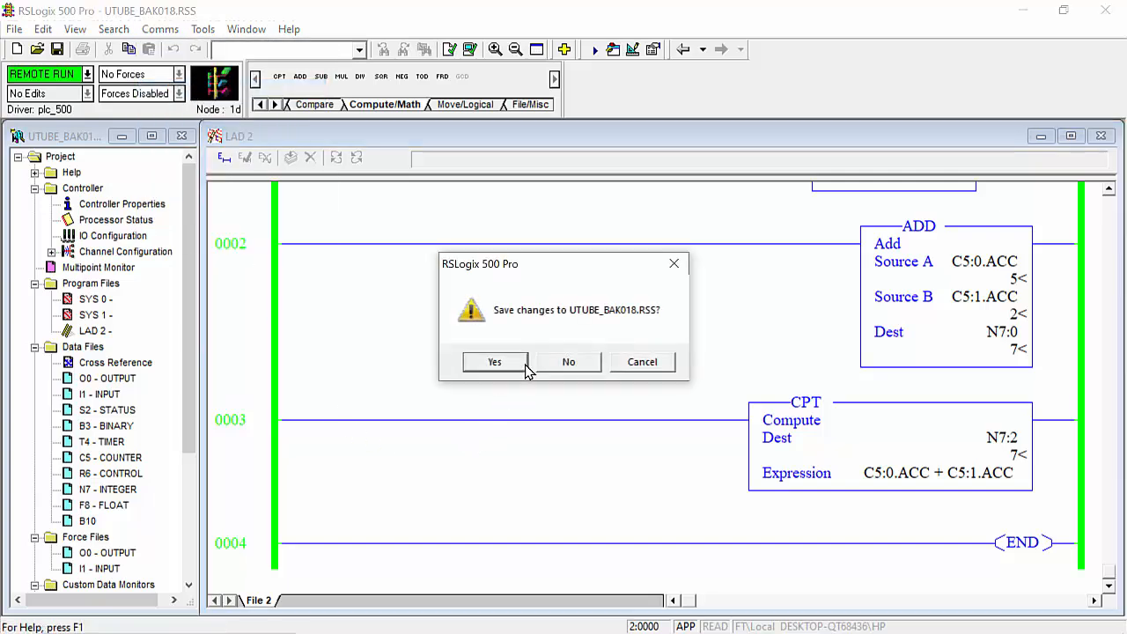
pyautogui.click(568, 360)
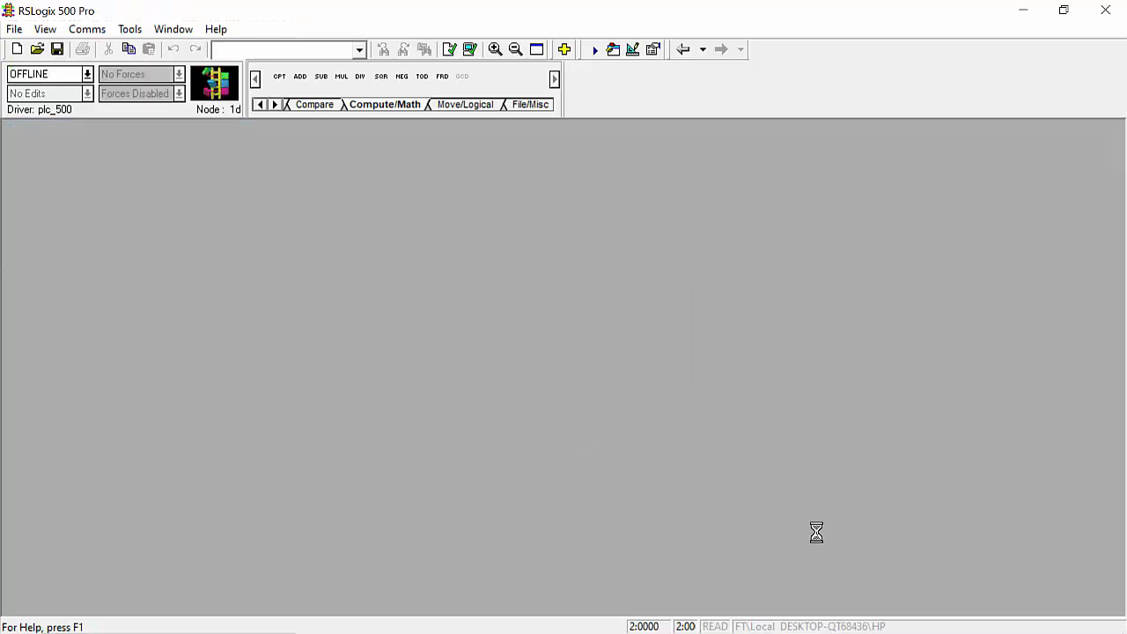
pyautogui.click(37, 48)
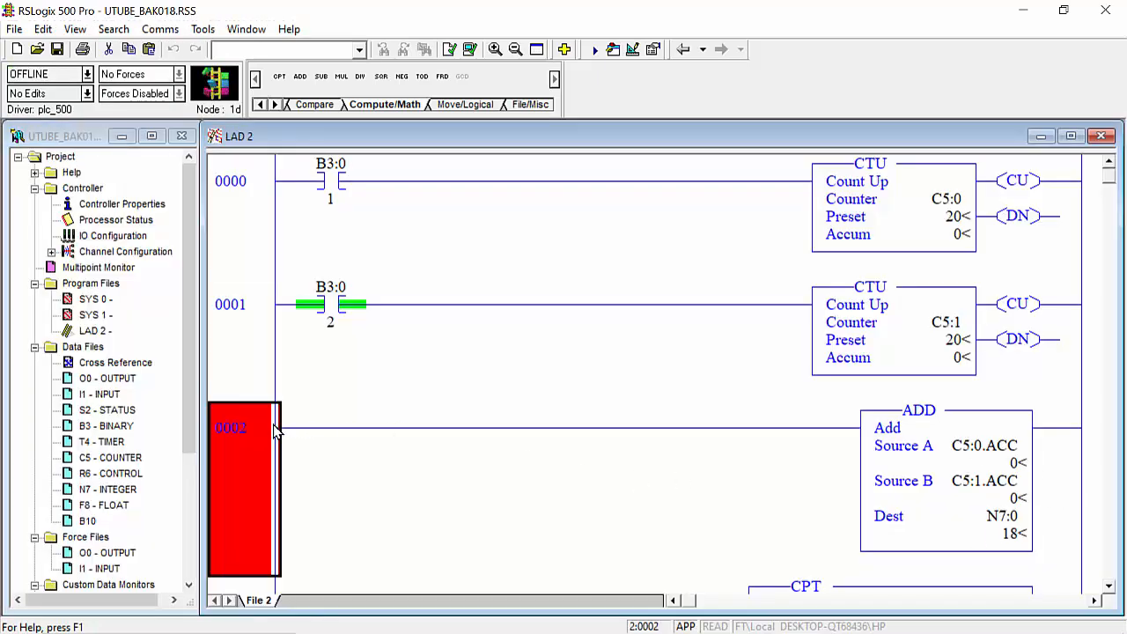
pyautogui.click(260, 104)
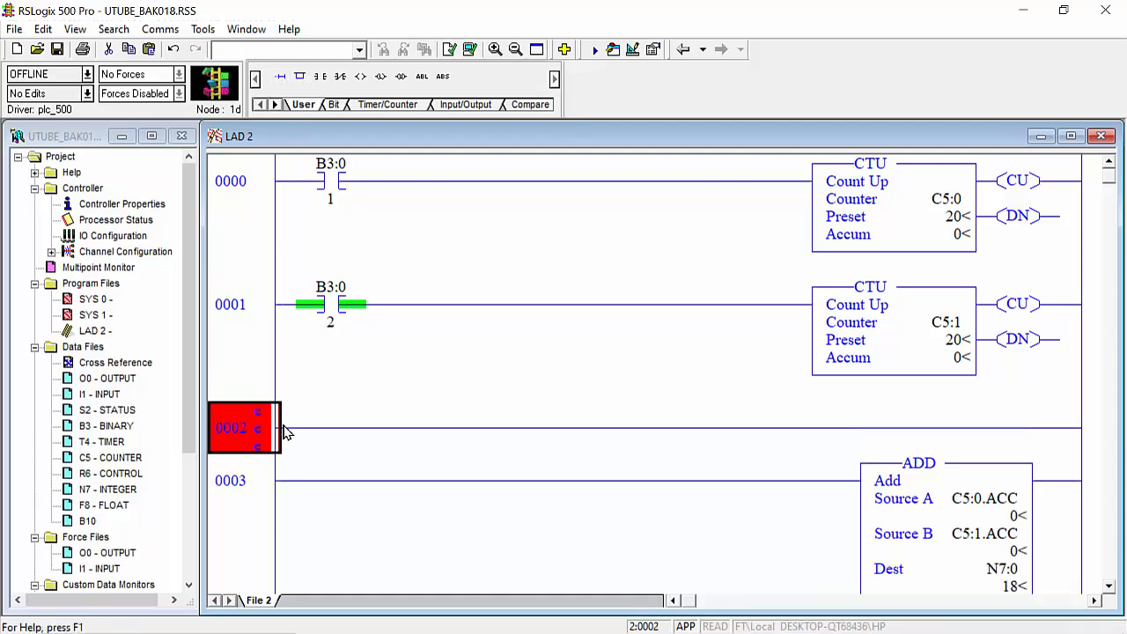
pyautogui.moveTo(282, 395)
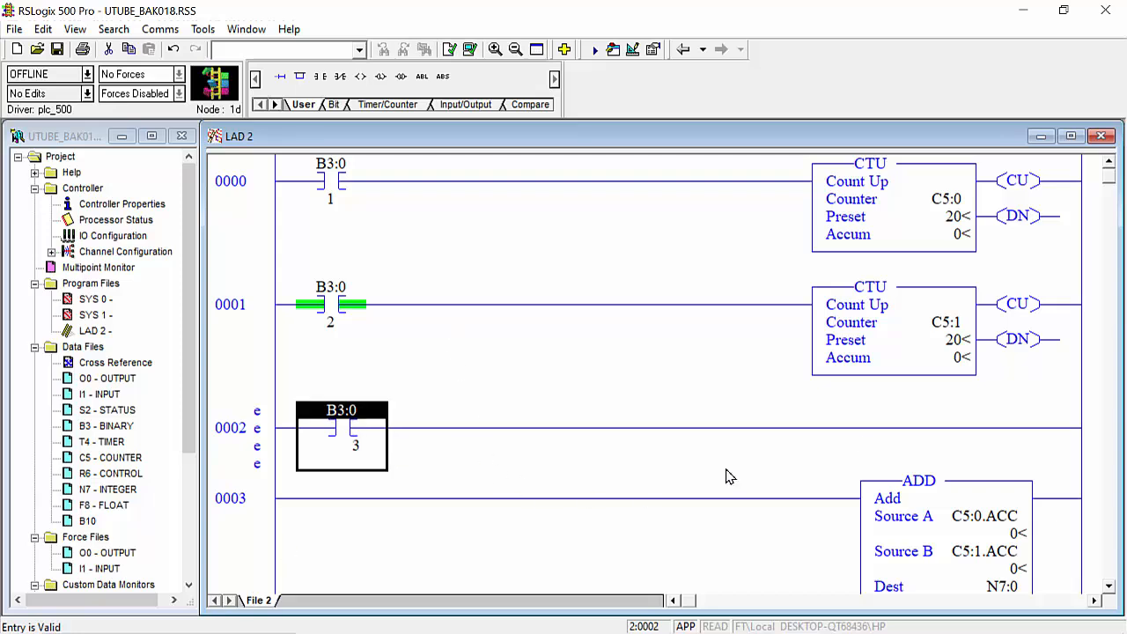
pyautogui.moveTo(335, 119)
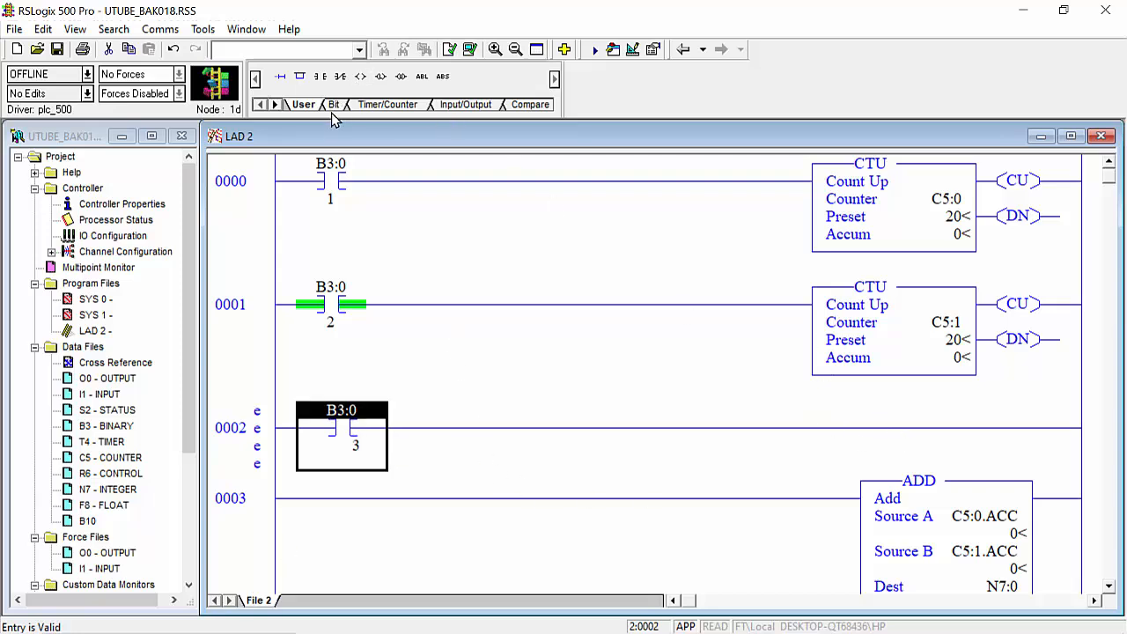
# Add a CTU C5:2 with preset 20 and accum 0 behind the B3:0/3 contact.
pyautogui.click(388, 104)
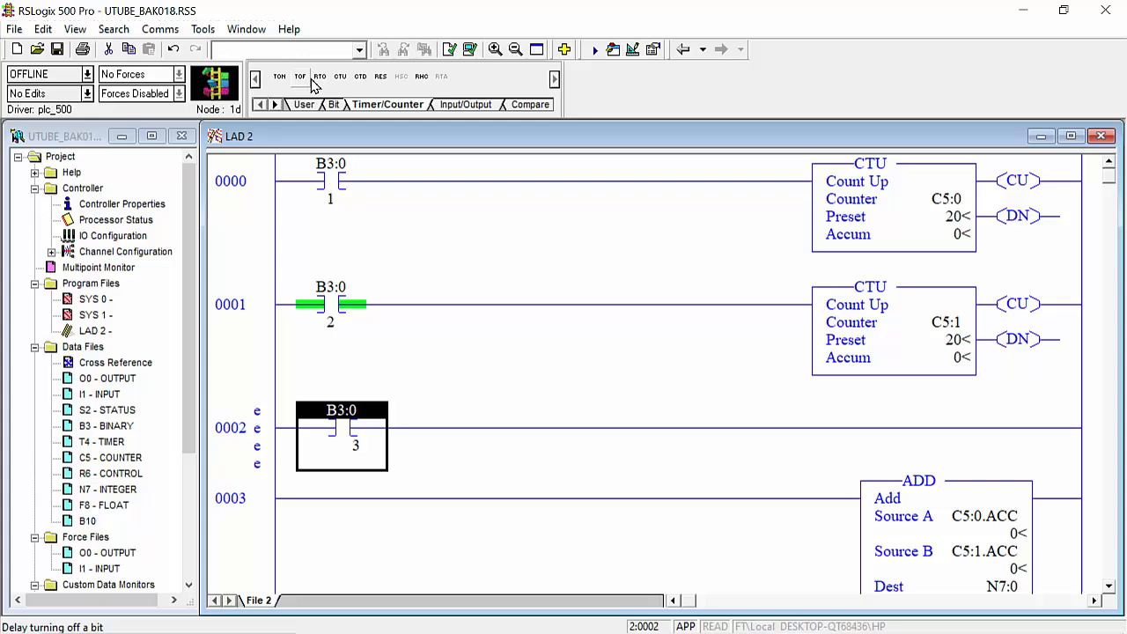
pyautogui.moveTo(341, 76)
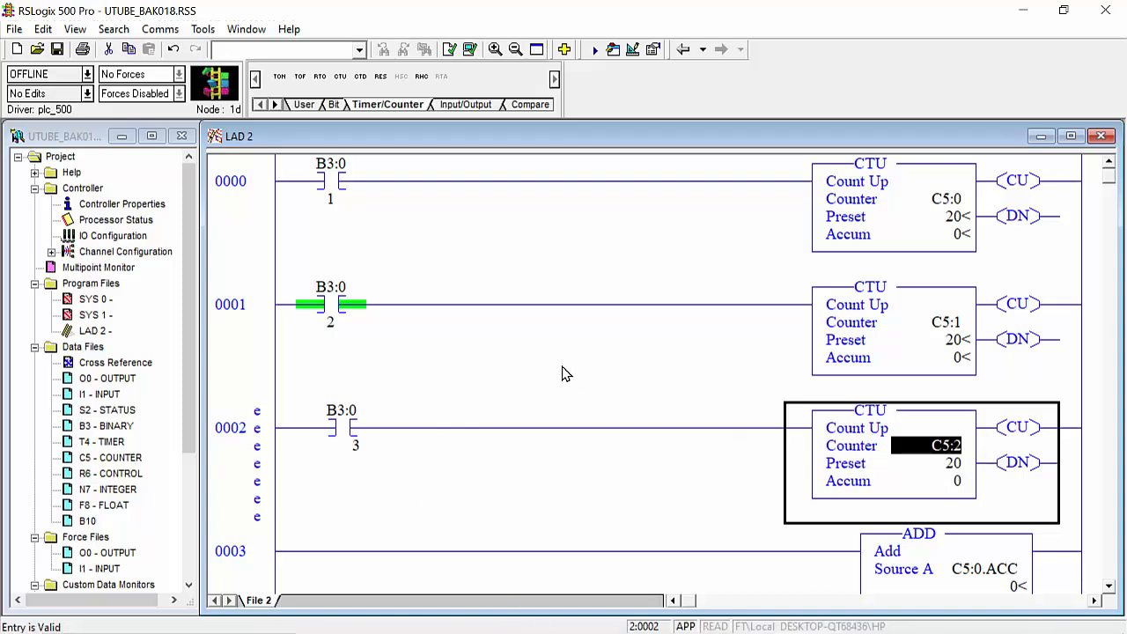
pyautogui.scroll(-3)
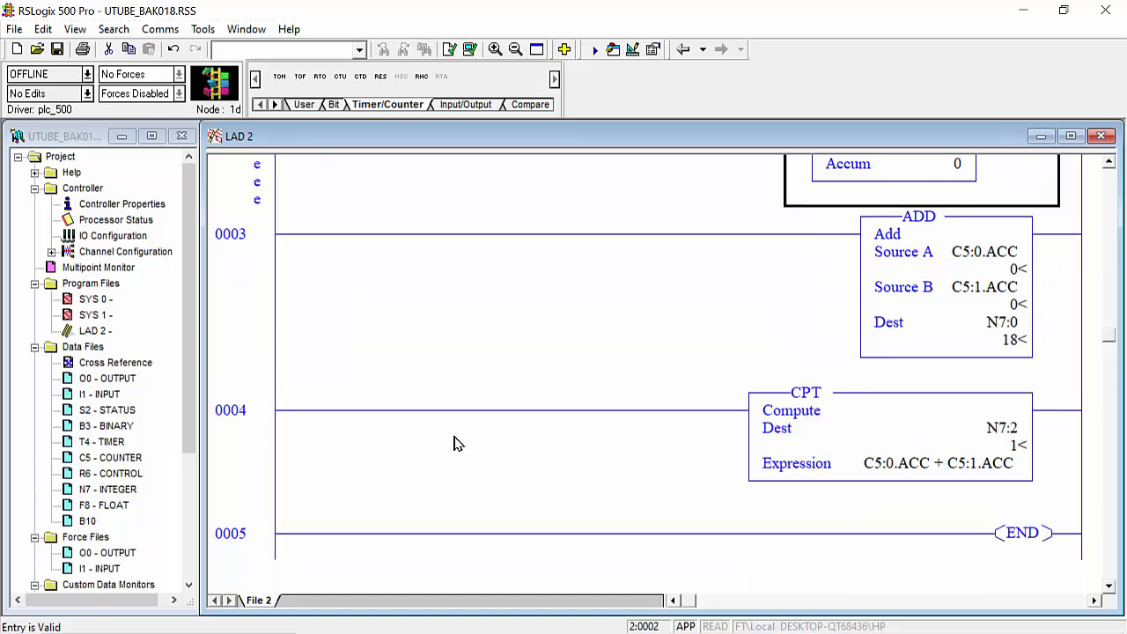
pyautogui.scroll(3)
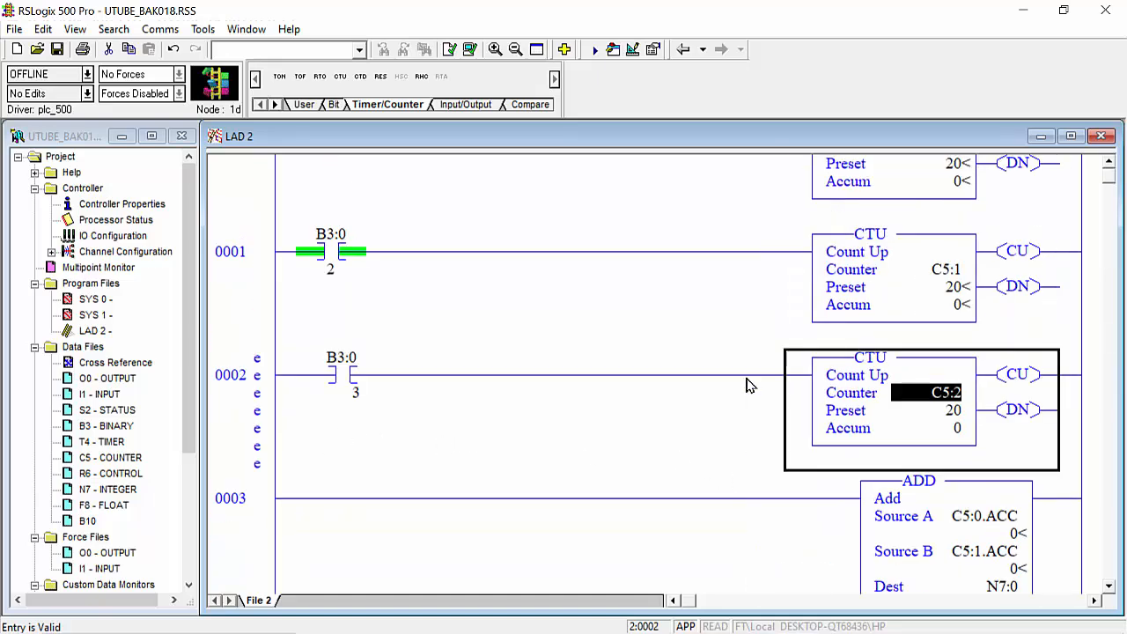
pyautogui.scroll(3)
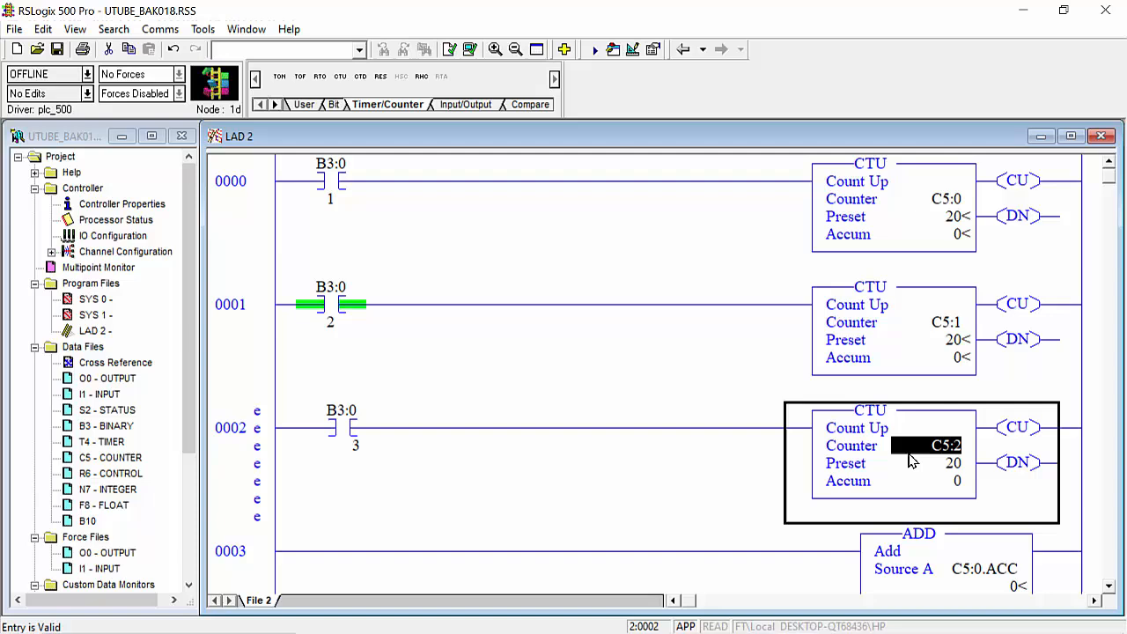
pyautogui.moveTo(900, 432)
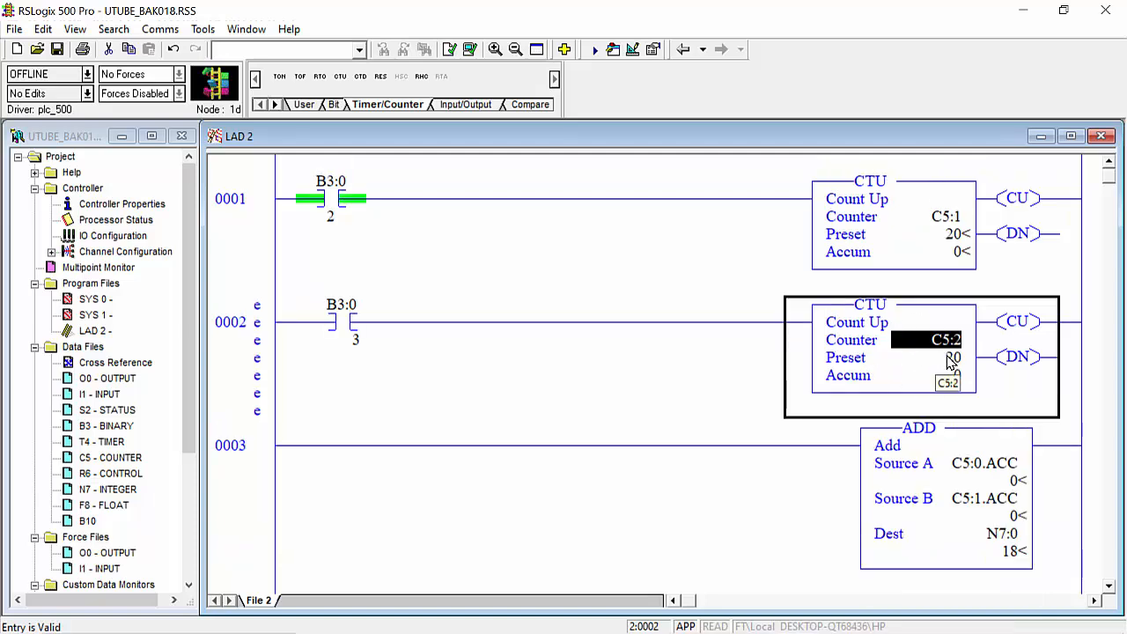
pyautogui.scroll(-3)
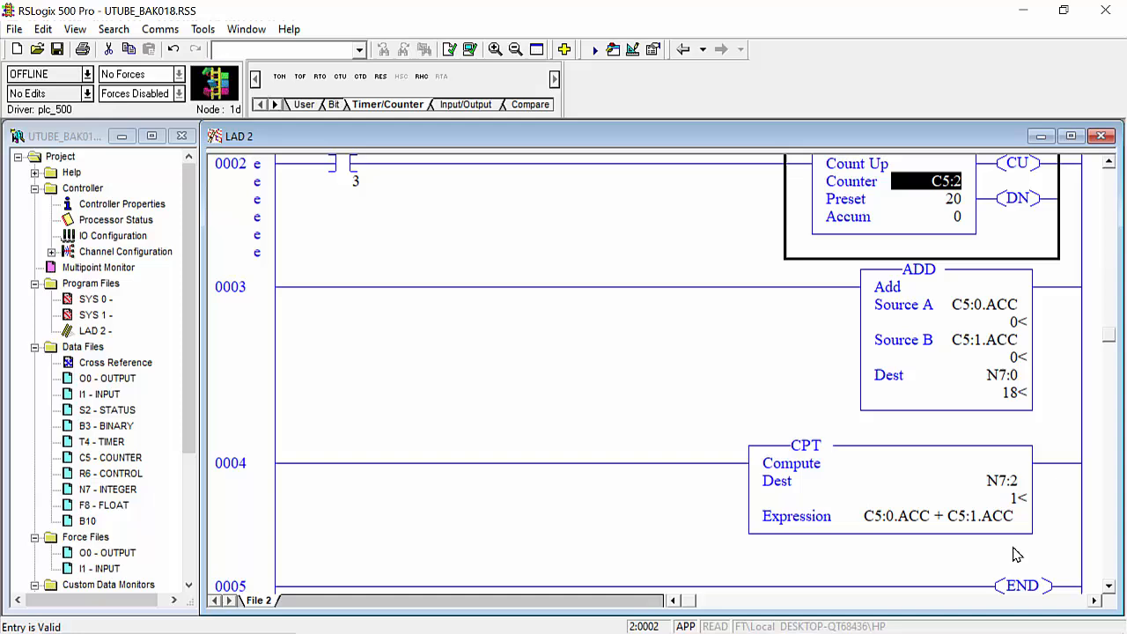
# Extend the CPT expression to C5:0.ACC + (C5:1.ACC * C5:2.ACC).
pyautogui.doubleClick(936, 516)
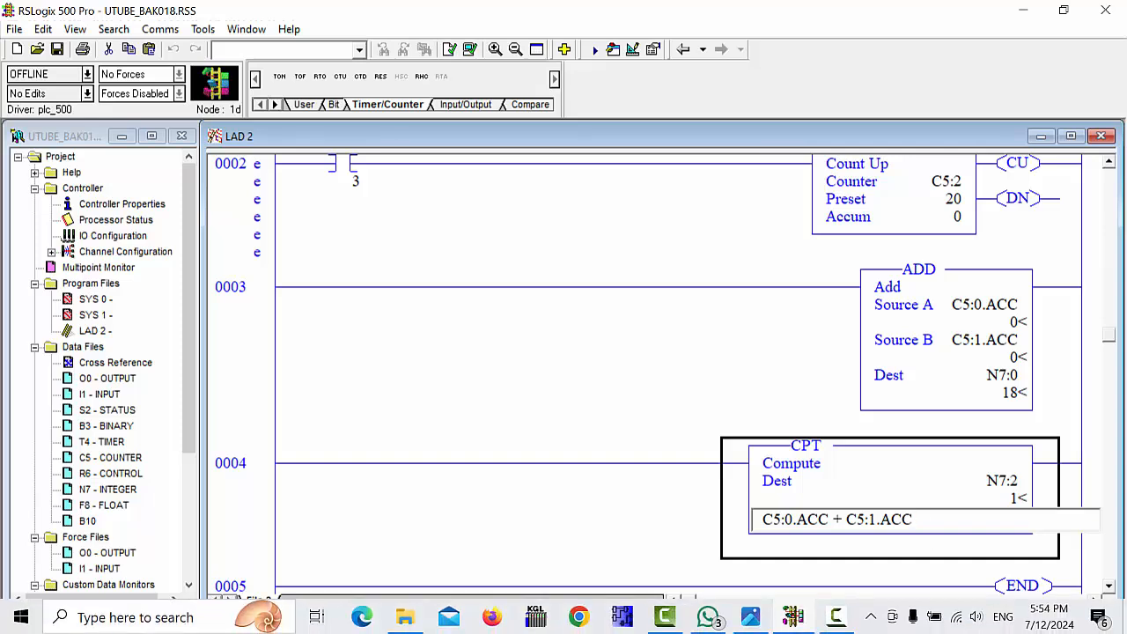
pyautogui.write('*')
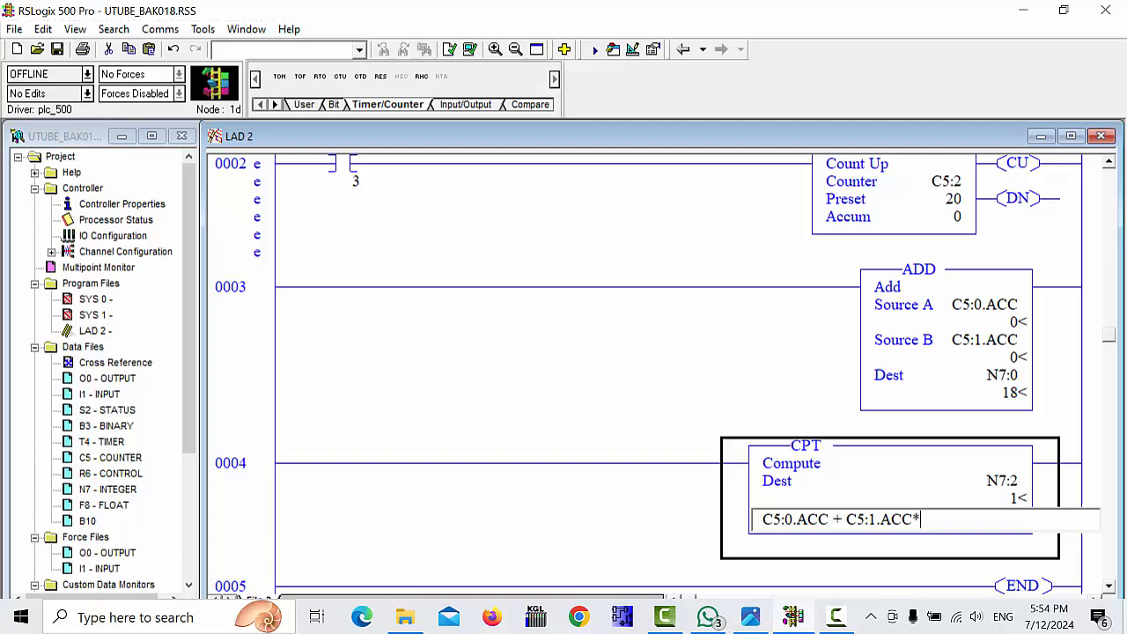
pyautogui.write('C5:')
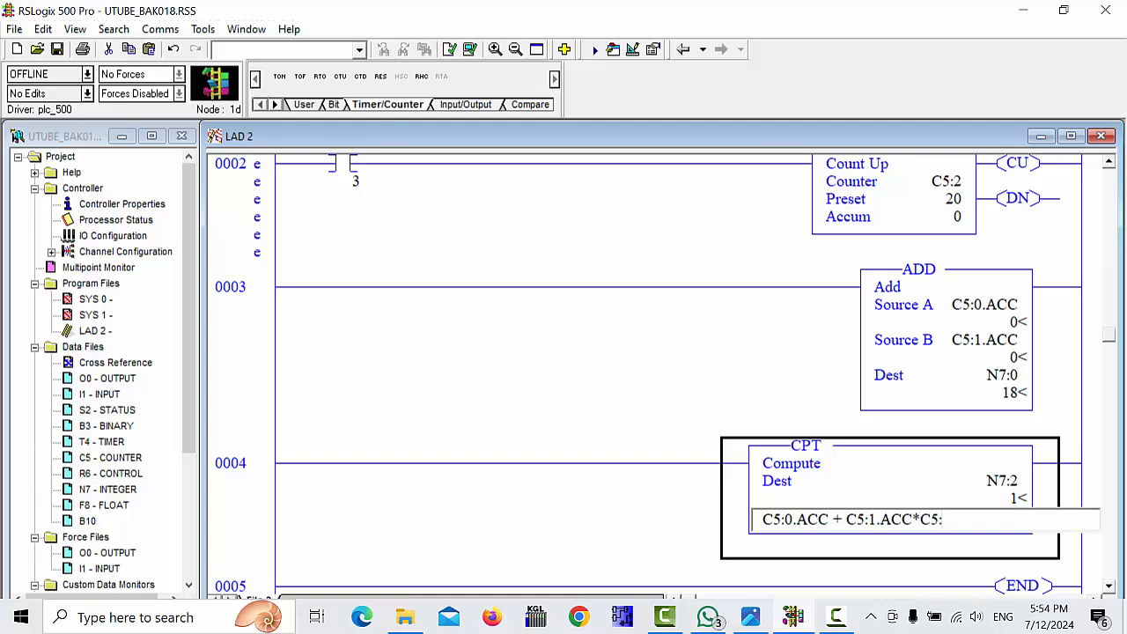
pyautogui.write('2')
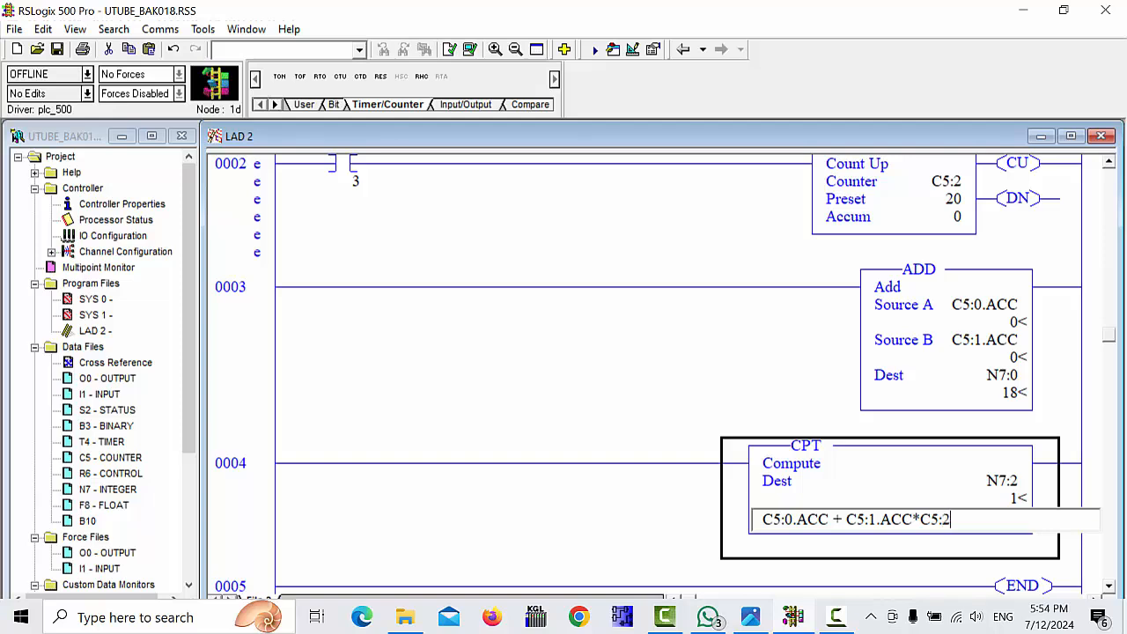
pyautogui.write('.A')
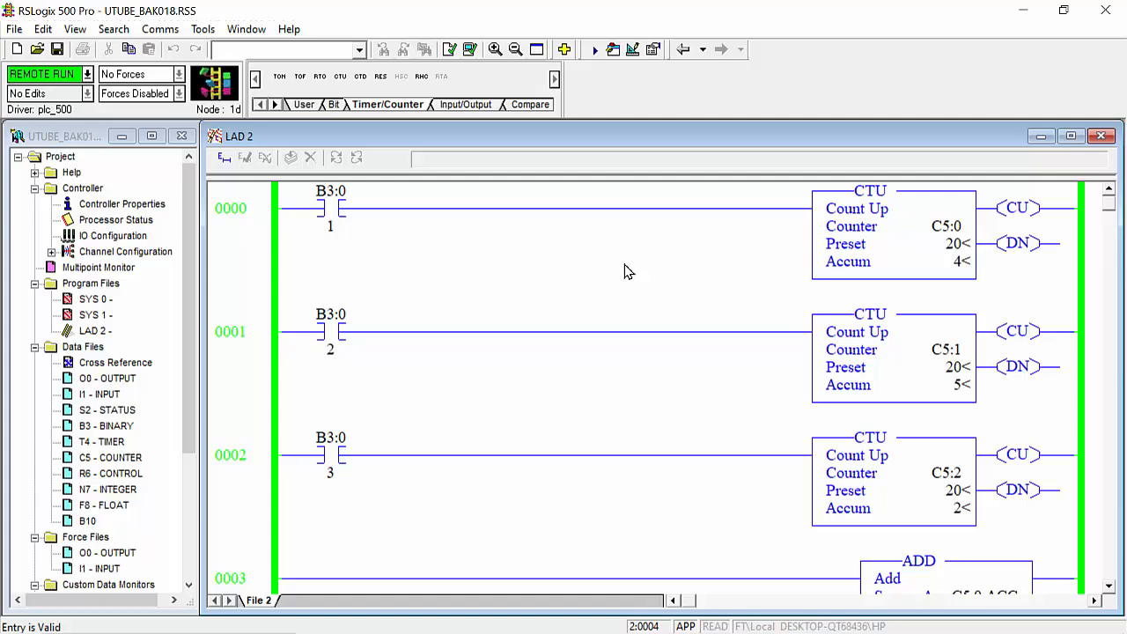
pyautogui.scroll(-3)
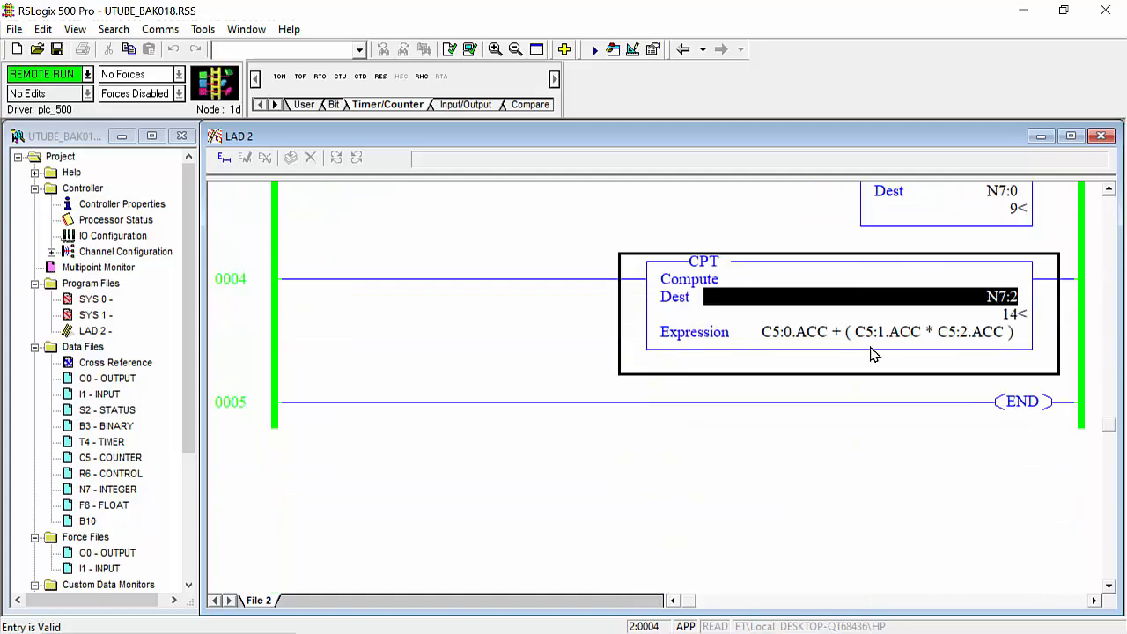
pyautogui.moveTo(836, 344)
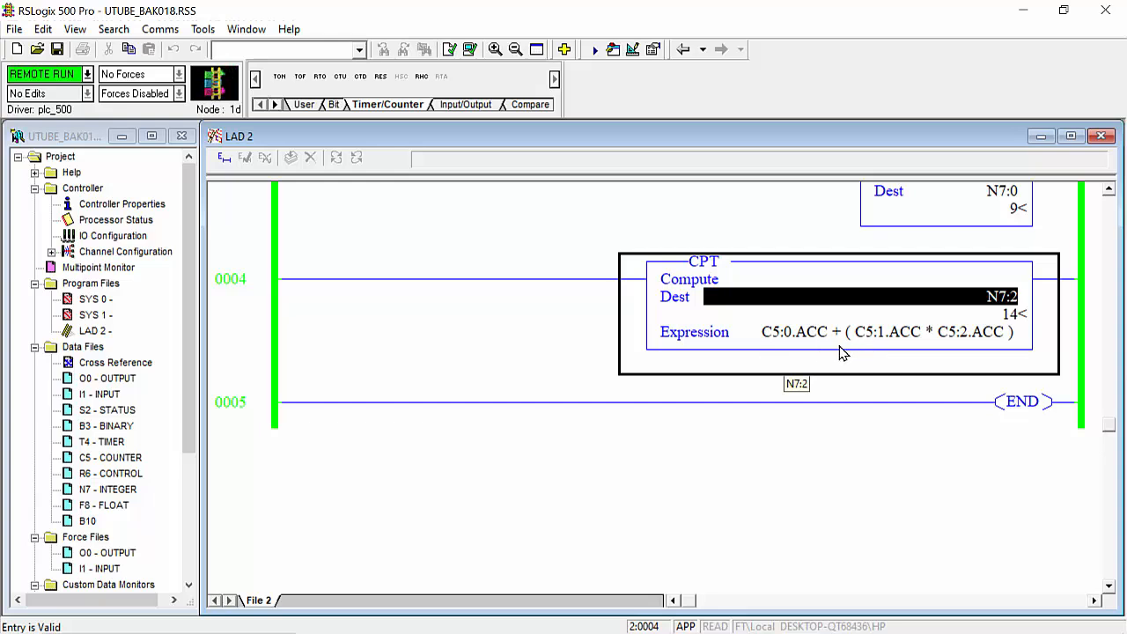
pyautogui.moveTo(877, 345)
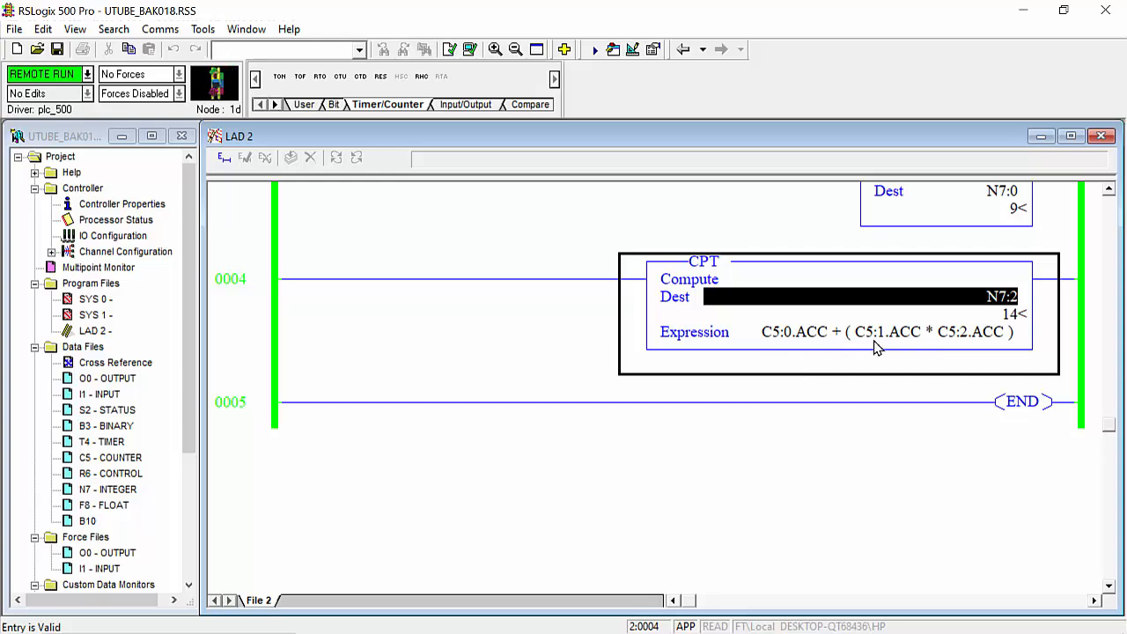
pyautogui.moveTo(975, 353)
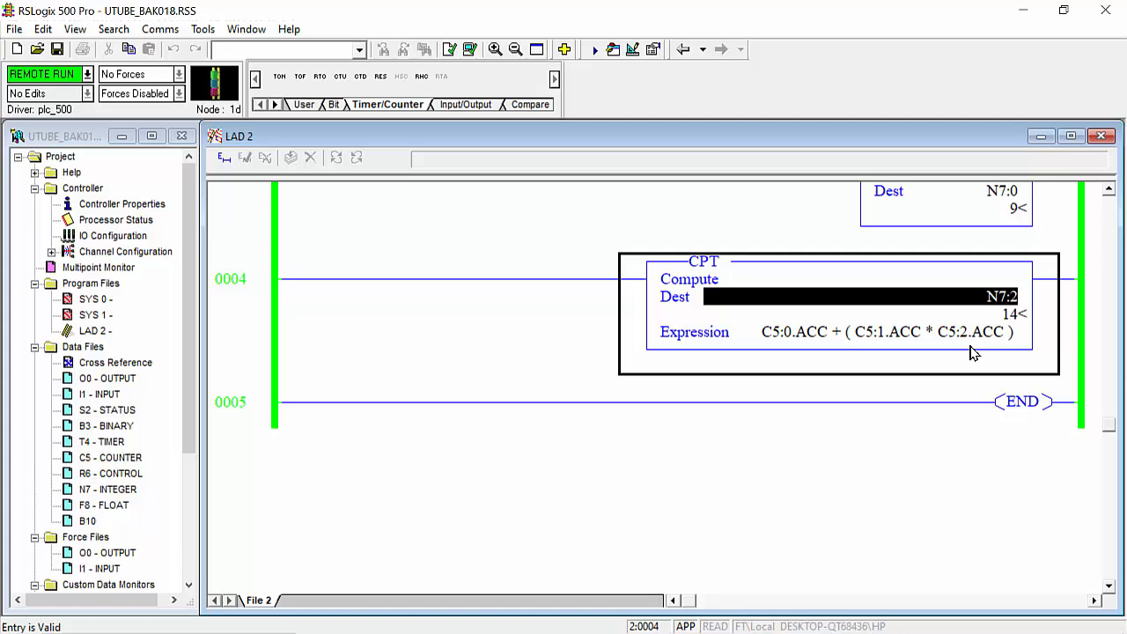
pyautogui.scroll(3)
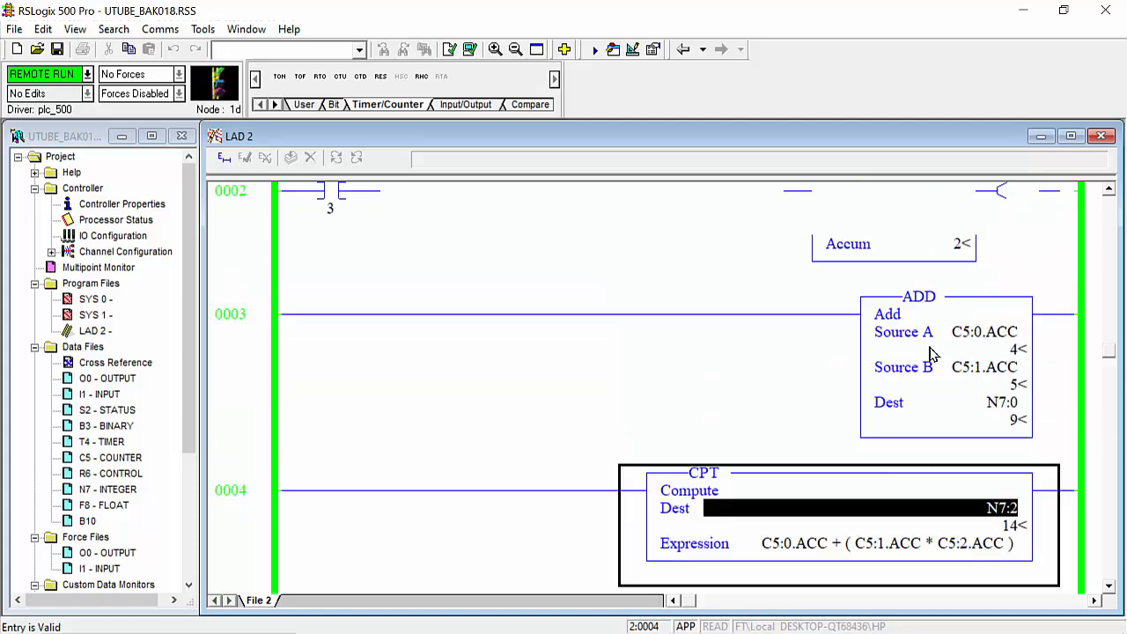
pyautogui.scroll(3)
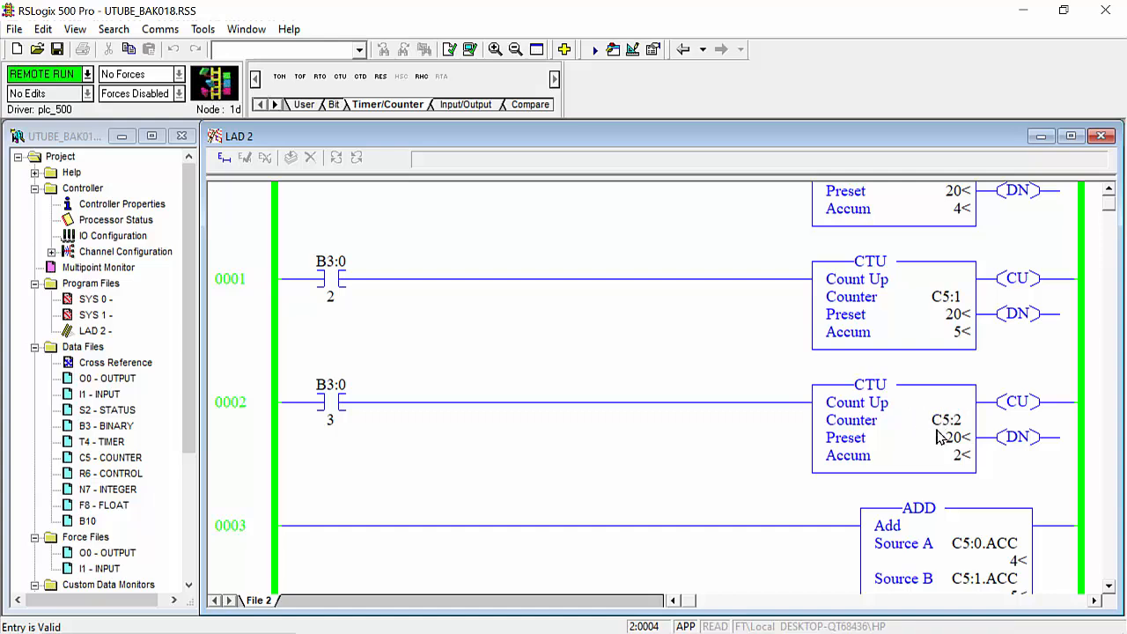
pyautogui.moveTo(921, 462)
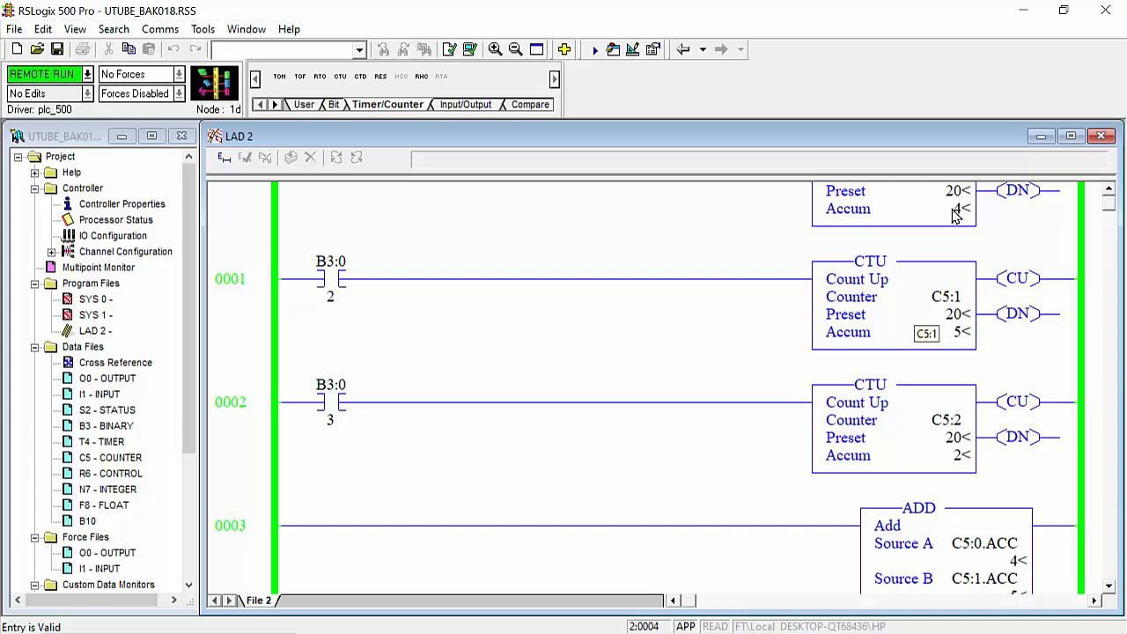
pyautogui.scroll(-3)
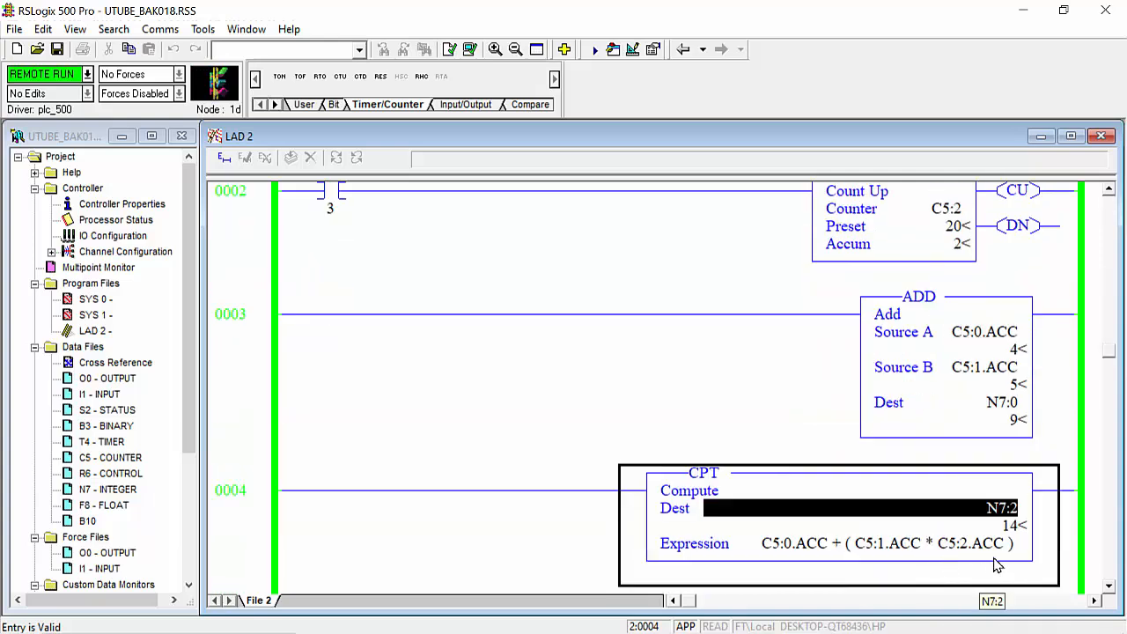
pyautogui.moveTo(986, 380)
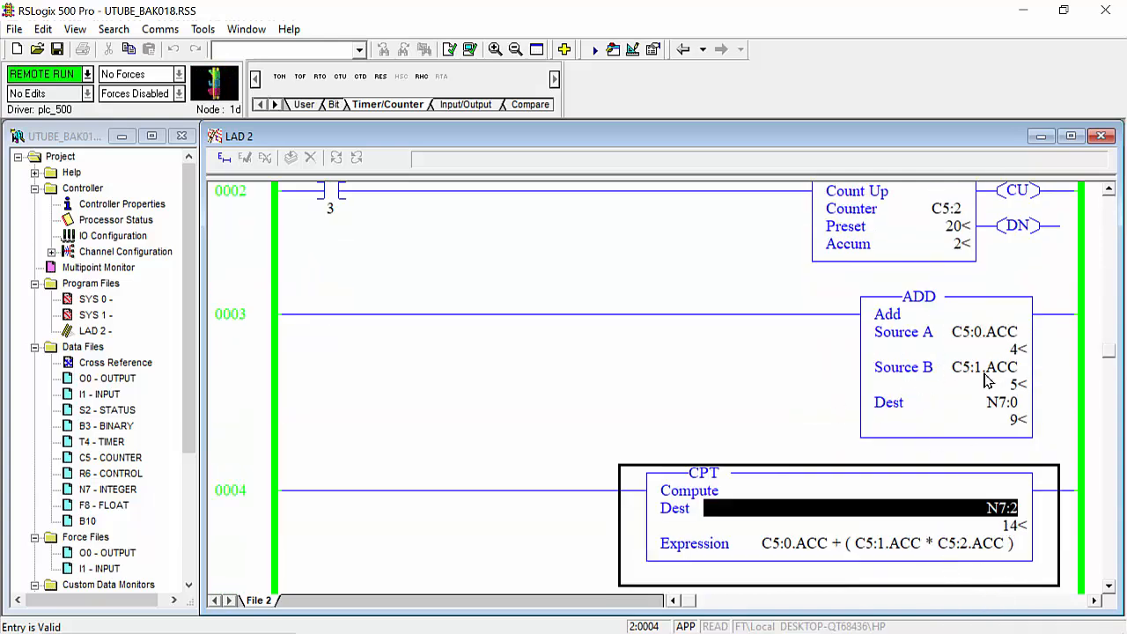
pyautogui.moveTo(933, 349)
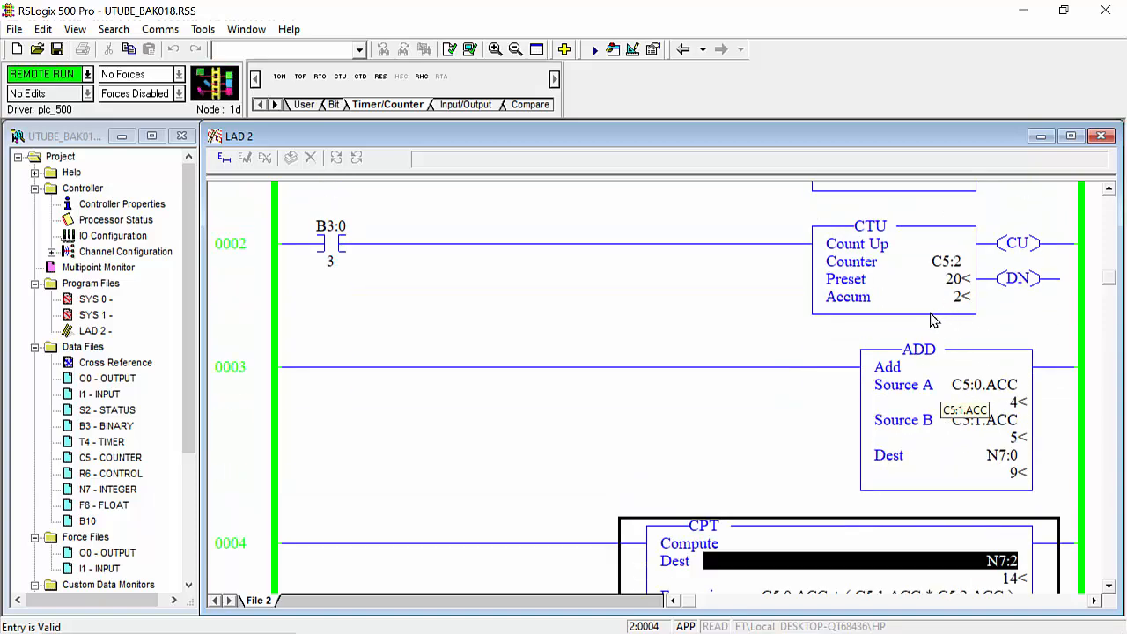
pyautogui.scroll(3)
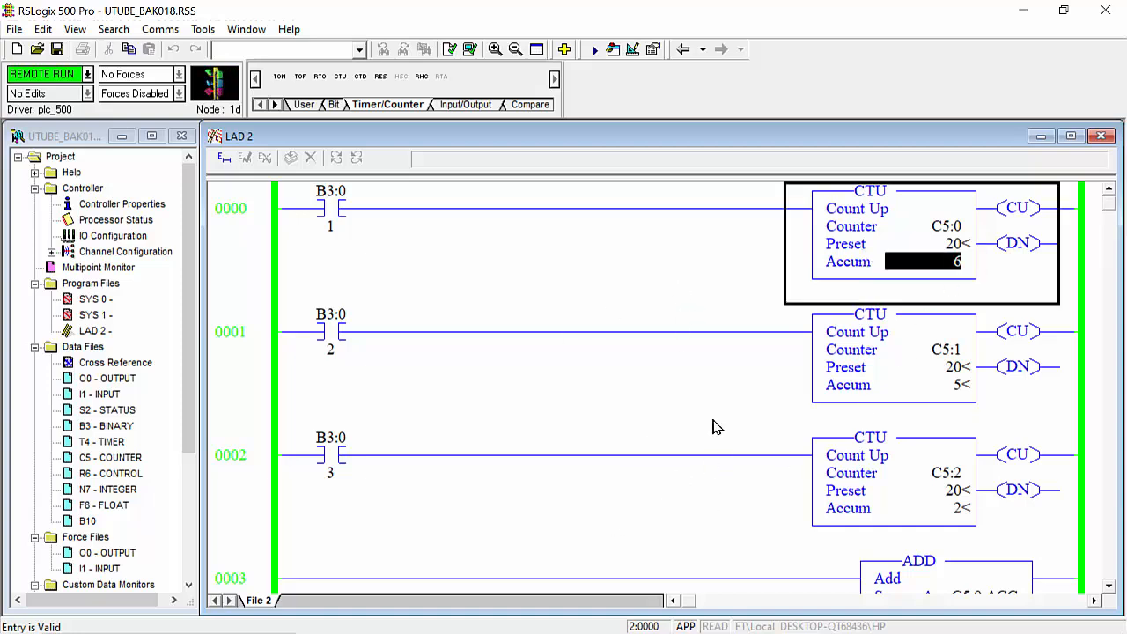
pyautogui.moveTo(945, 399)
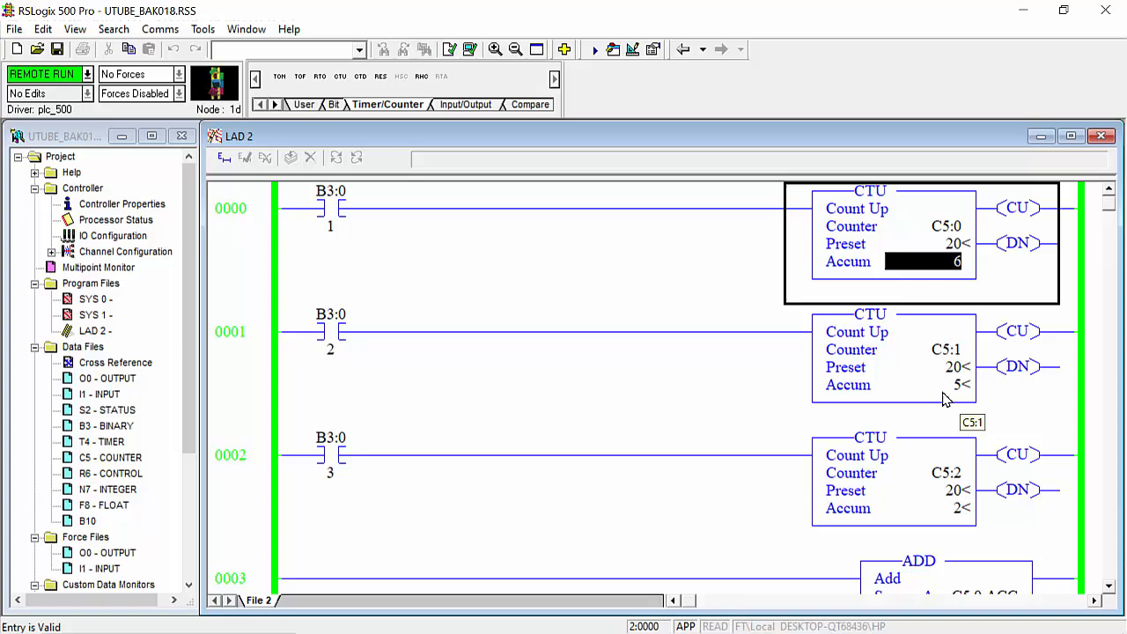
# Toggle bit B3:0/1 to count C5:0 up to 7, giving ADD N7:0 12 and CPT N7:2 17.
pyautogui.scroll(-3)
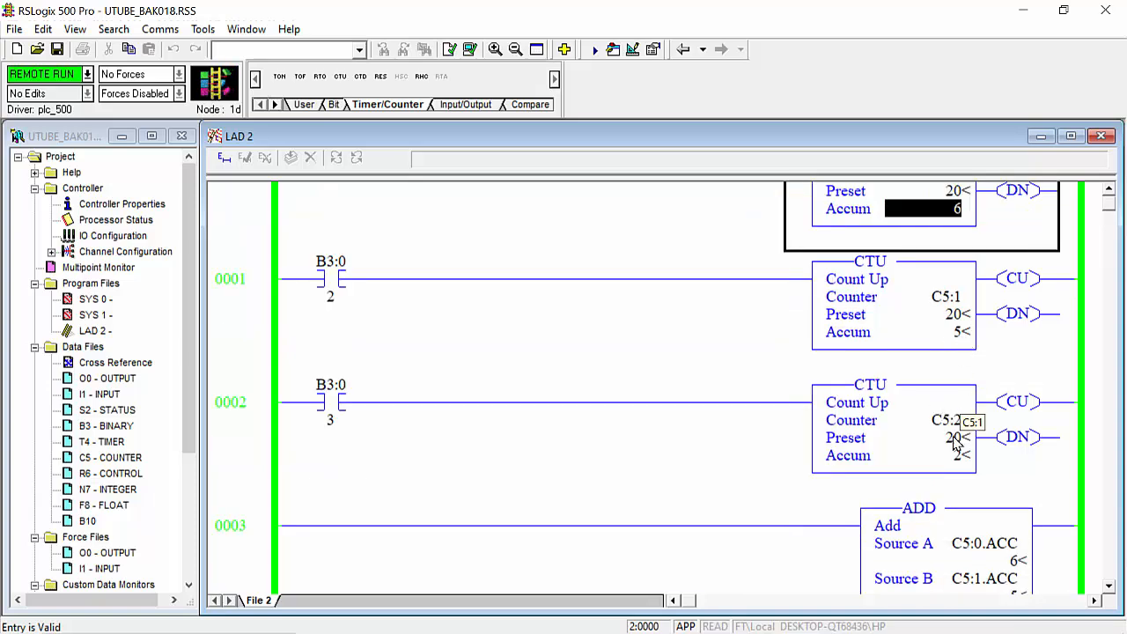
pyautogui.scroll(-3)
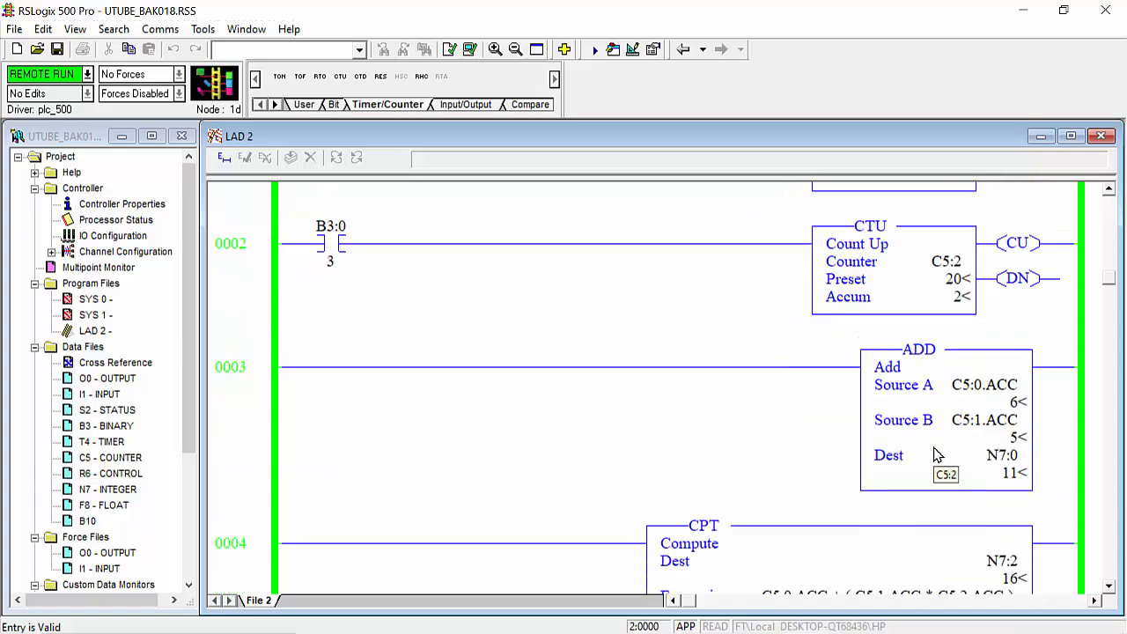
pyautogui.scroll(3)
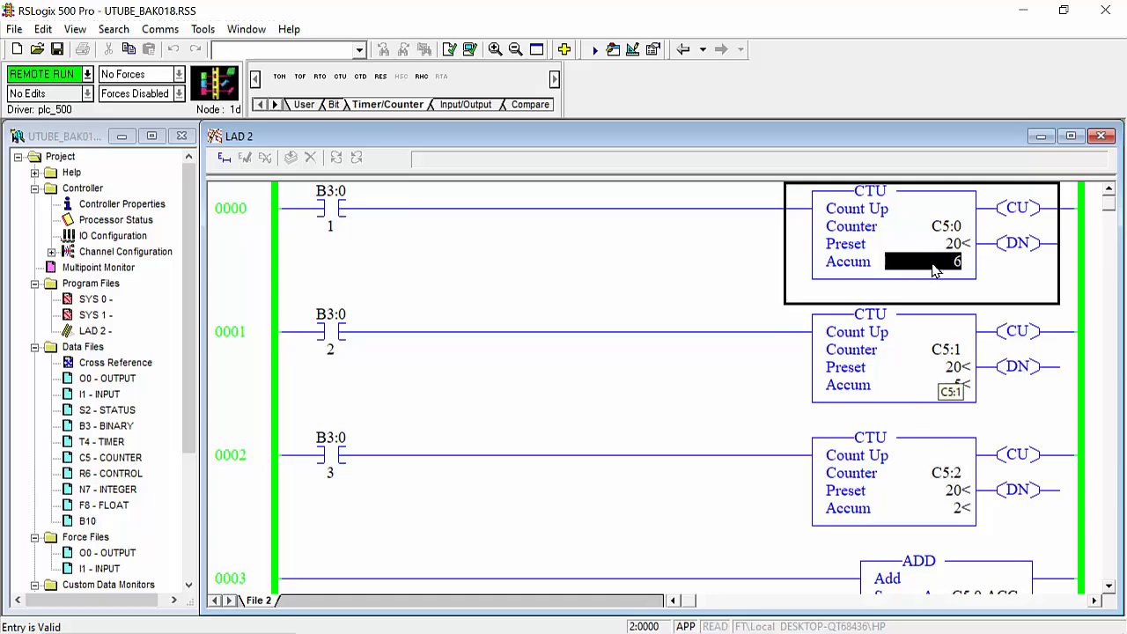
pyautogui.scroll(-3)
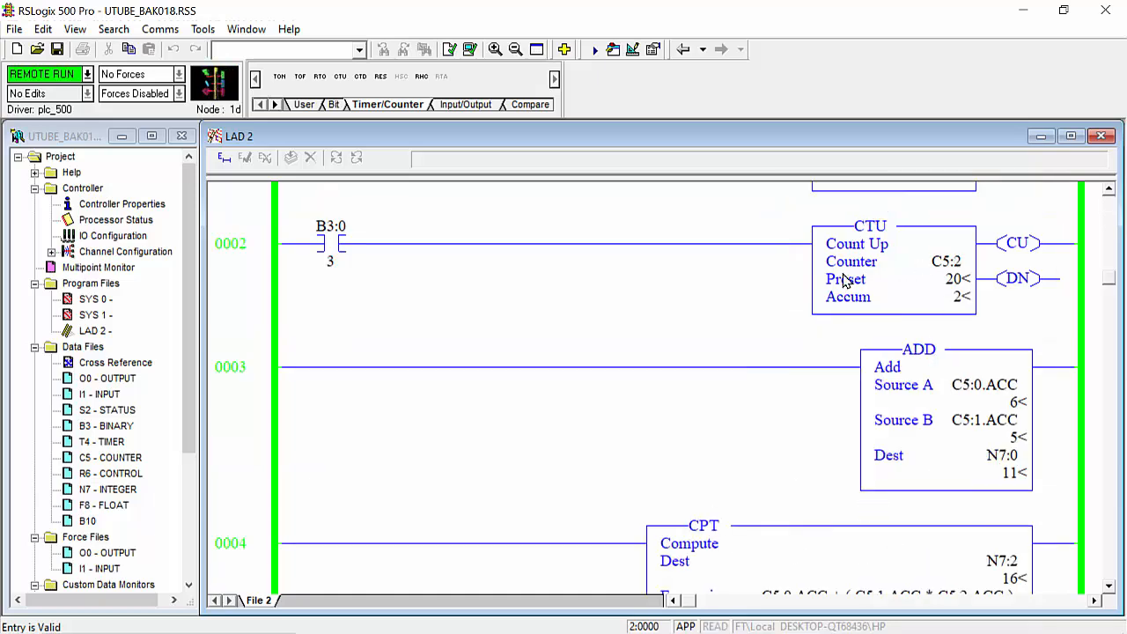
pyautogui.scroll(3)
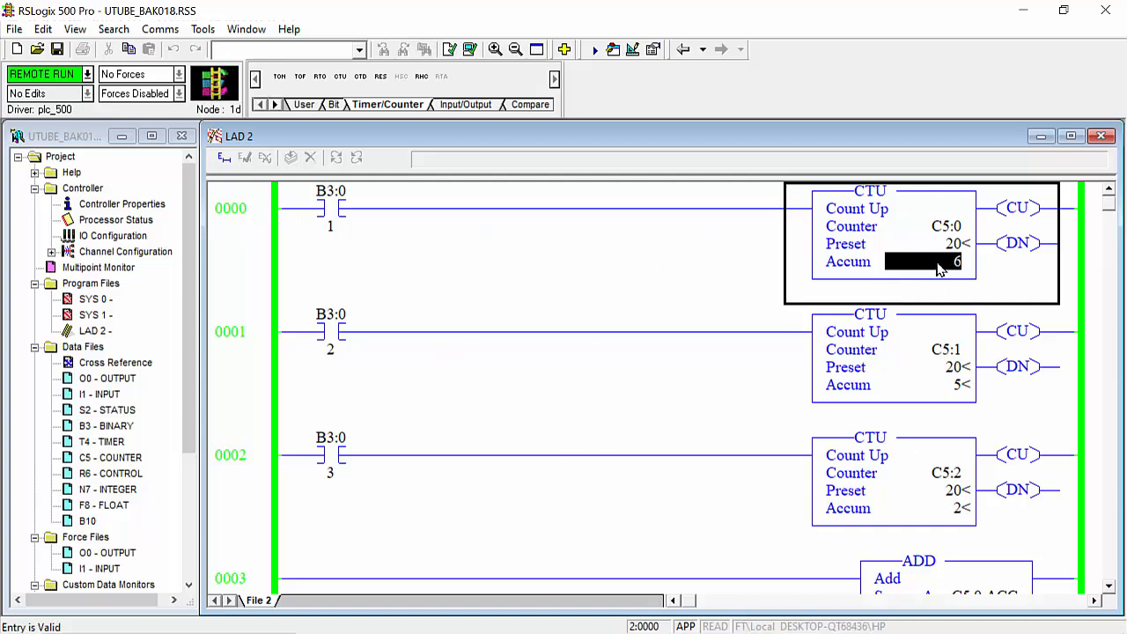
pyautogui.moveTo(347, 229)
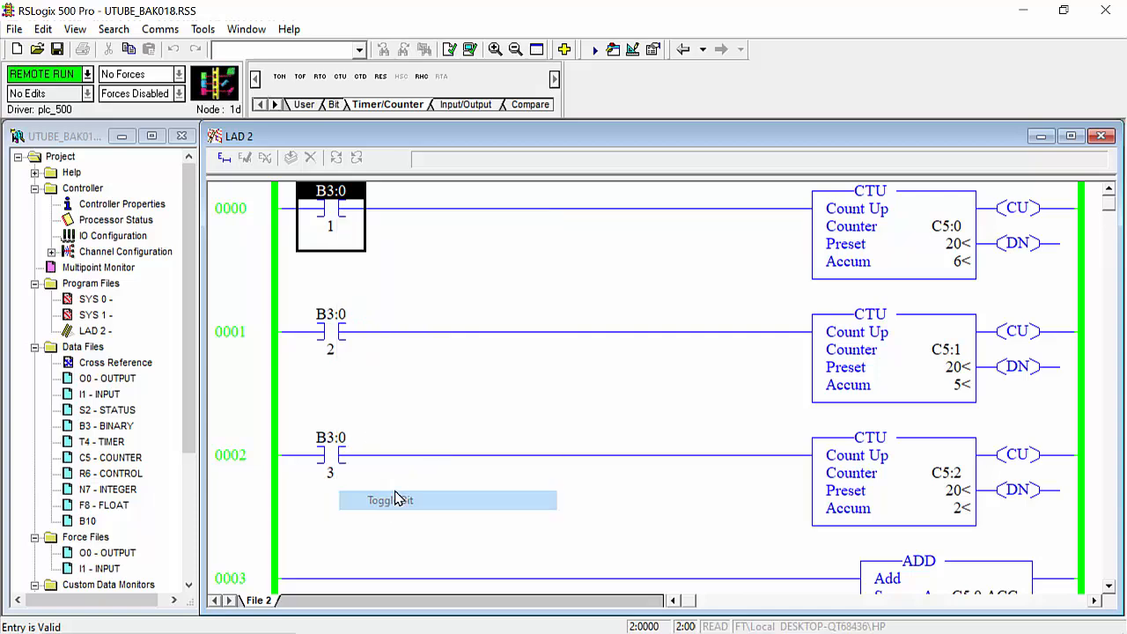
pyautogui.rightClick(330, 212)
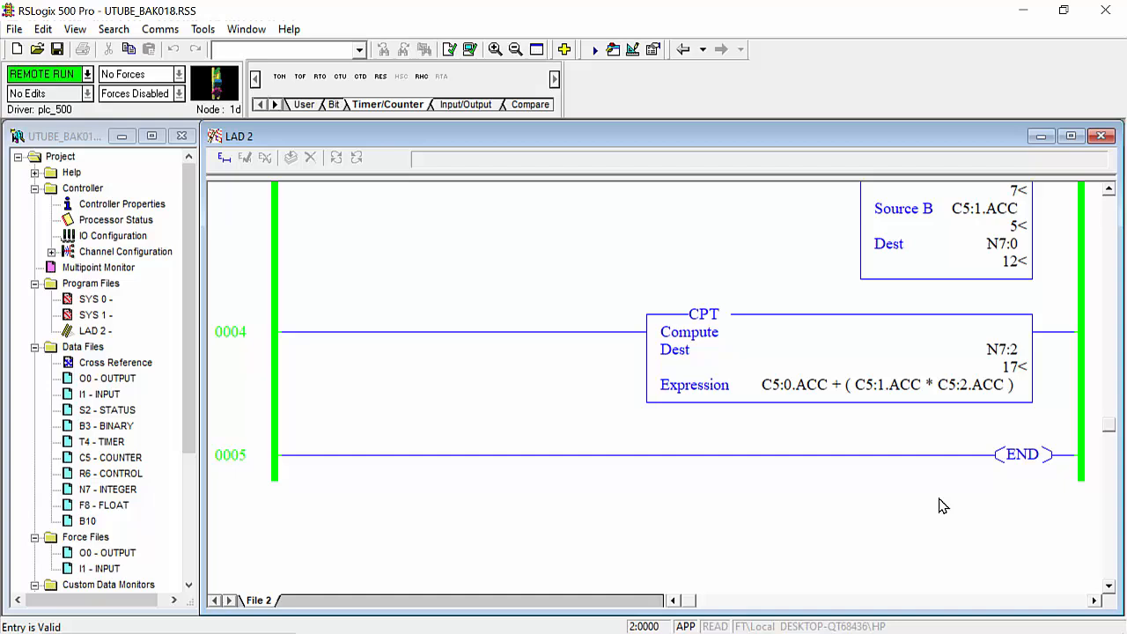
pyautogui.moveTo(834, 393)
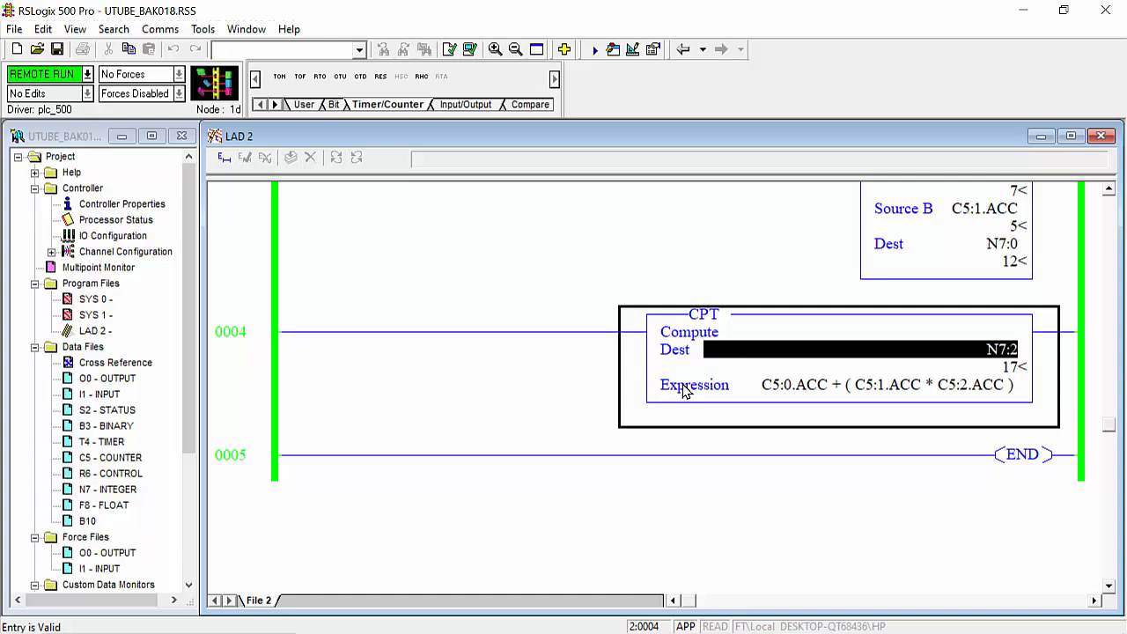
pyautogui.moveTo(797, 414)
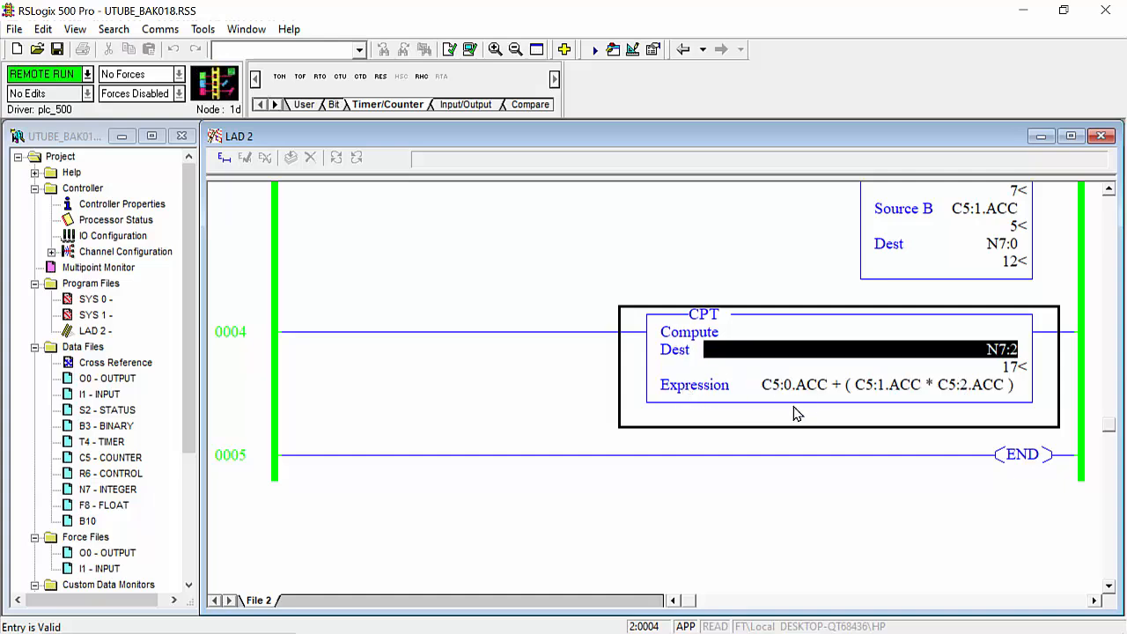
pyautogui.click(880, 384)
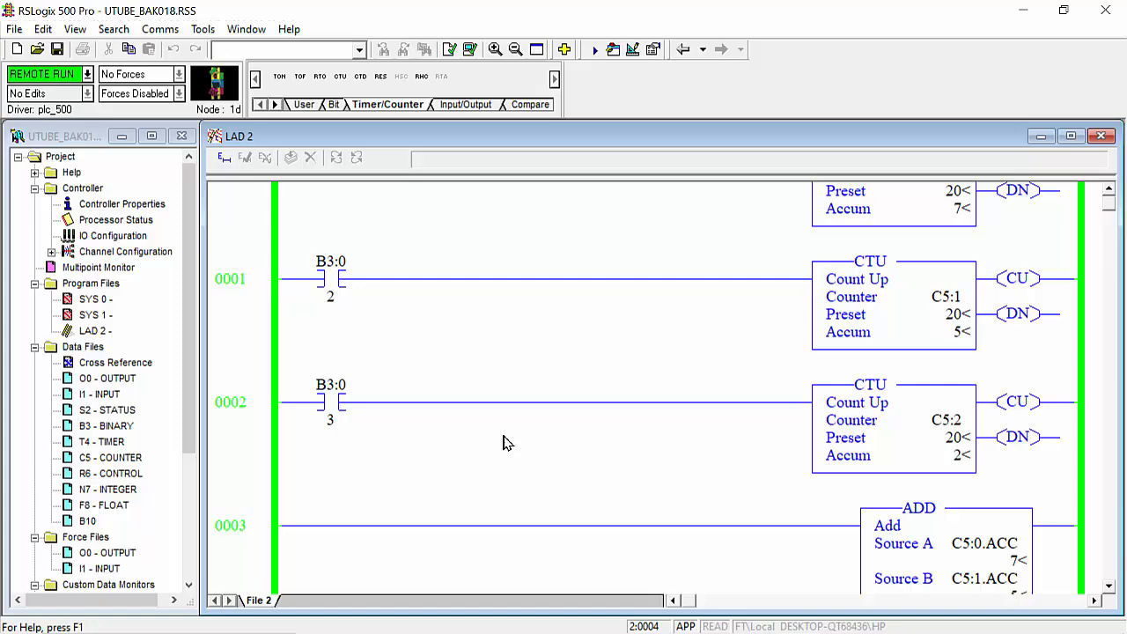
pyautogui.scroll(3)
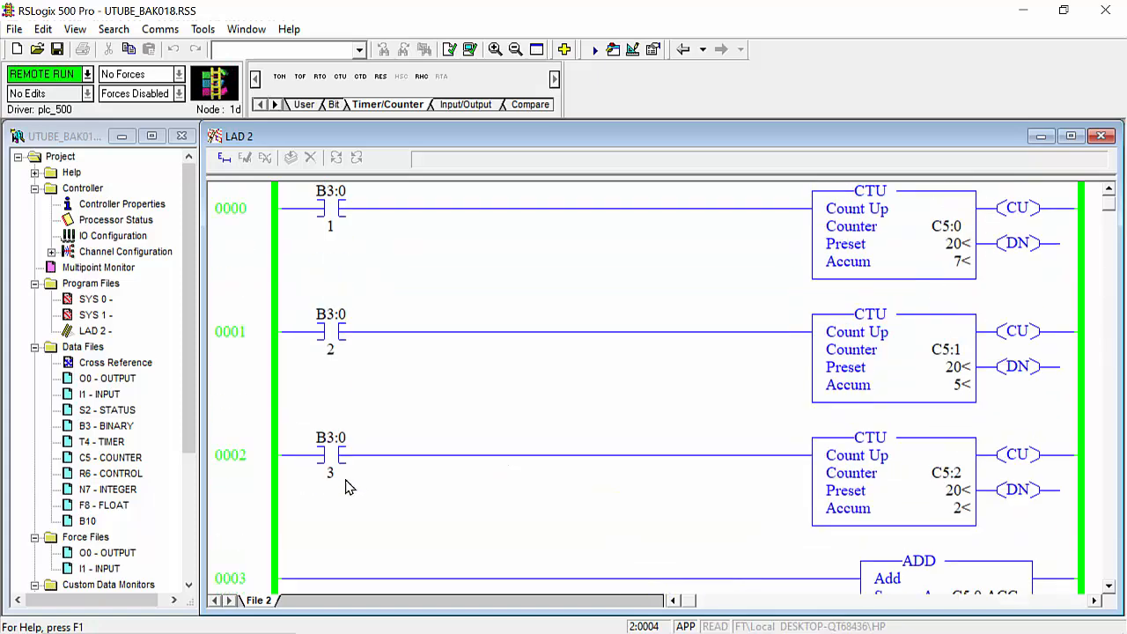
pyautogui.moveTo(655, 483)
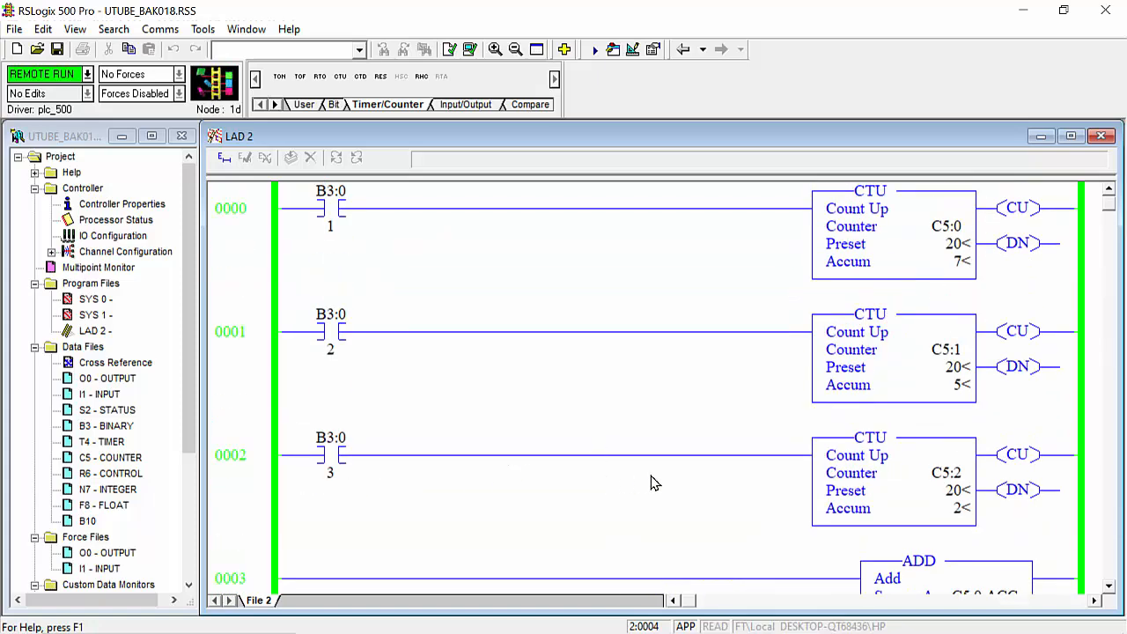
pyautogui.moveTo(524, 411)
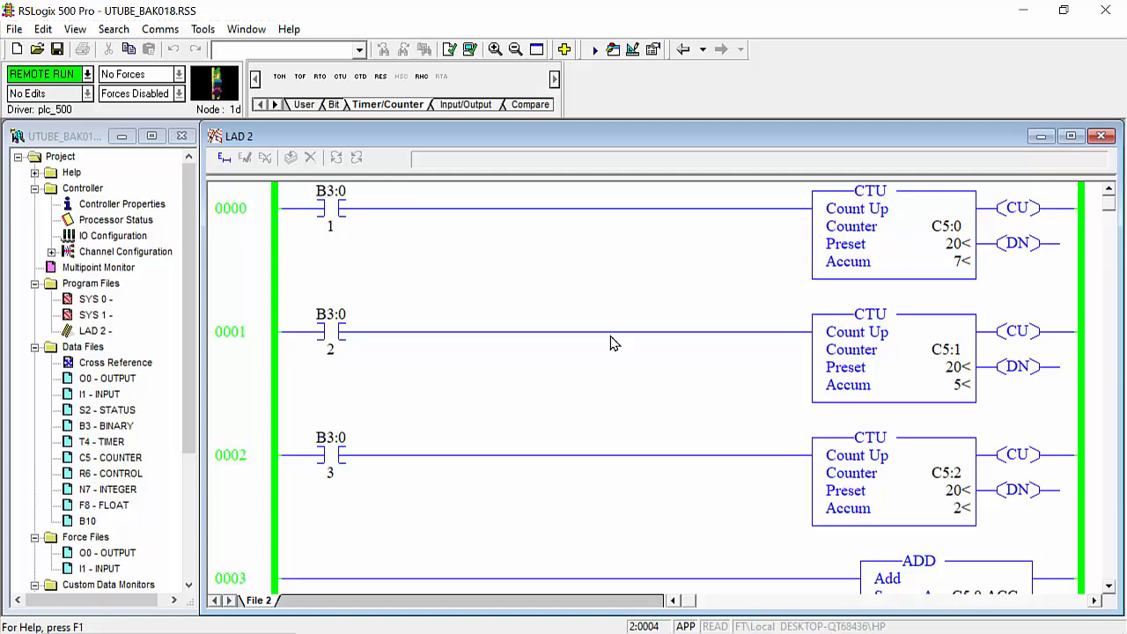
pyautogui.scroll(-3)
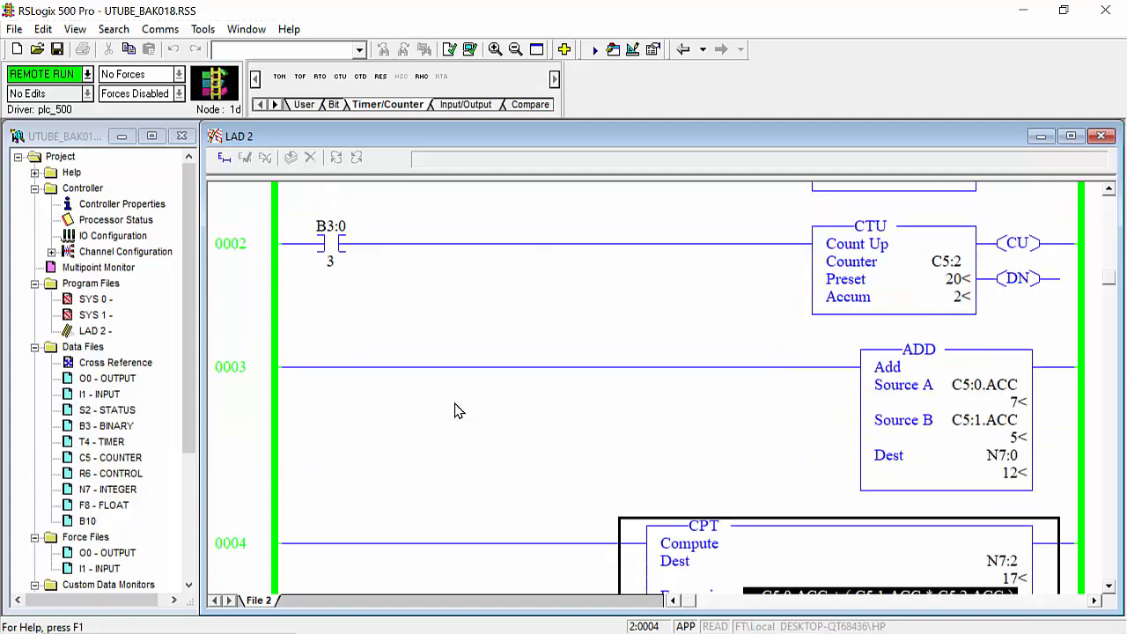
pyautogui.scroll(-3)
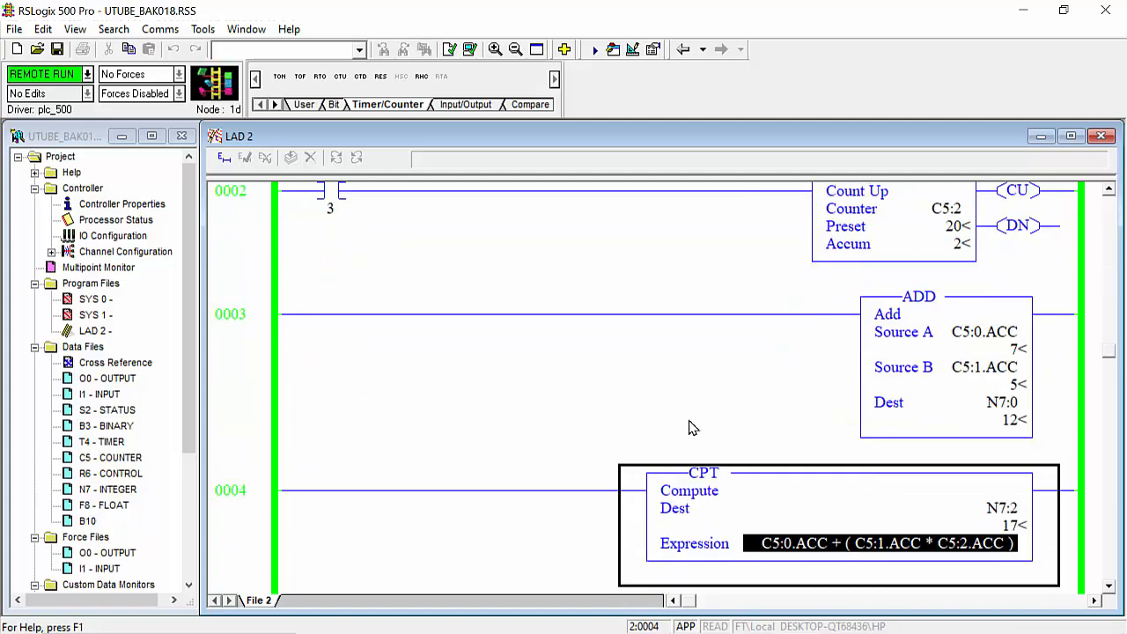
pyautogui.scroll(-3)
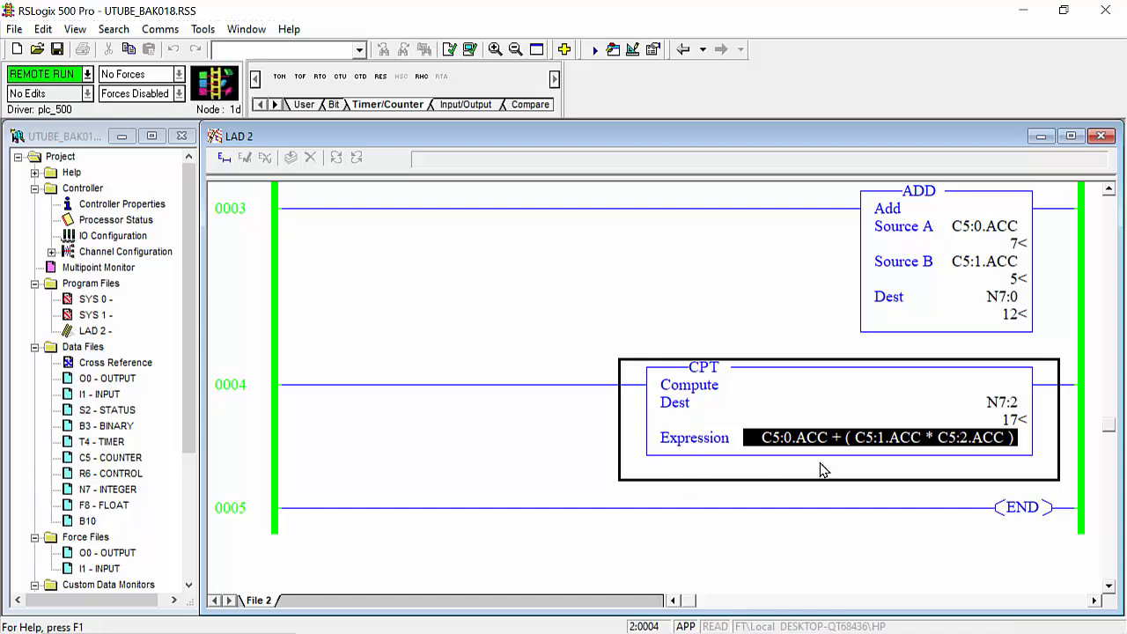